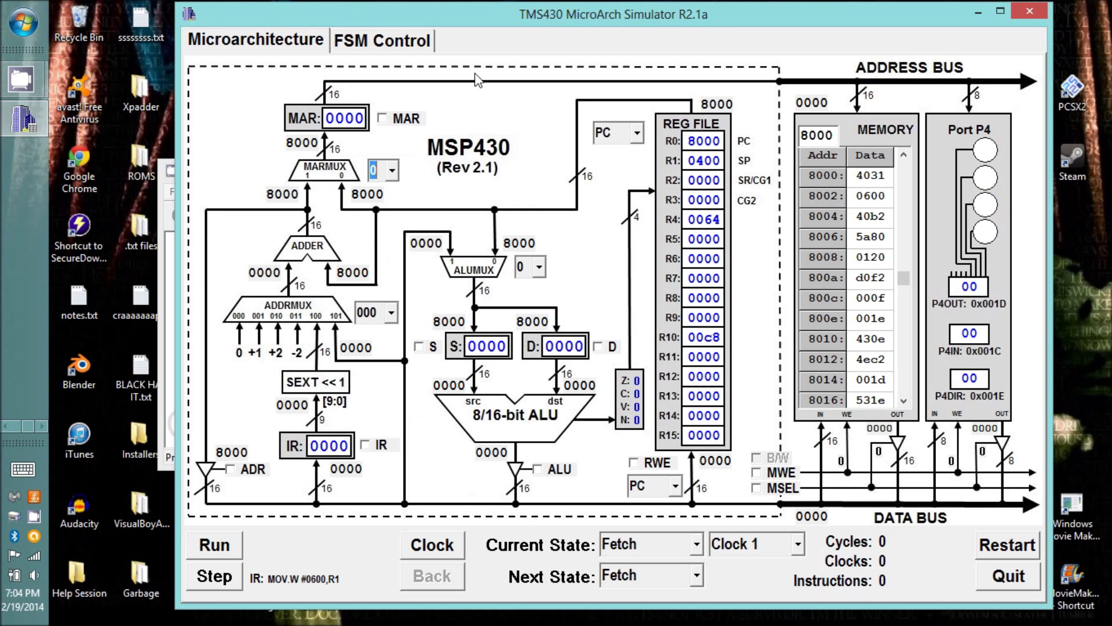
mouse_move(409, 40)
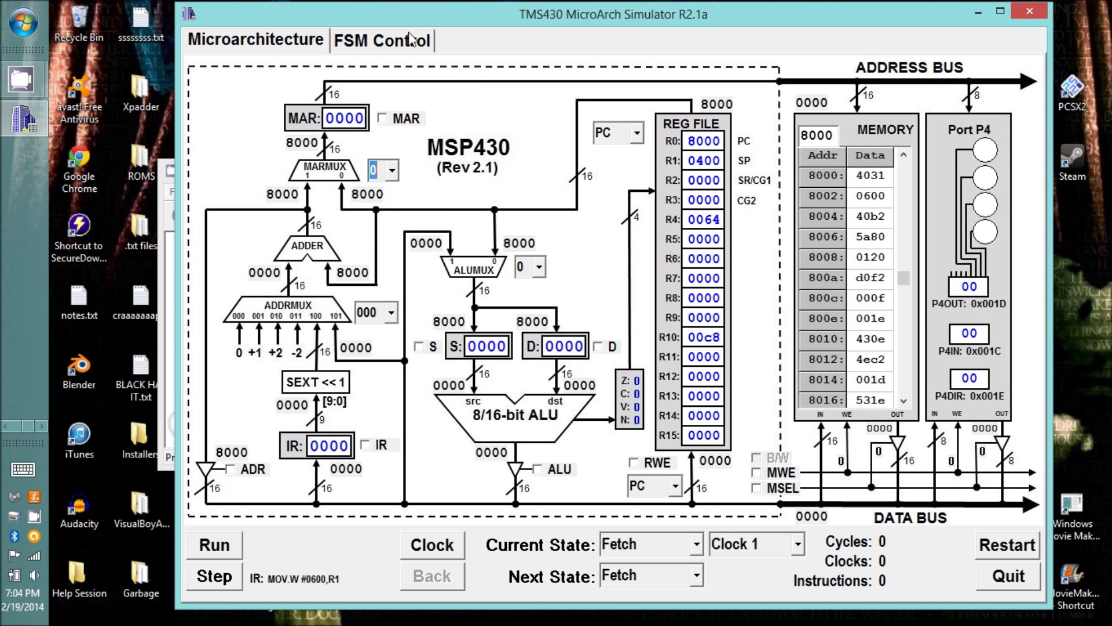
- Select the Blinky program on the FSM Control page and load it into memory at c000
left_click(382, 41)
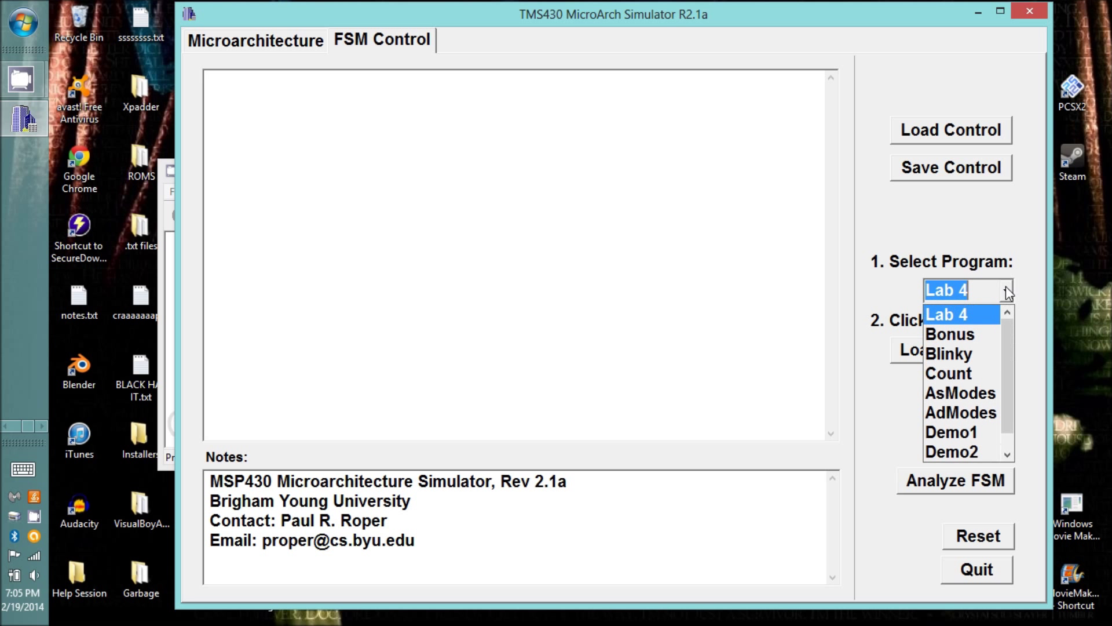
left_click(948, 354)
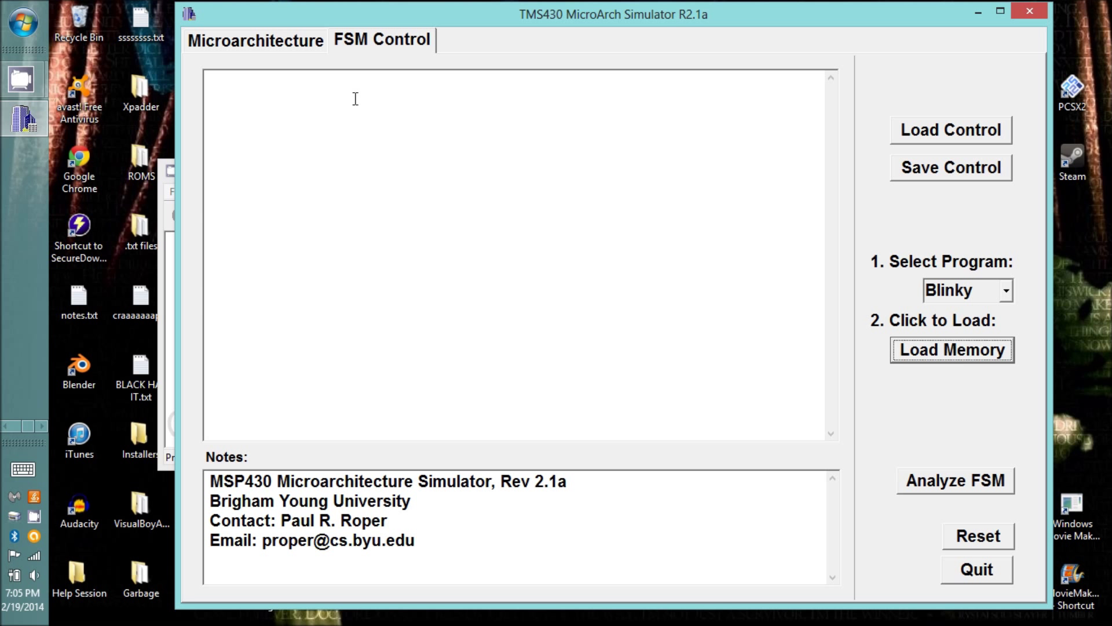
left_click(255, 39)
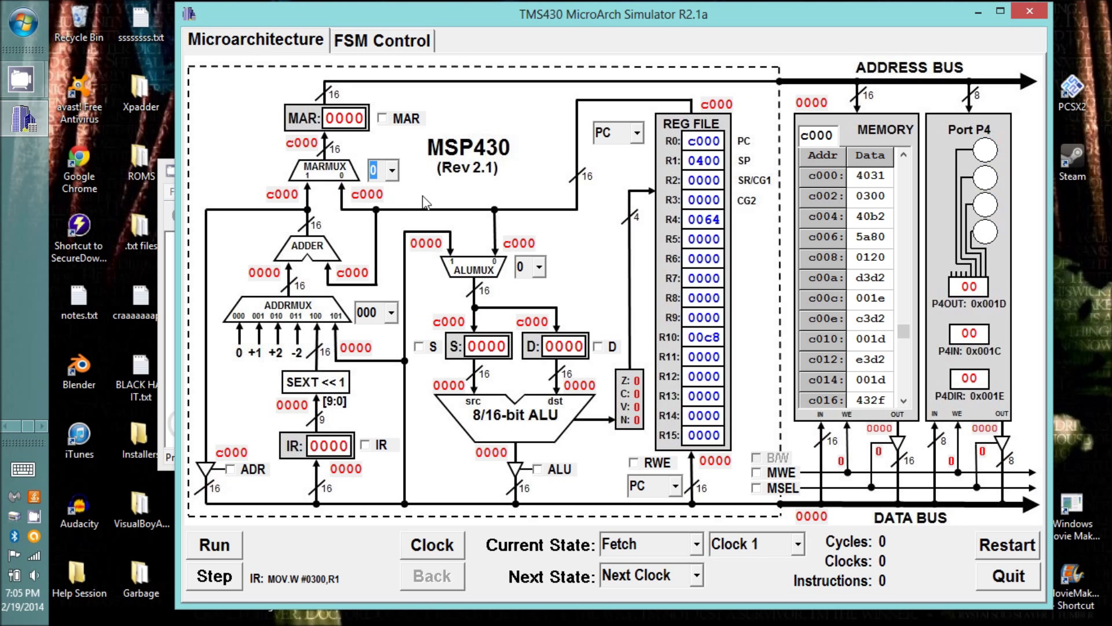
mouse_move(606, 229)
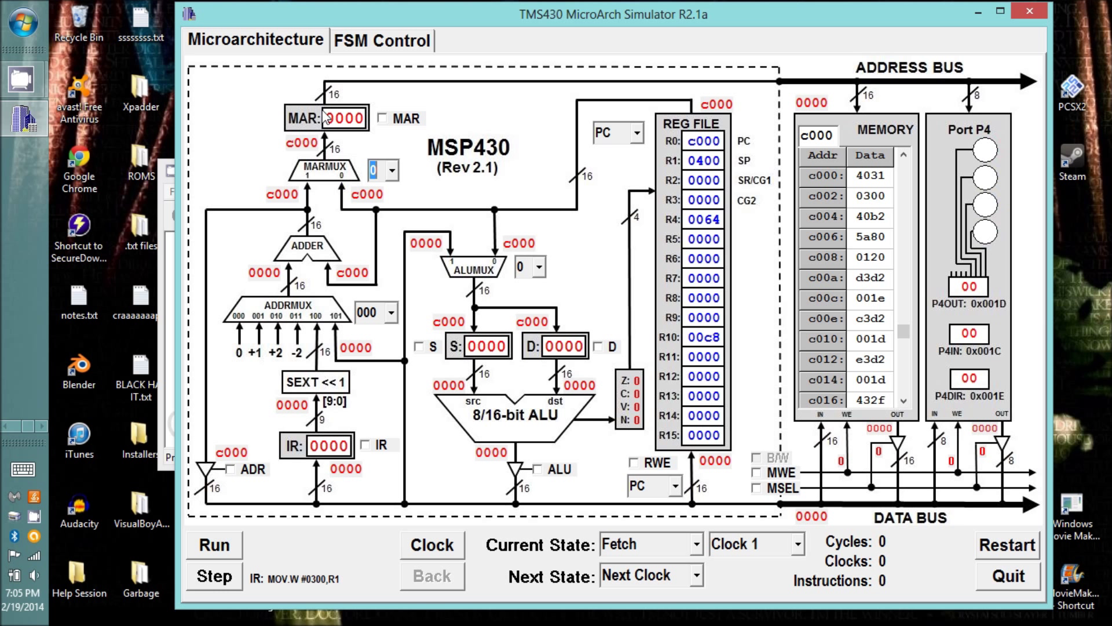
mouse_move(838, 211)
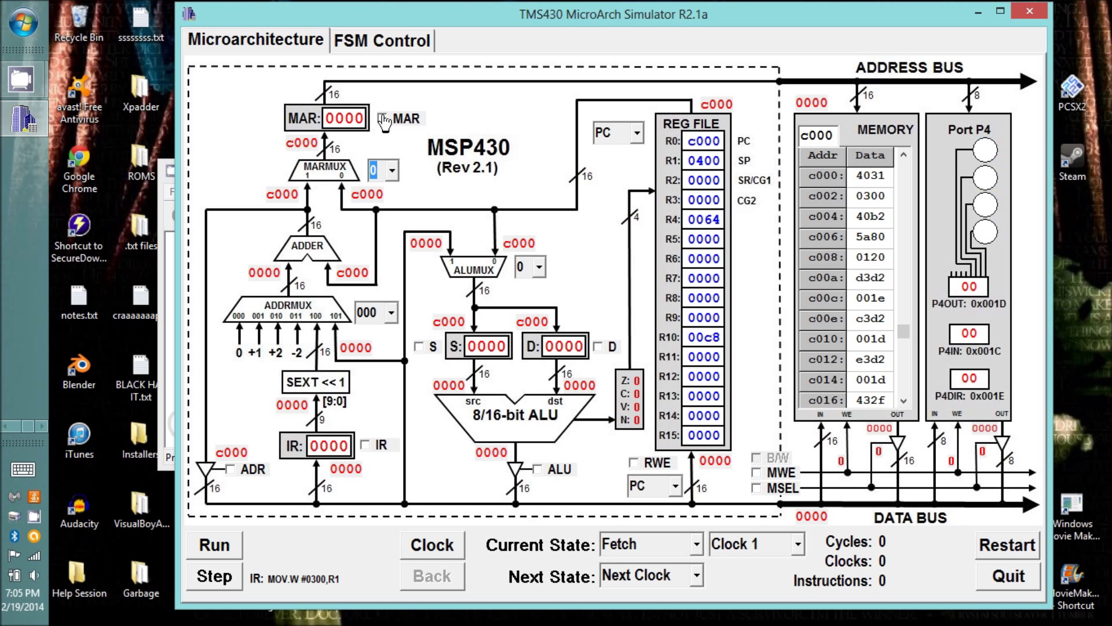
- Set the fetch controls: MAR from PC, PC plus 2, IR latch, next state Decode
left_click(386, 119)
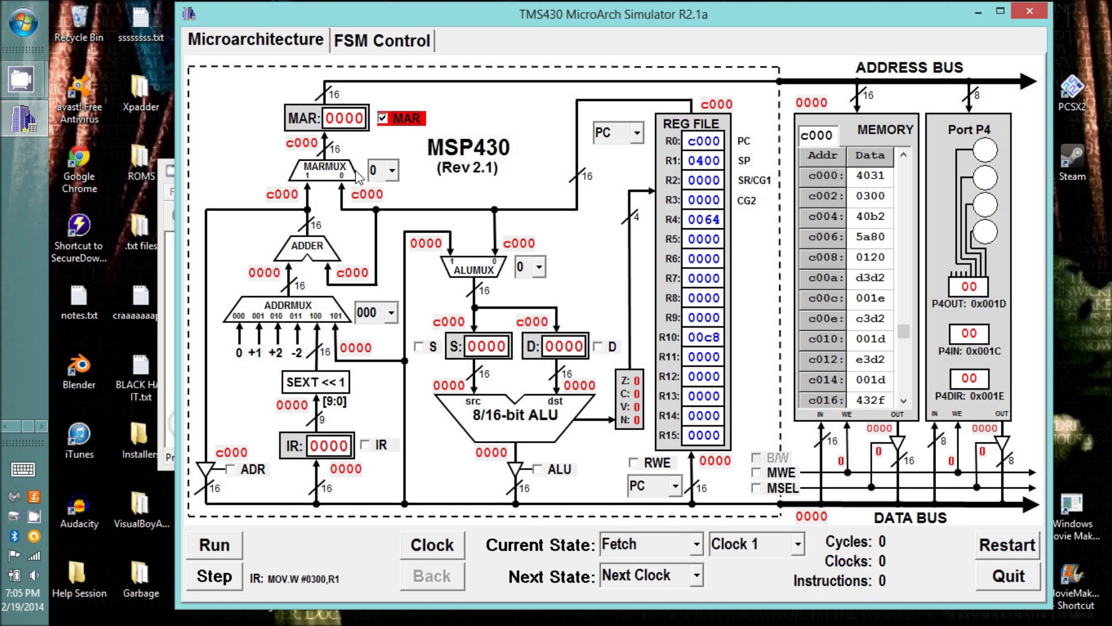
left_click(389, 313)
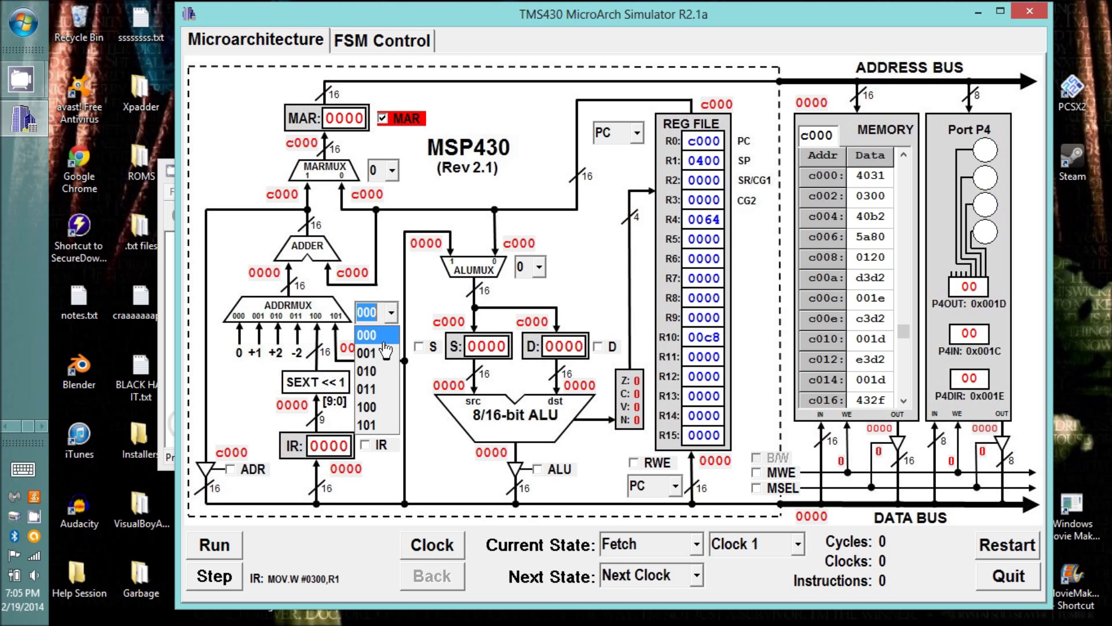
left_click(373, 371)
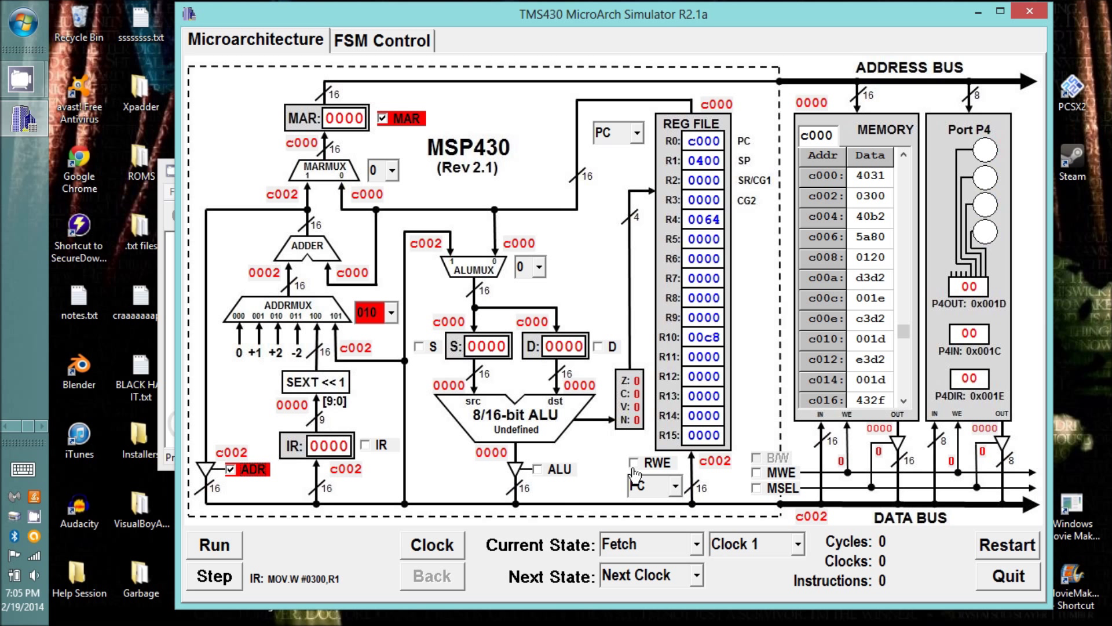
left_click(634, 463)
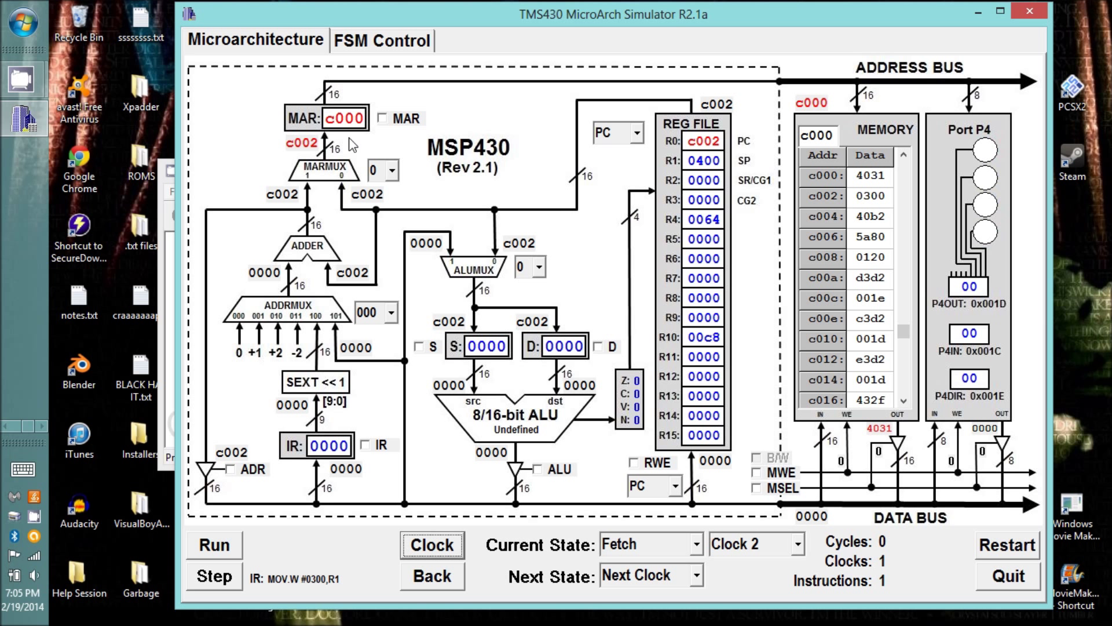
mouse_move(600, 191)
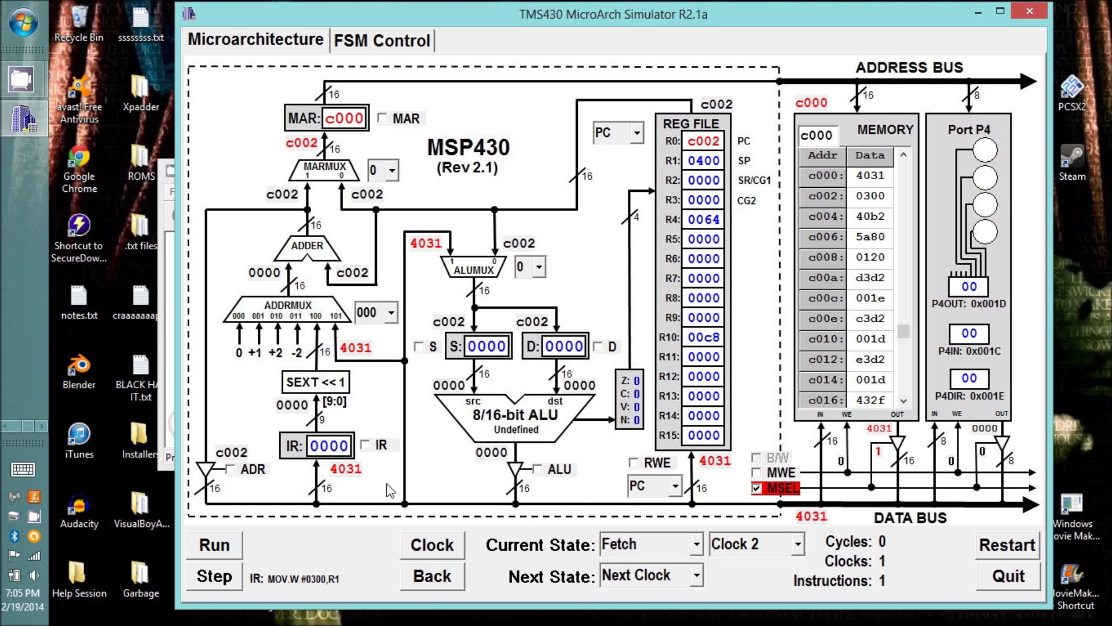
left_click(364, 445)
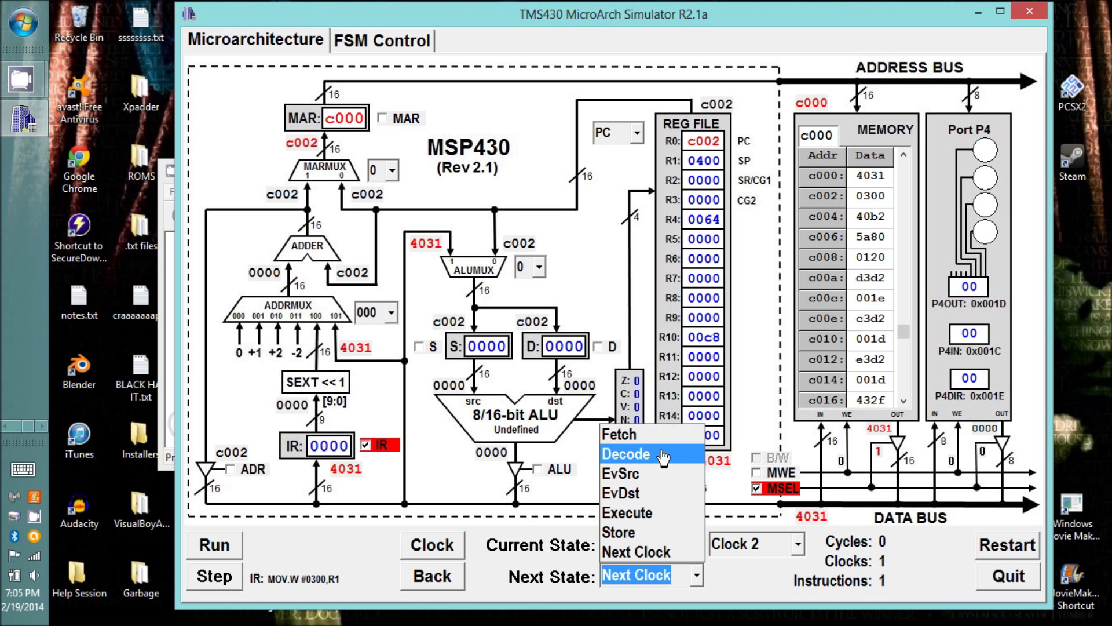
left_click(627, 454)
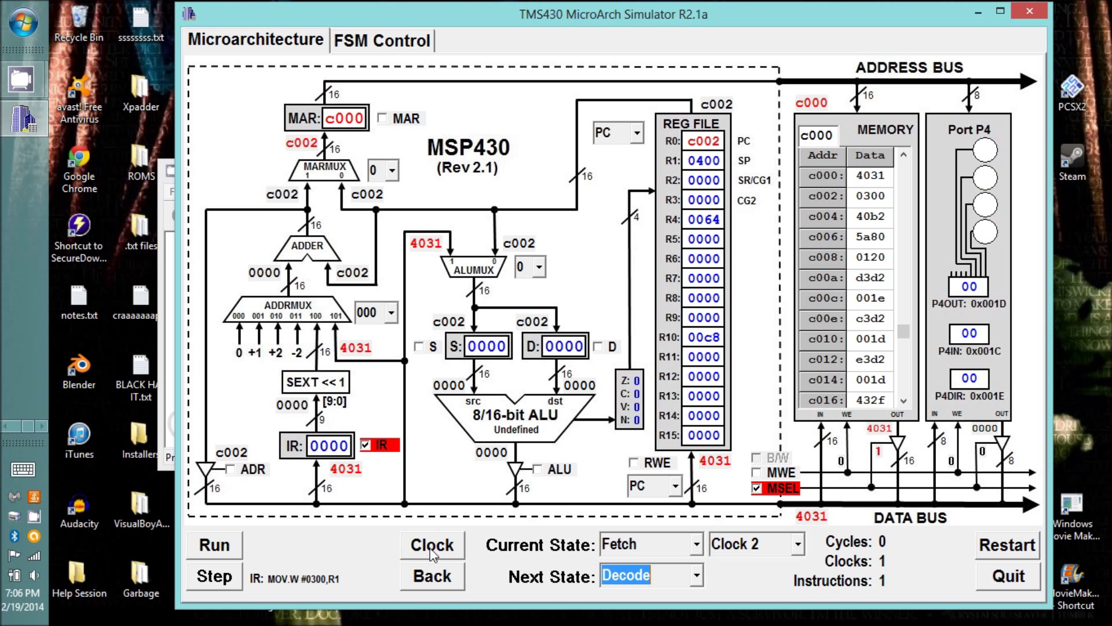
- Clock the fetch so IR holds 4031, dismissing the 'Must Select Next State!' warning
left_click(431, 545)
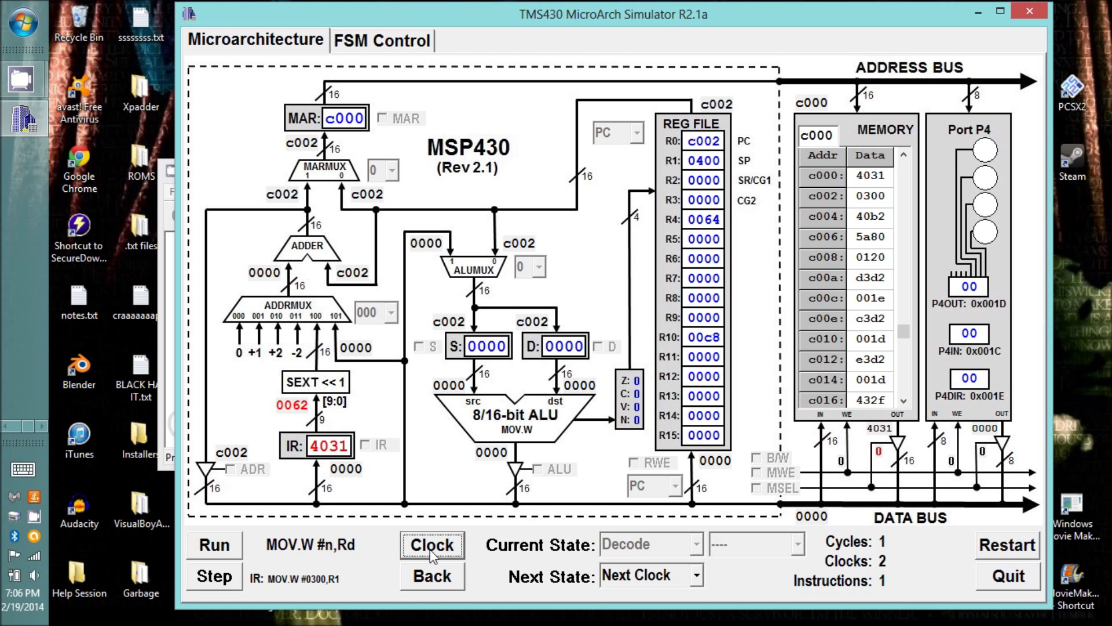
left_click(431, 544)
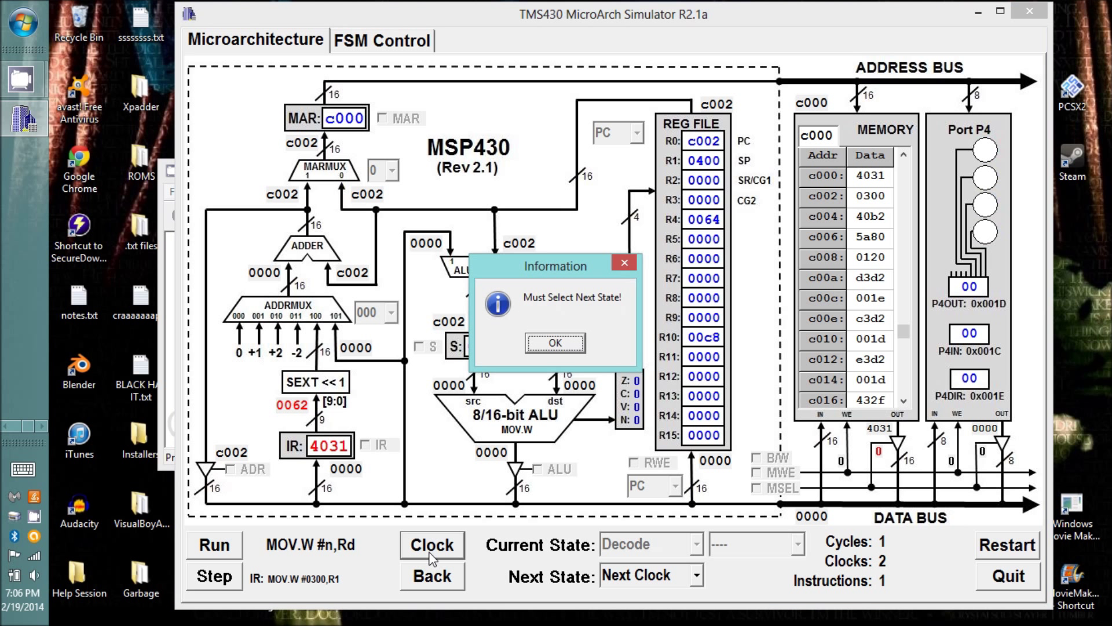
left_click(555, 343)
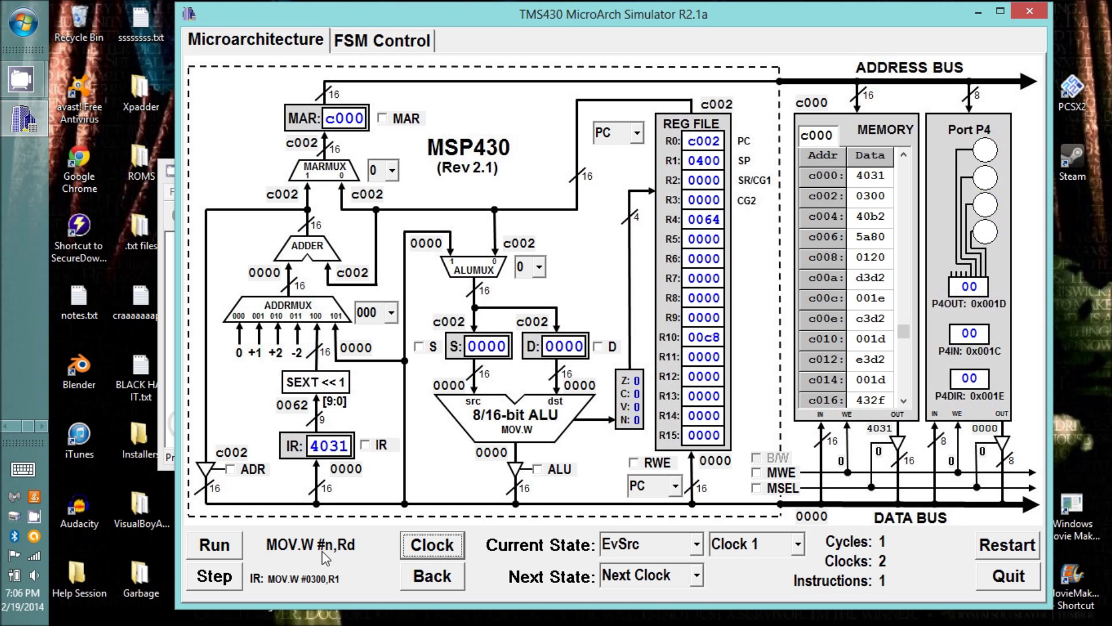
mouse_move(333, 564)
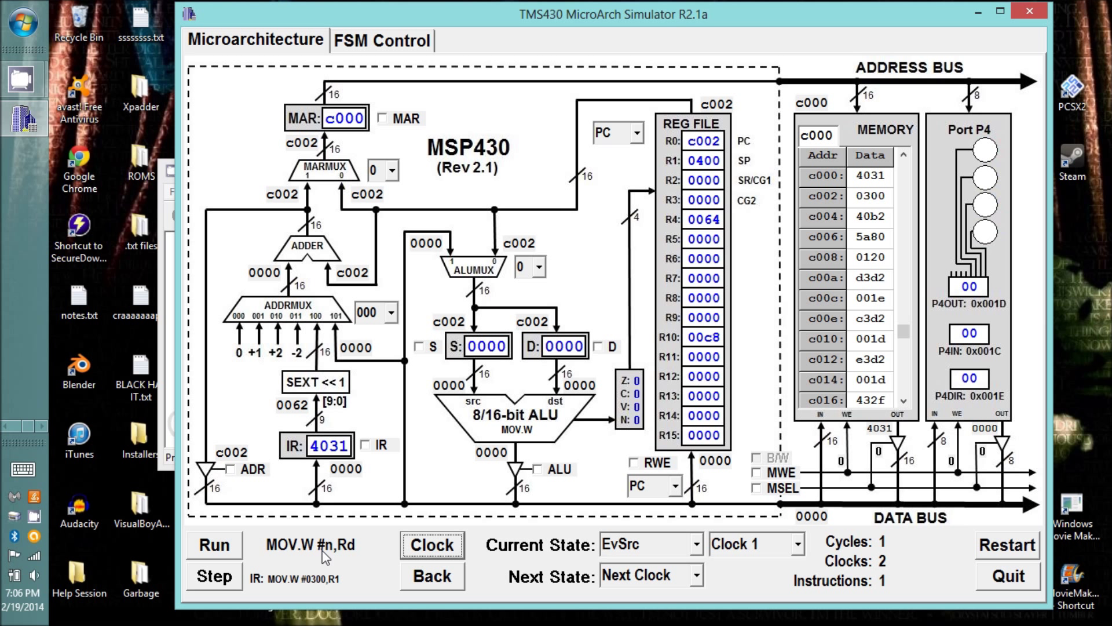
mouse_move(369, 372)
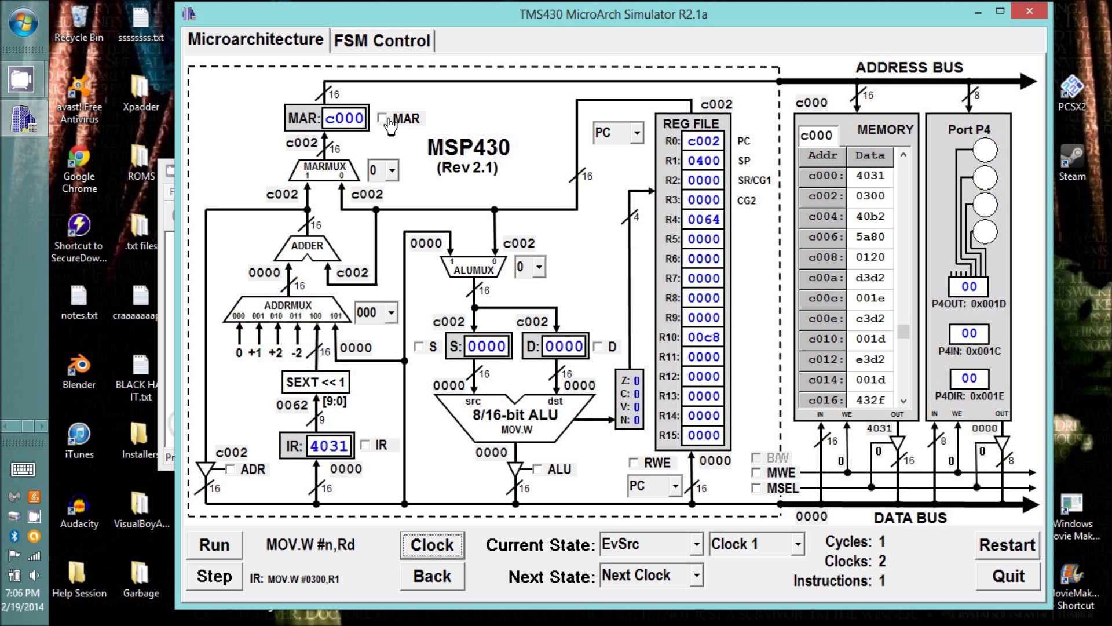
- Teach EvSrc's first clock to address memory from PC and advance PC to c004
left_click(387, 118)
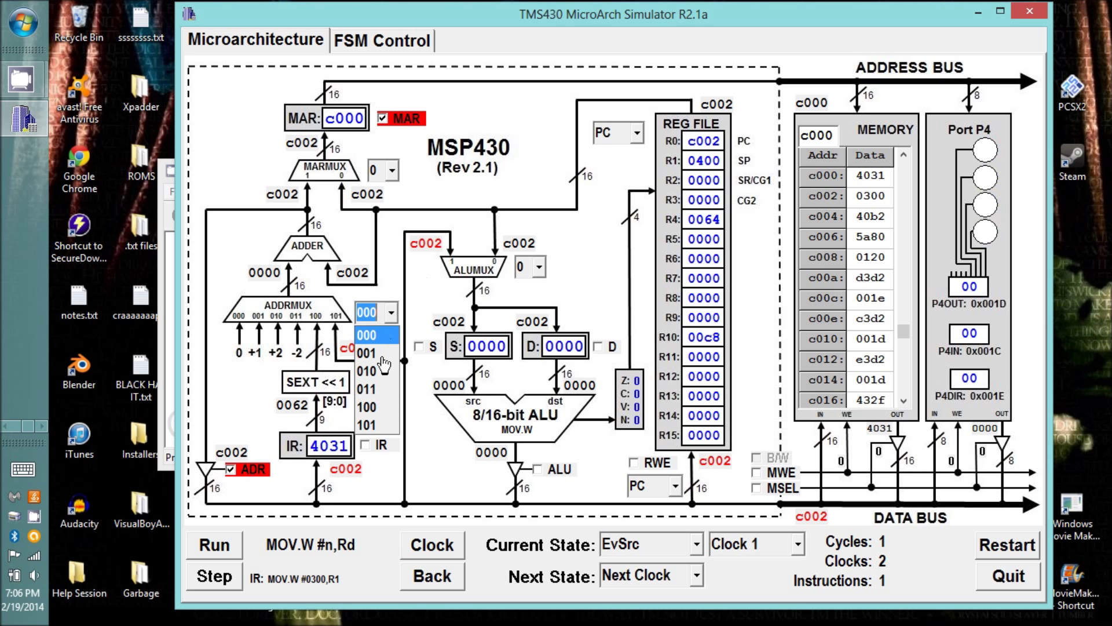
left_click(372, 370)
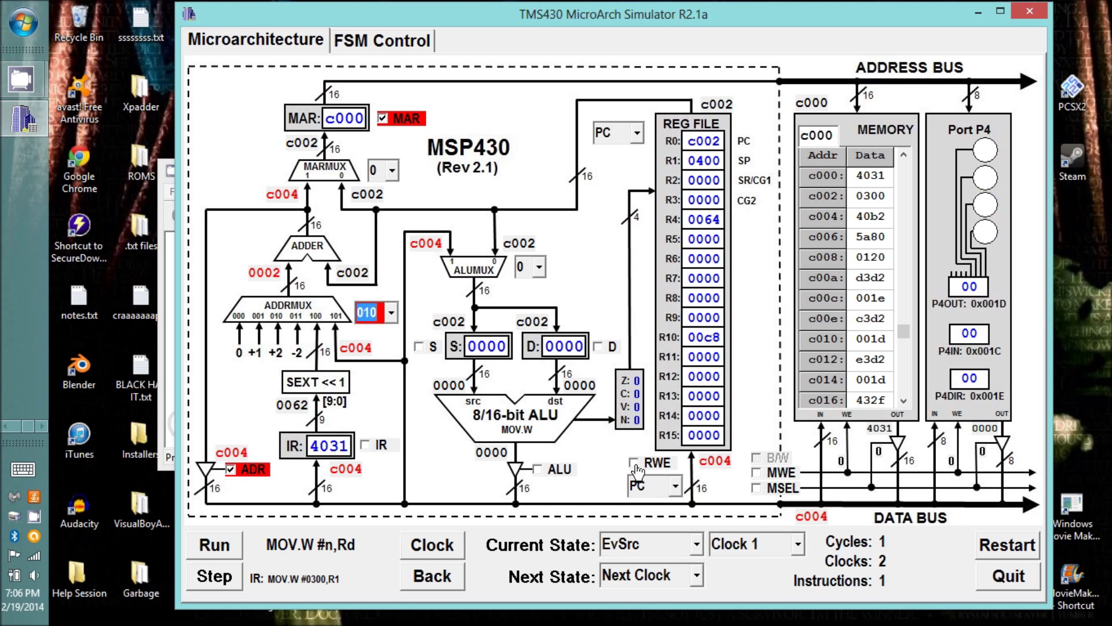
left_click(635, 466)
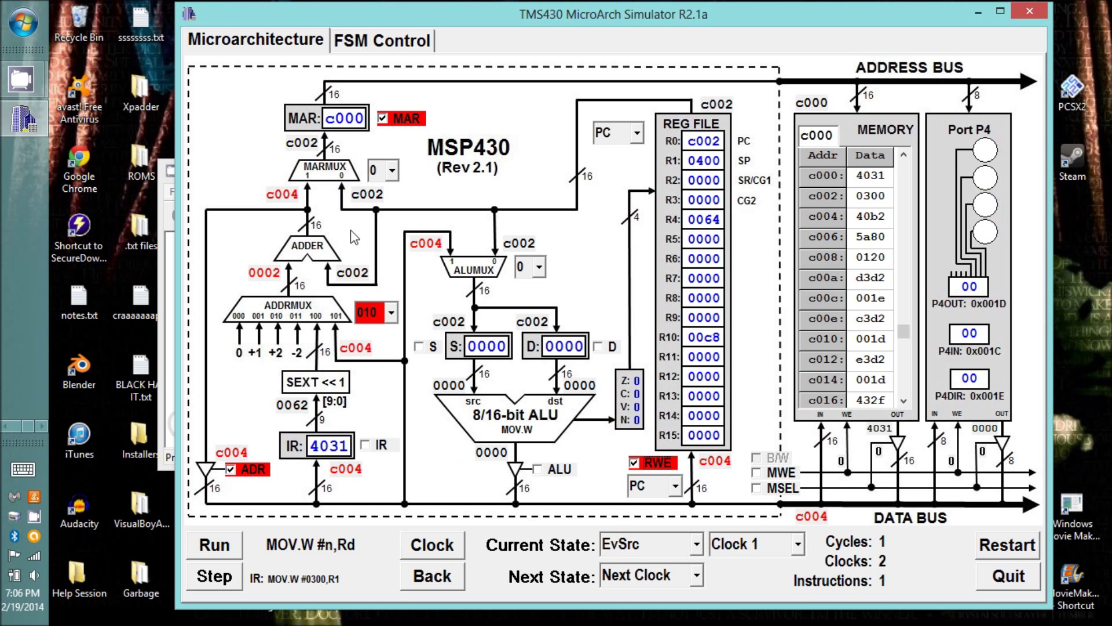
mouse_move(494, 511)
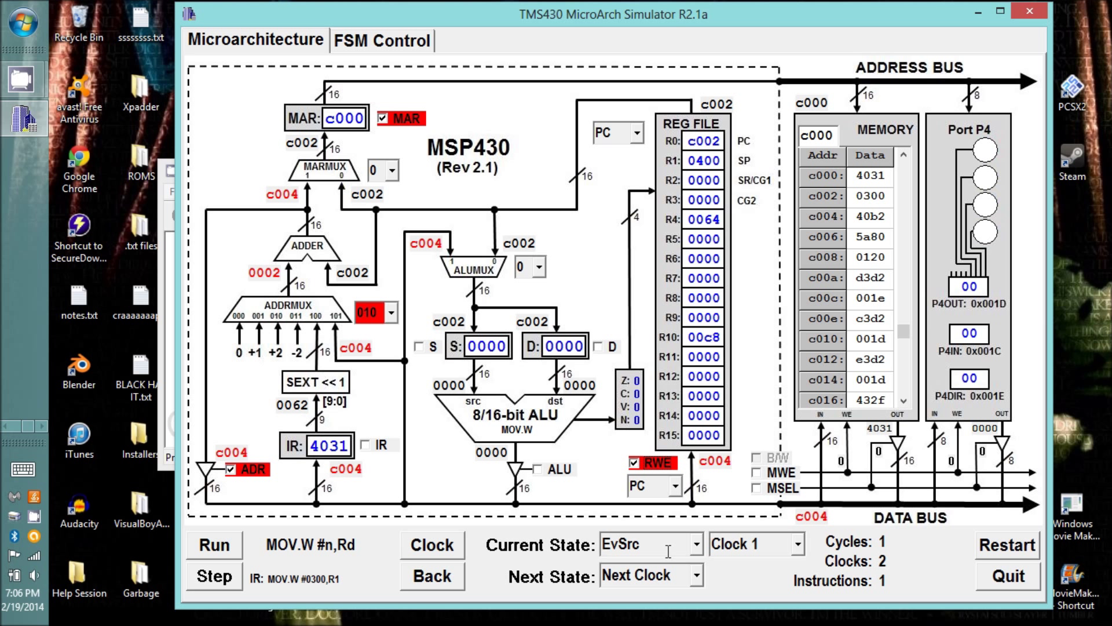
left_click(431, 544)
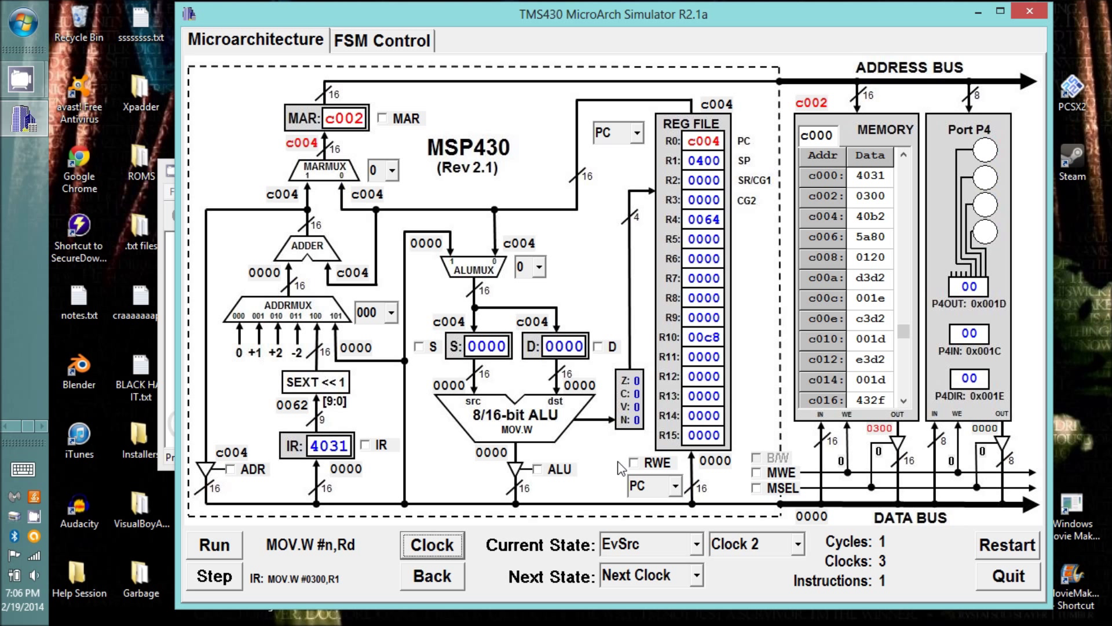
mouse_move(885, 448)
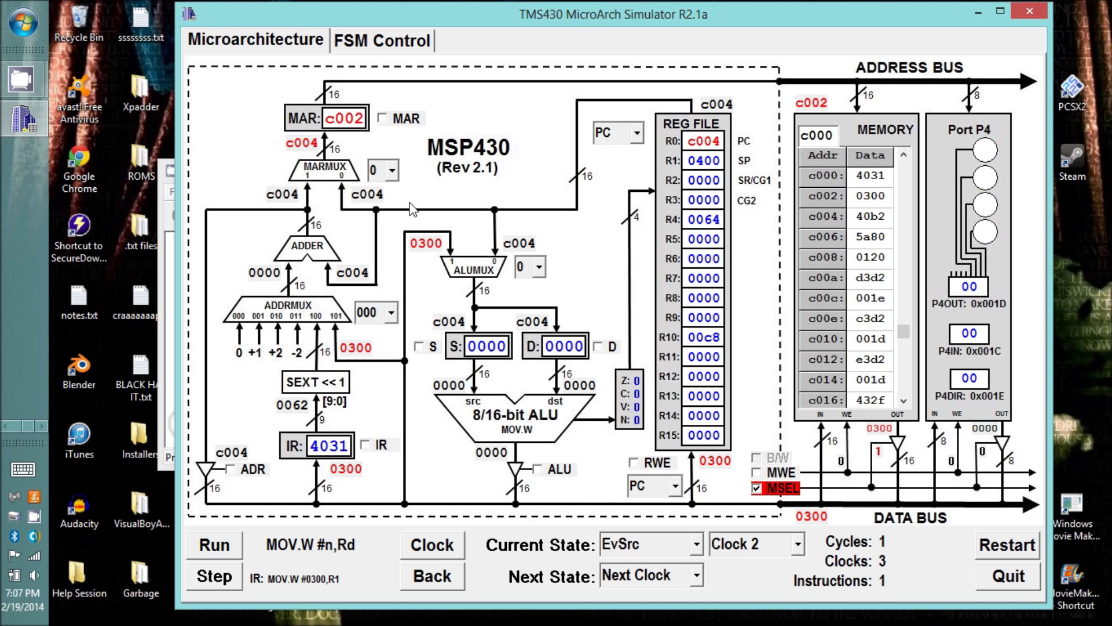
- Route immediate 0300 through ALUMUX 1 into the S latch, with EvDst next
left_click(534, 264)
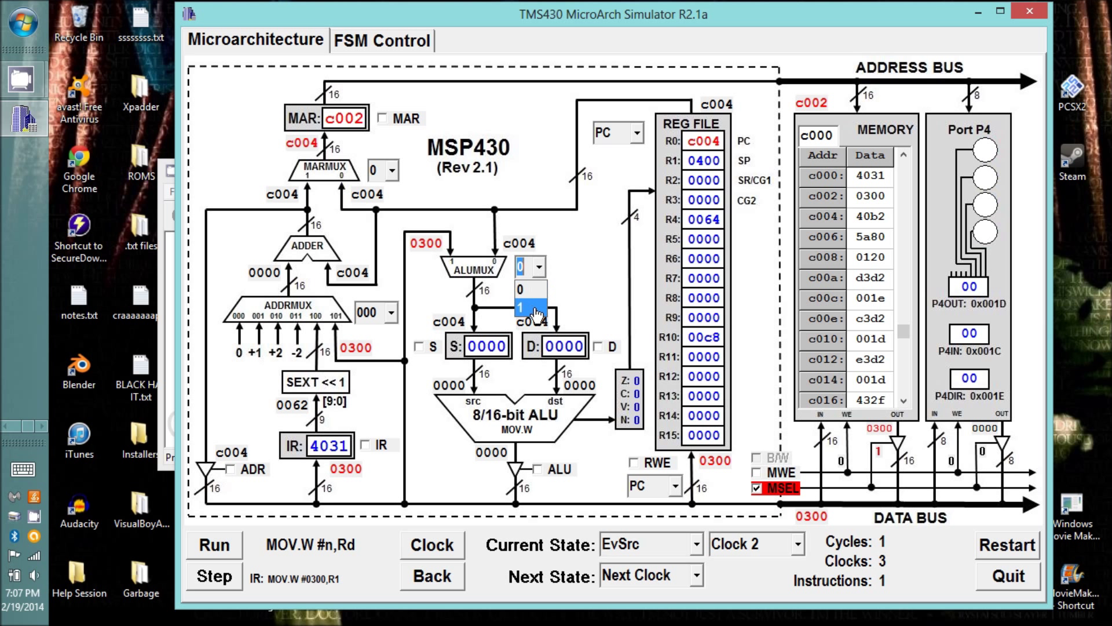
left_click(525, 307)
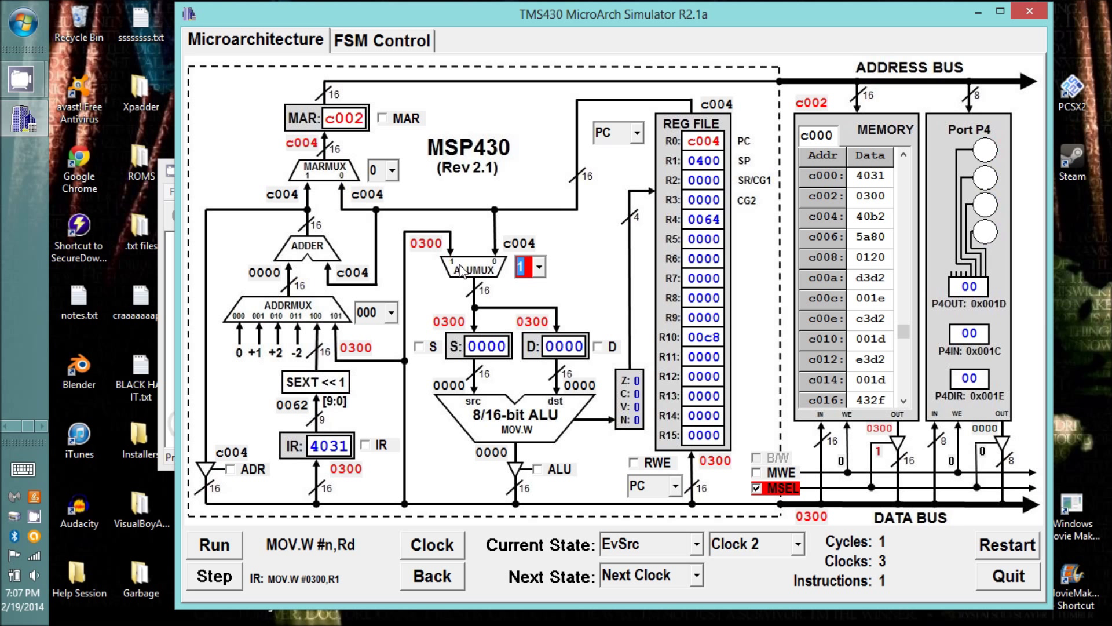
left_click(420, 347)
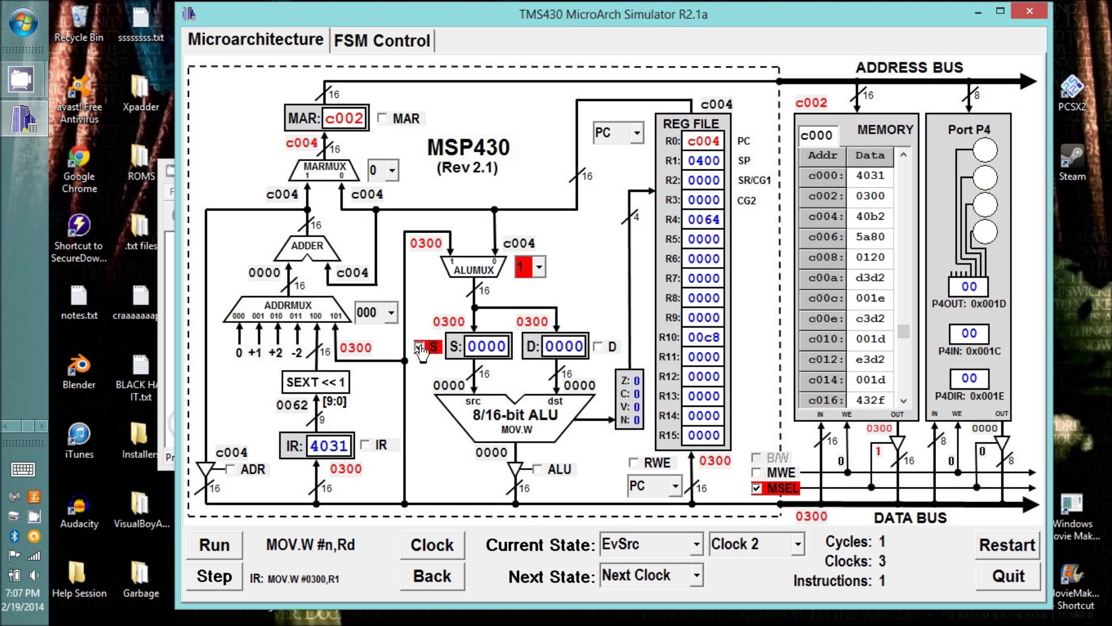
left_click(419, 346)
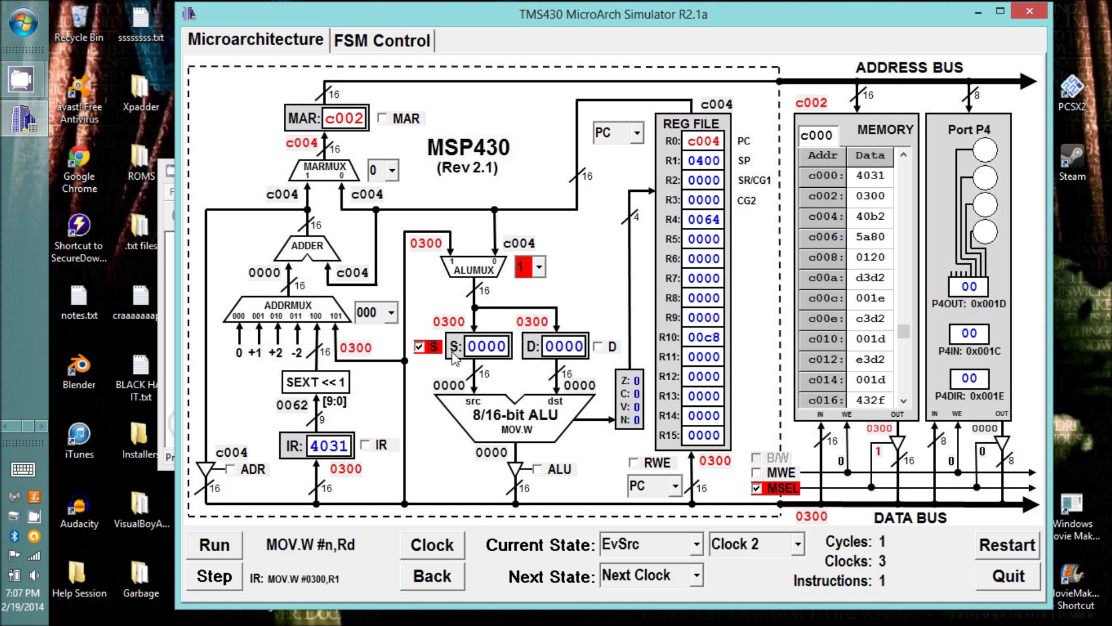
mouse_move(469, 361)
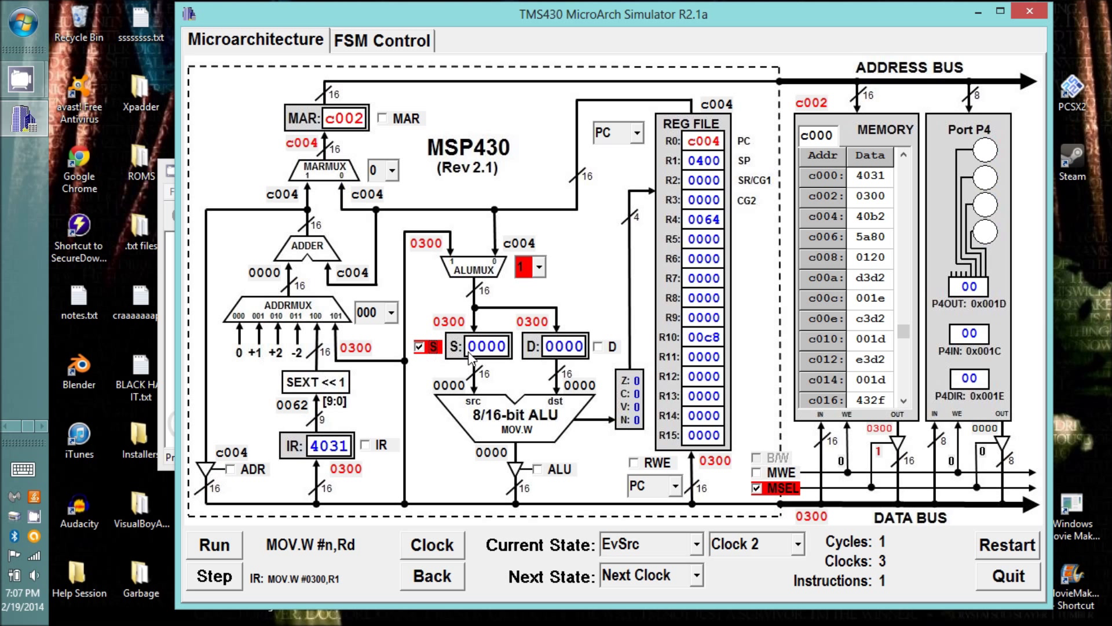
mouse_move(689, 563)
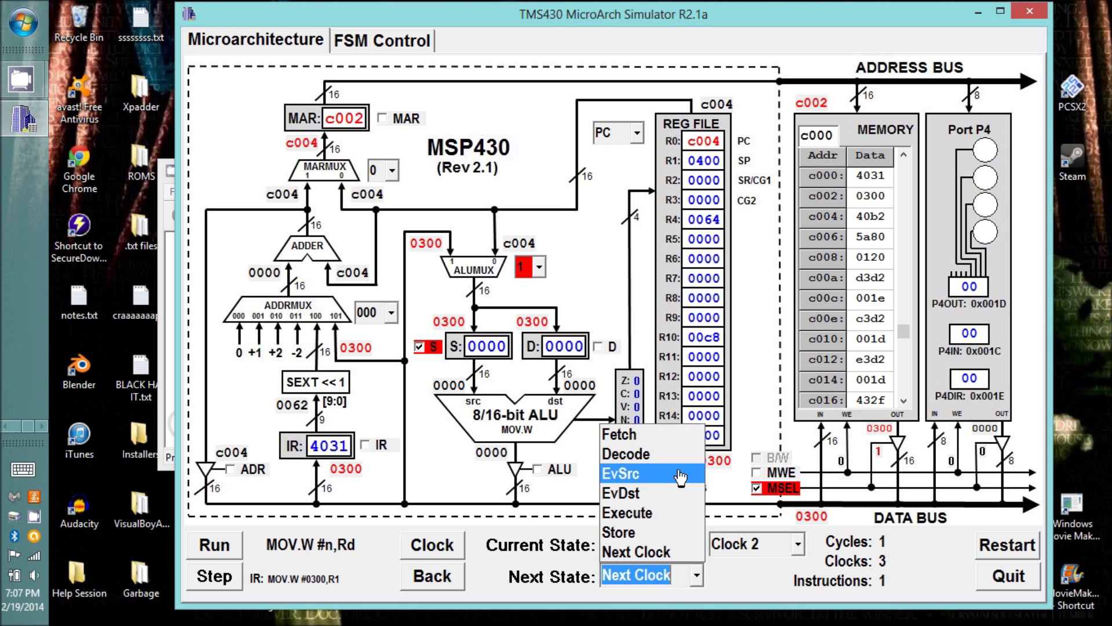
left_click(633, 473)
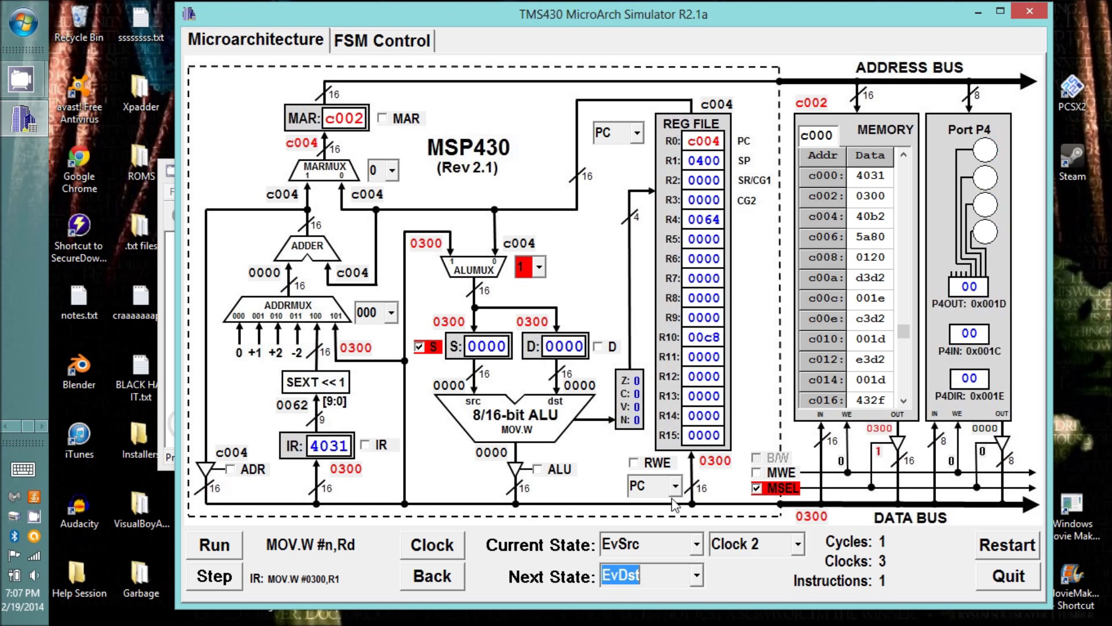
- Clock into EvDst, then read register Rd (0400) and latch it into D
left_click(431, 545)
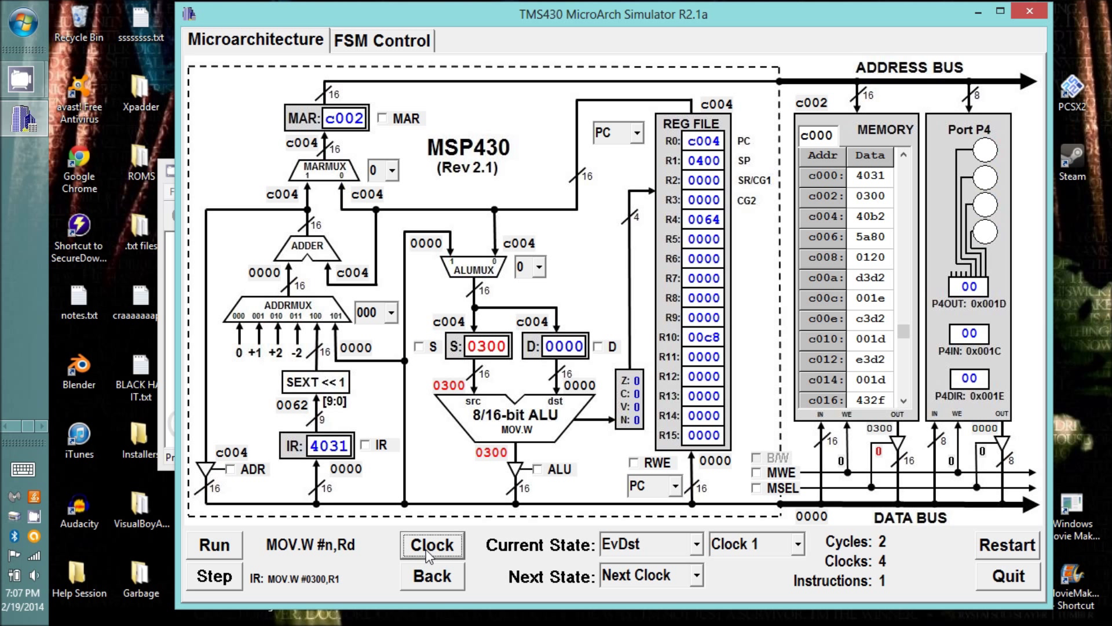
mouse_move(626, 126)
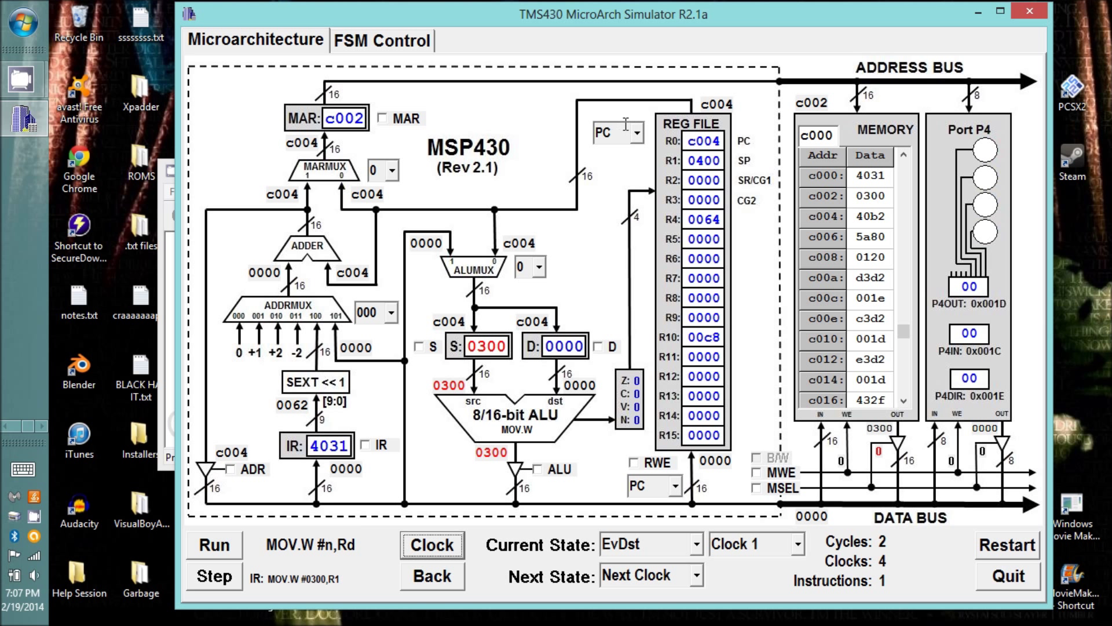
left_click(634, 133)
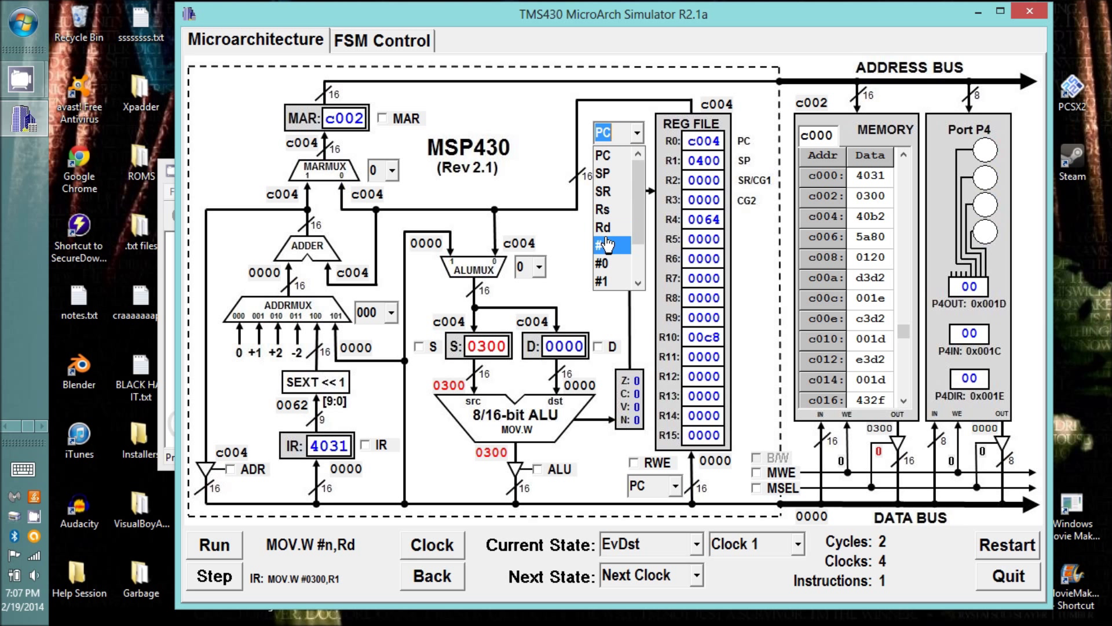
left_click(612, 236)
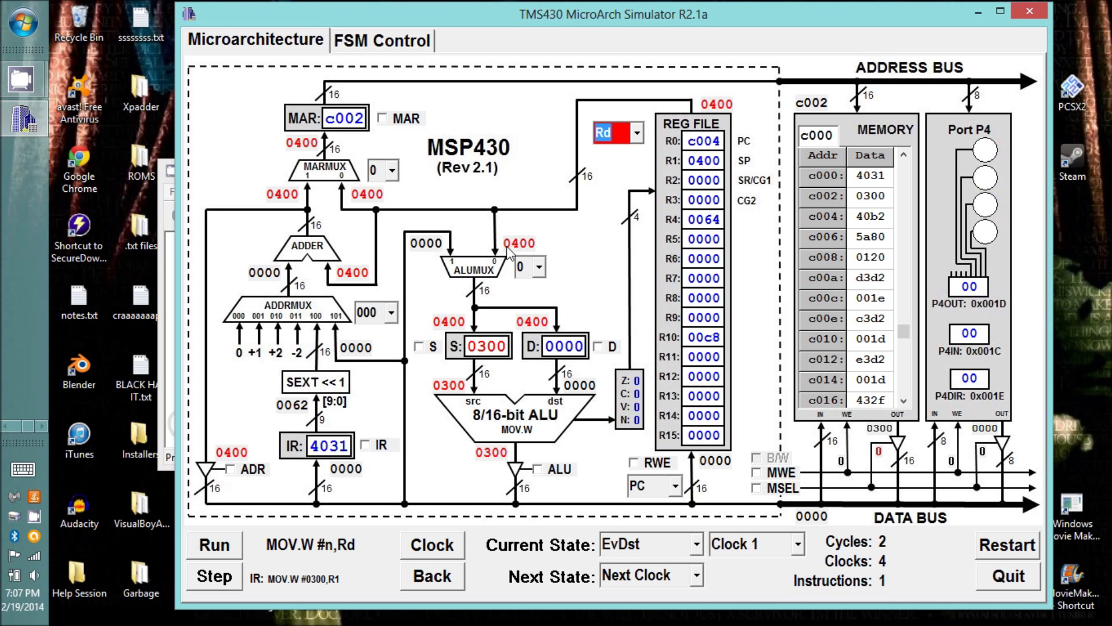
mouse_move(610, 347)
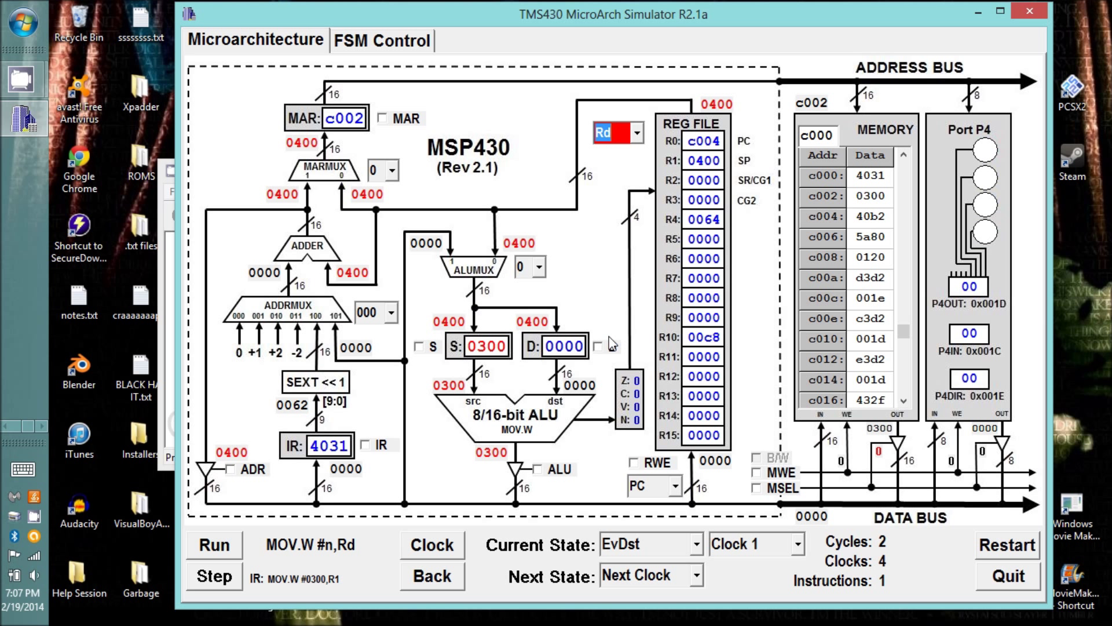
left_click(598, 346)
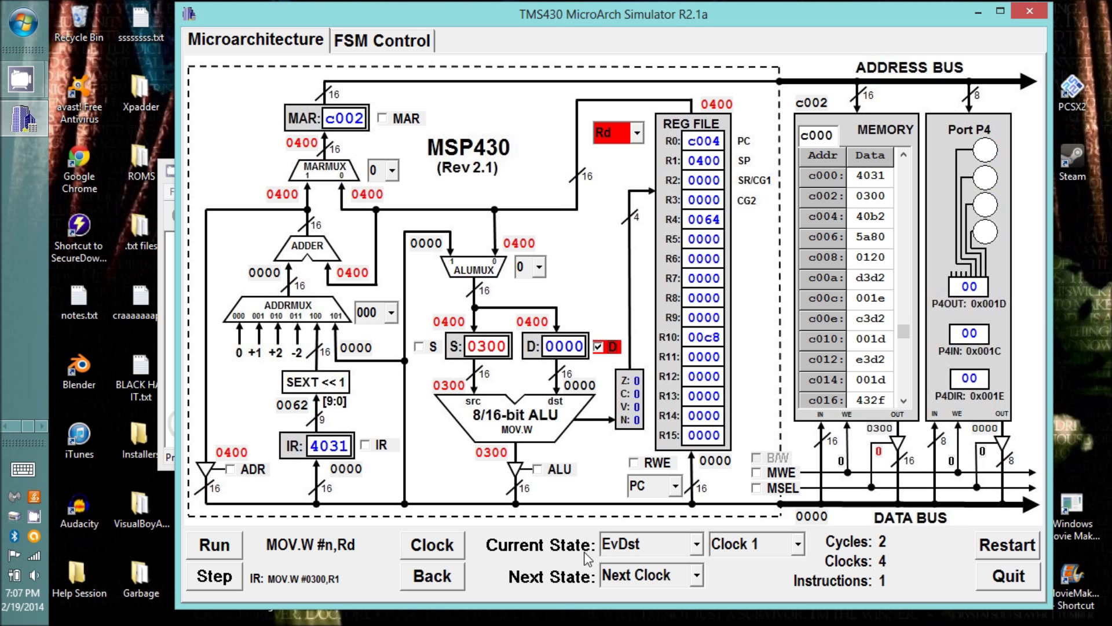
mouse_move(694, 575)
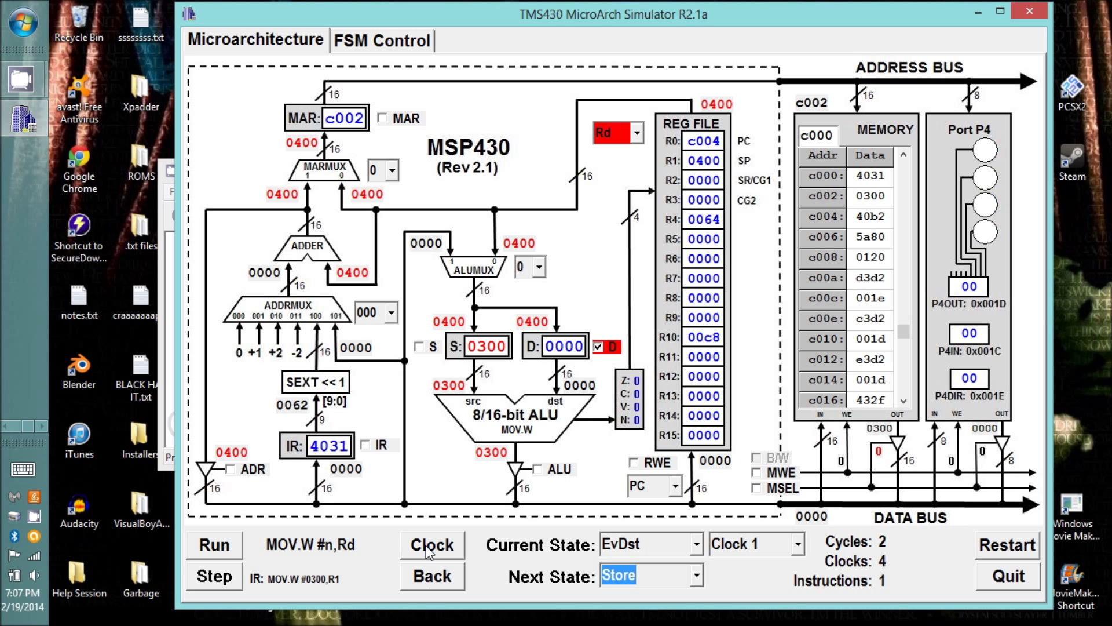
- In Store, write the ALU result 0300 into register Rd, then clock back to Fetch
left_click(431, 545)
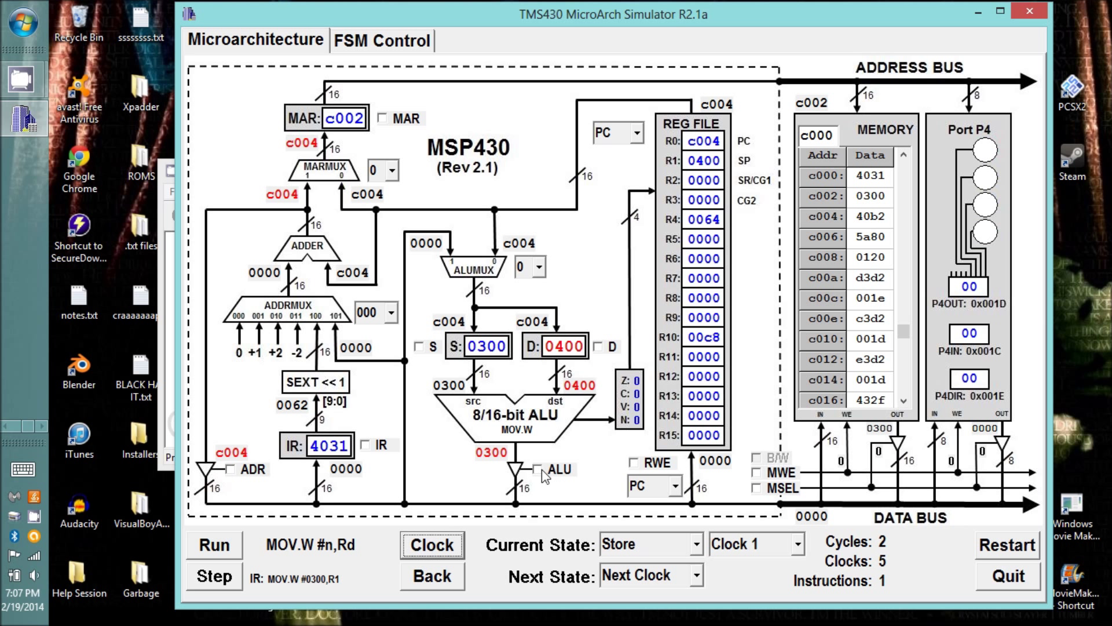
left_click(539, 470)
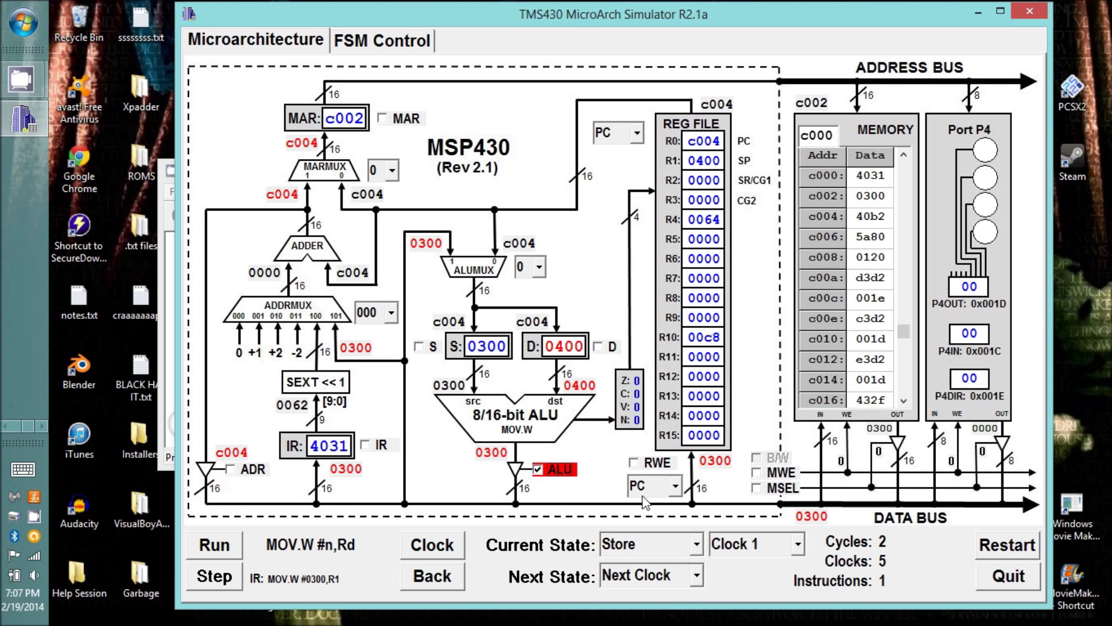
left_click(672, 486)
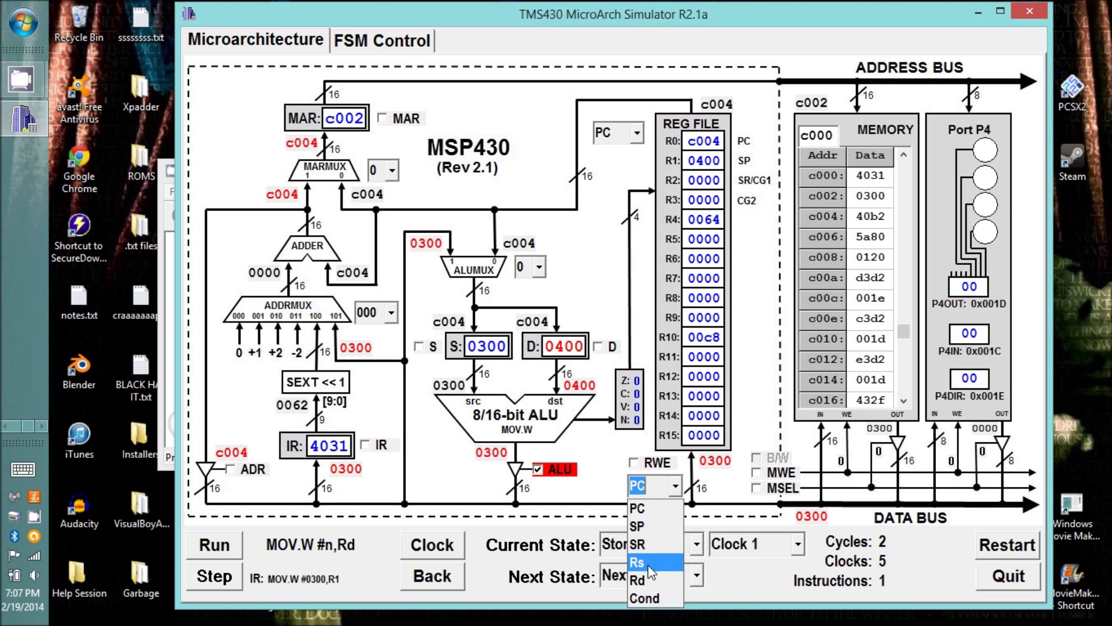
left_click(639, 579)
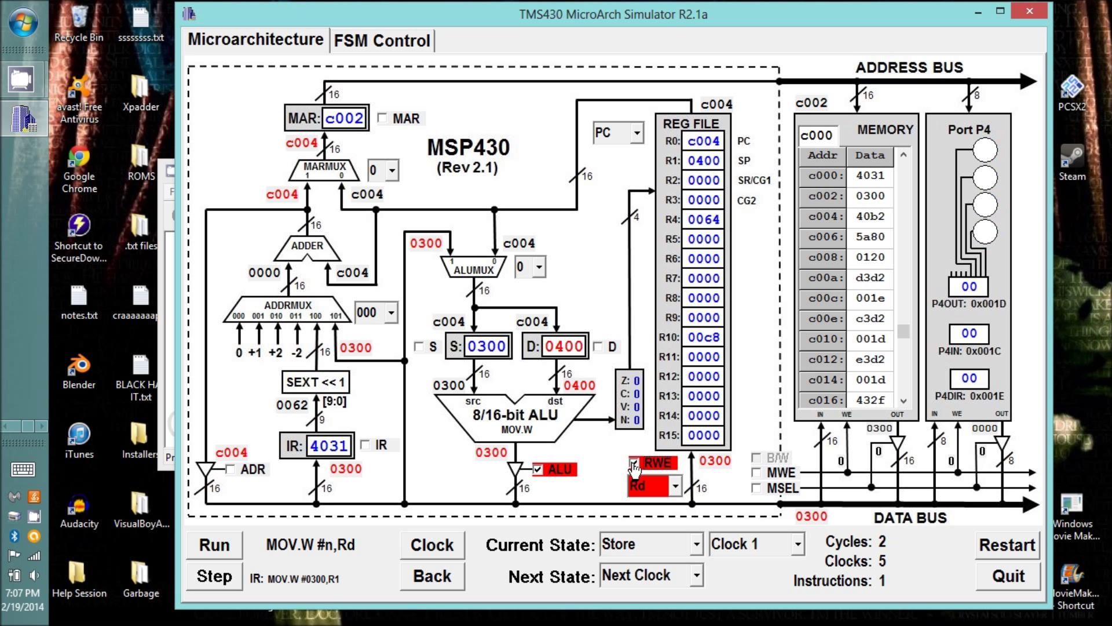
left_click(634, 463)
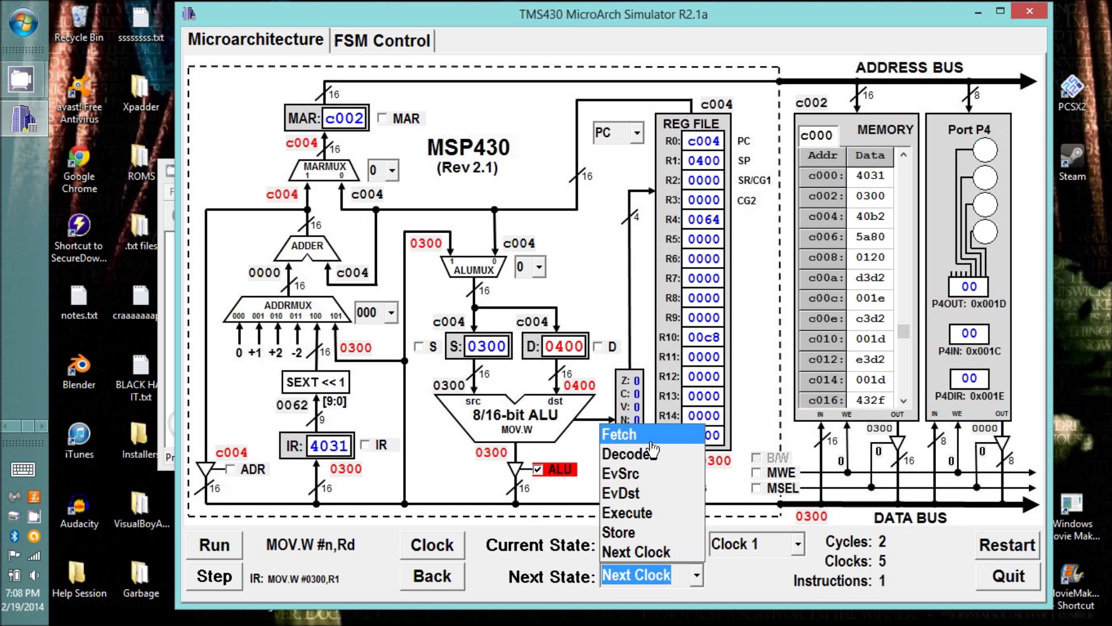
left_click(620, 434)
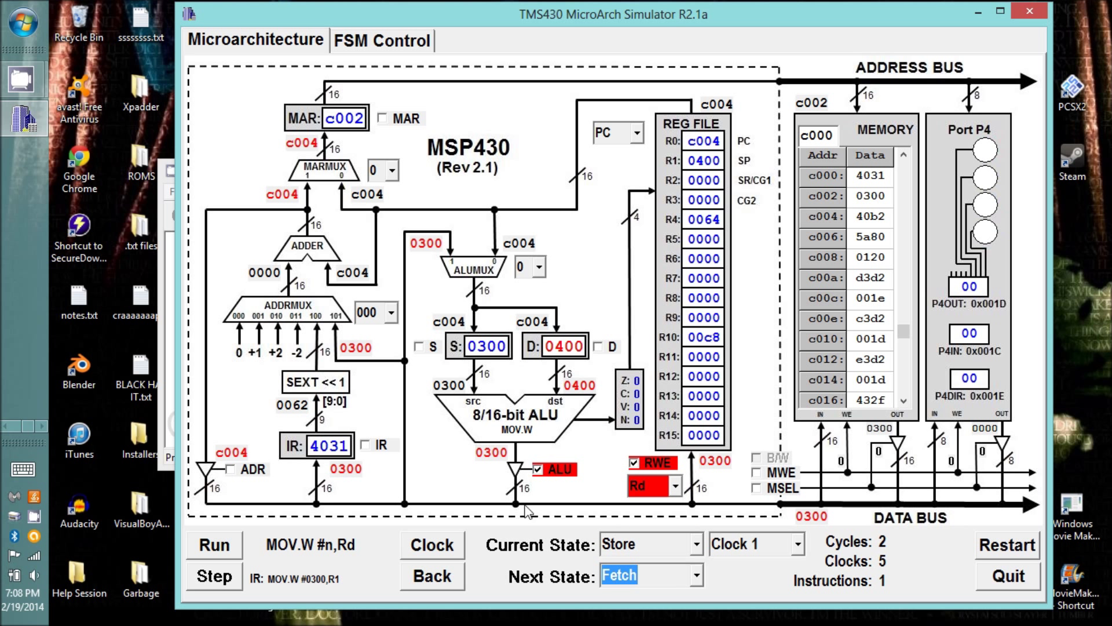
left_click(432, 545)
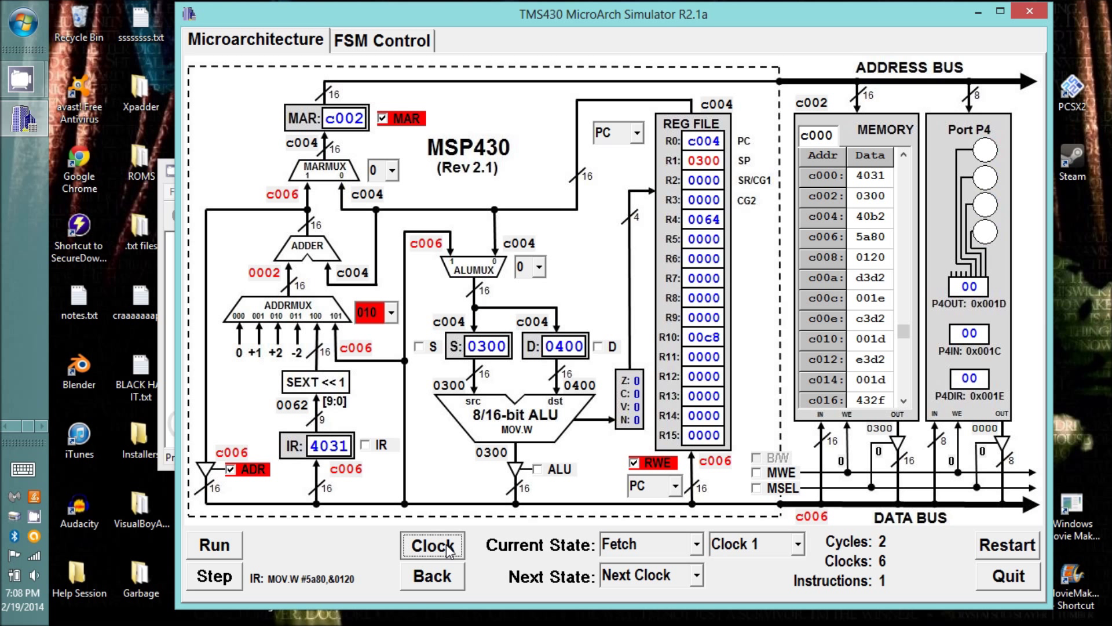
- Clock through Fetch, Decode and EvSrc of MOV.W #5a80,&0120 into EvDst
left_click(432, 546)
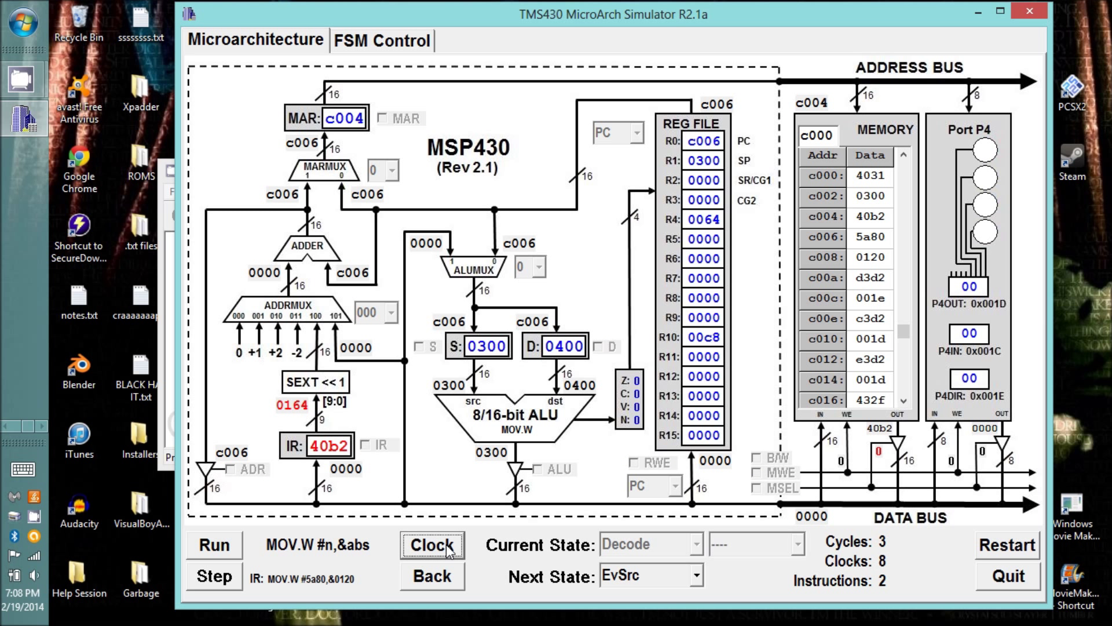
left_click(431, 545)
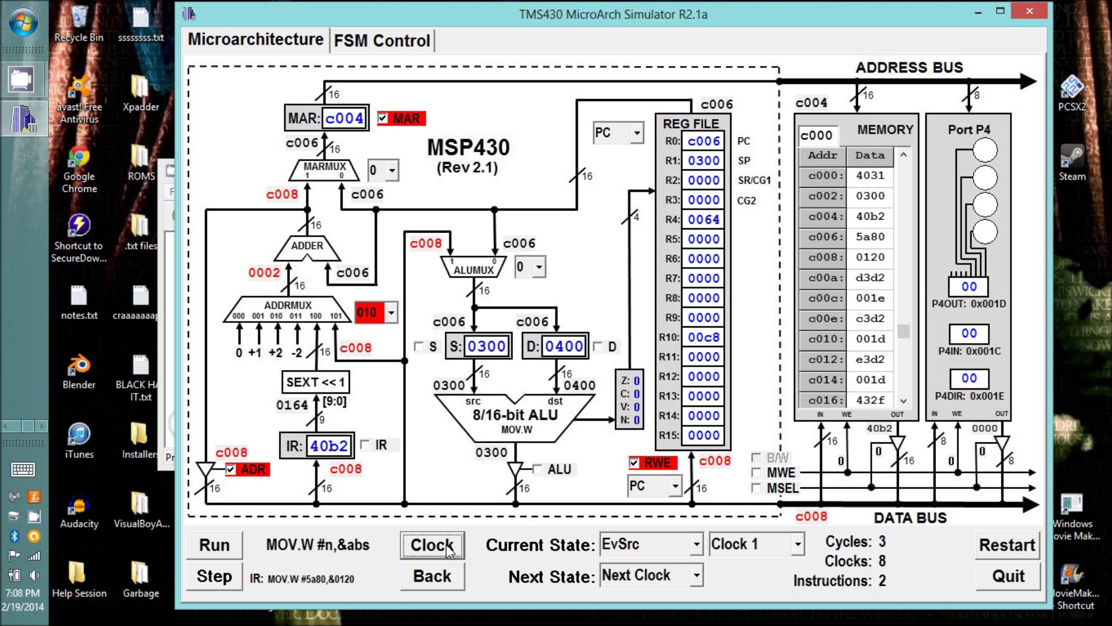
left_click(431, 544)
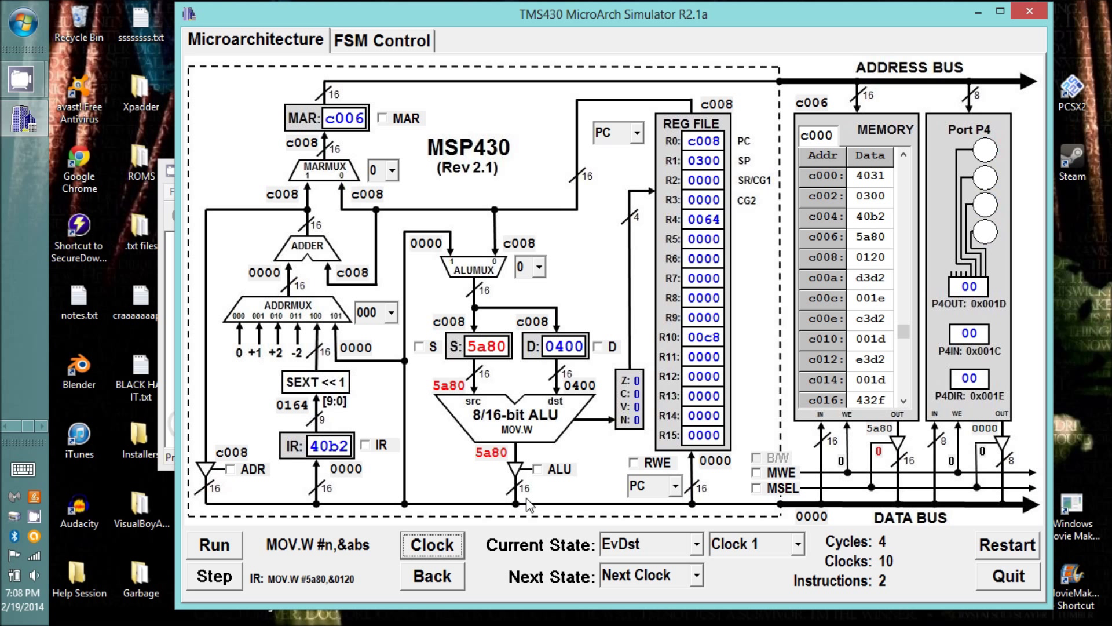
mouse_move(568, 518)
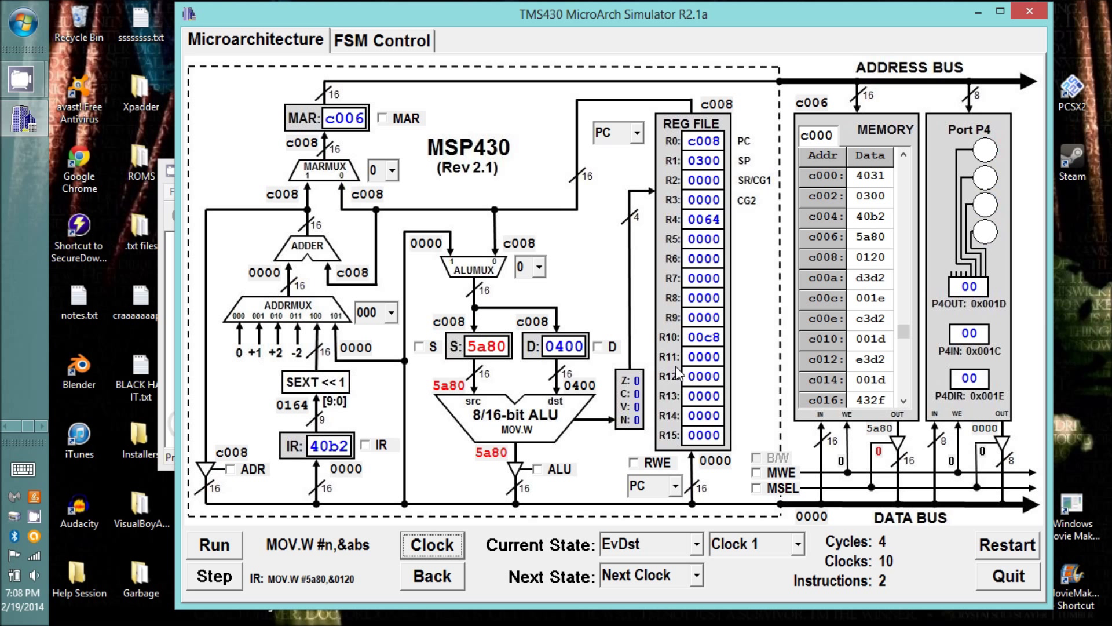
- Load MAR from PC, add 2 to PC, and clock EvDst once
left_click(387, 117)
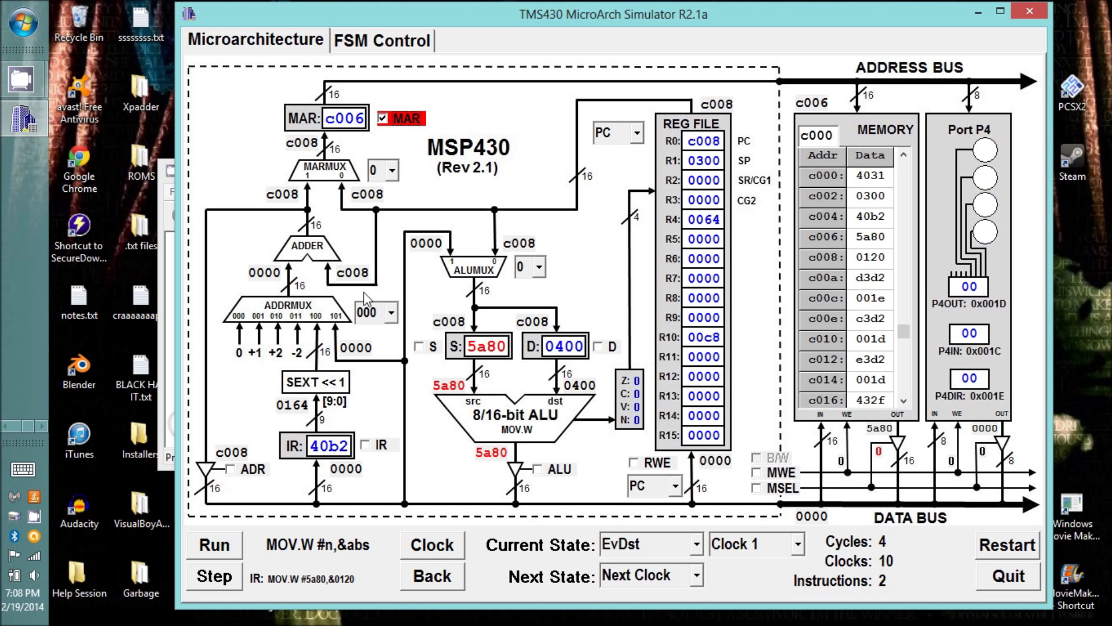
left_click(390, 313)
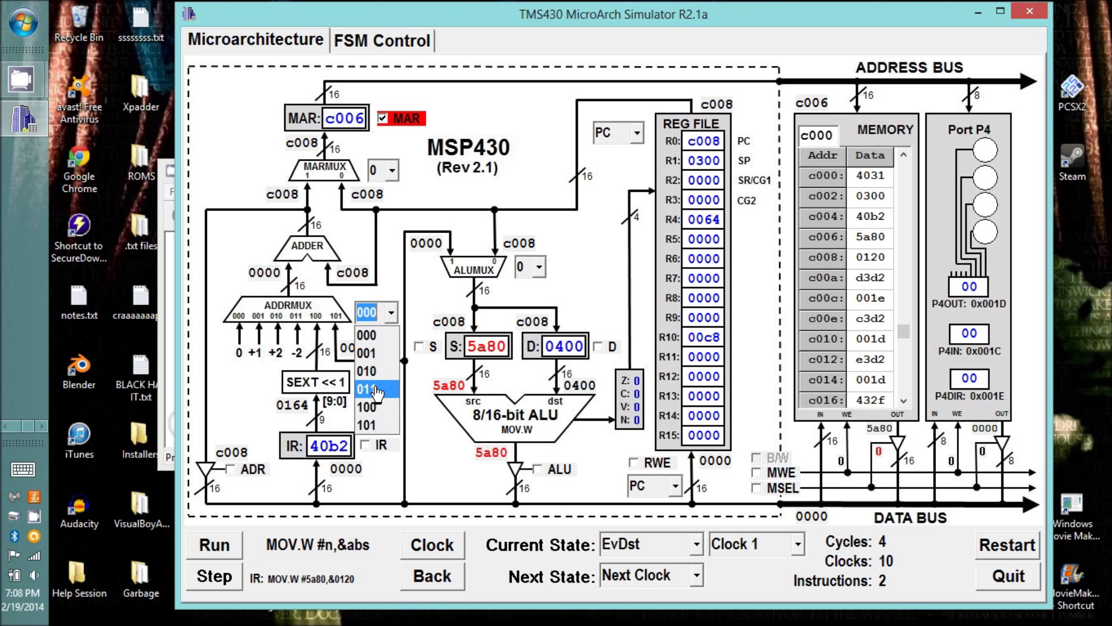
left_click(367, 387)
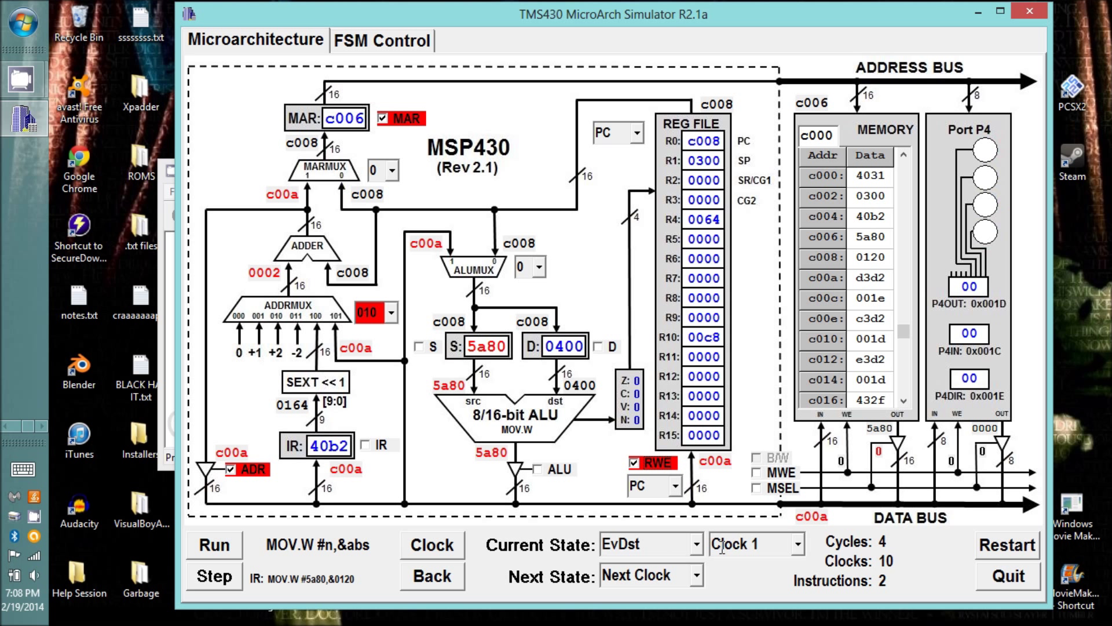
left_click(431, 544)
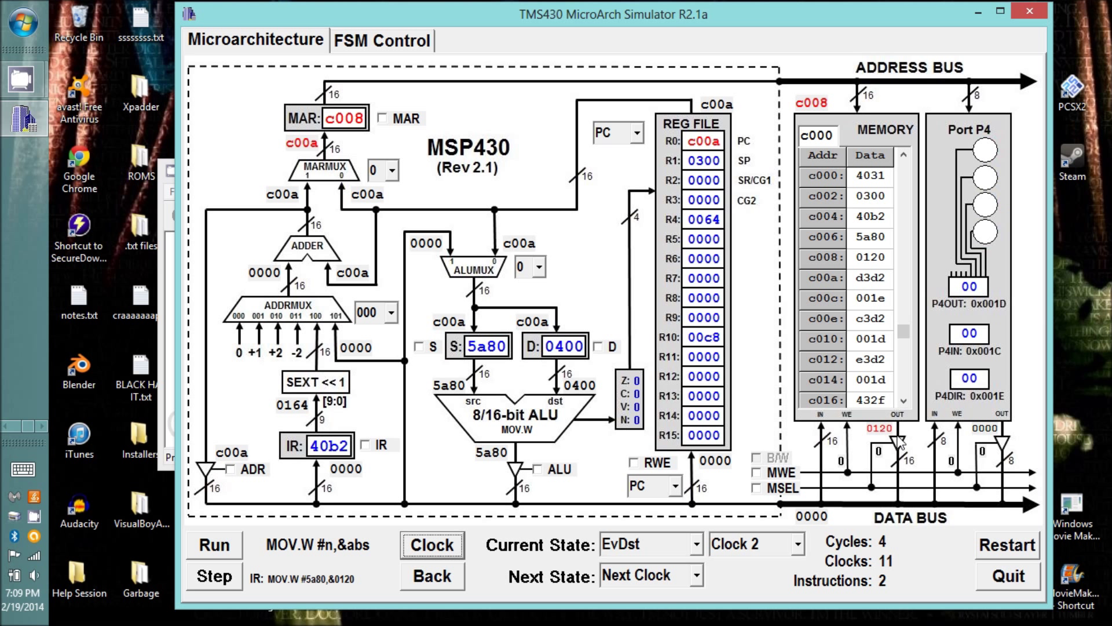
mouse_move(670, 486)
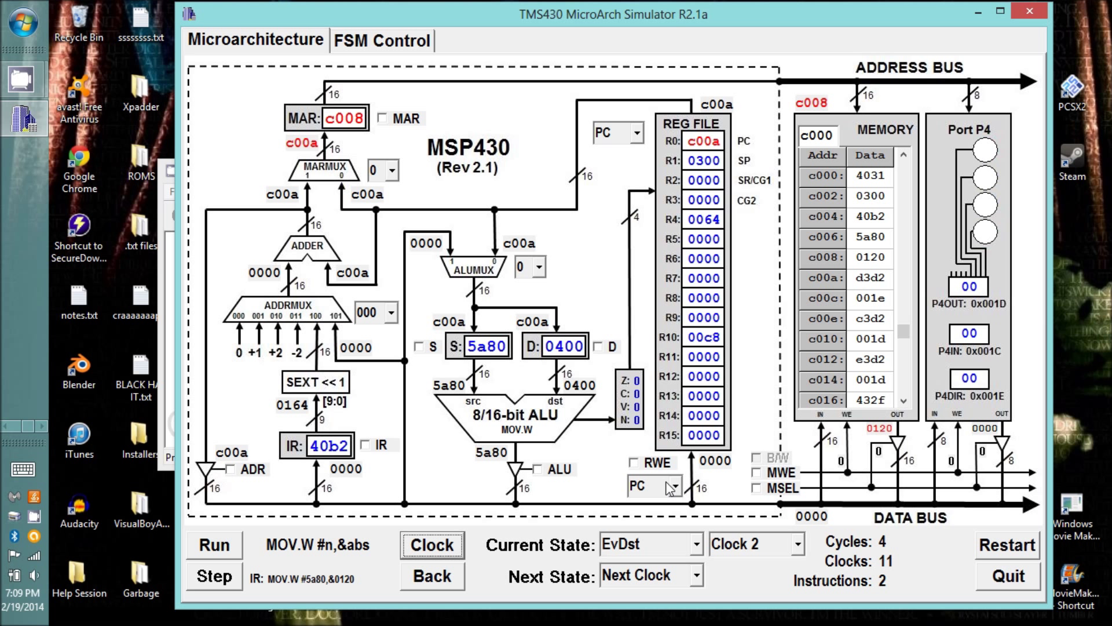
mouse_move(444, 504)
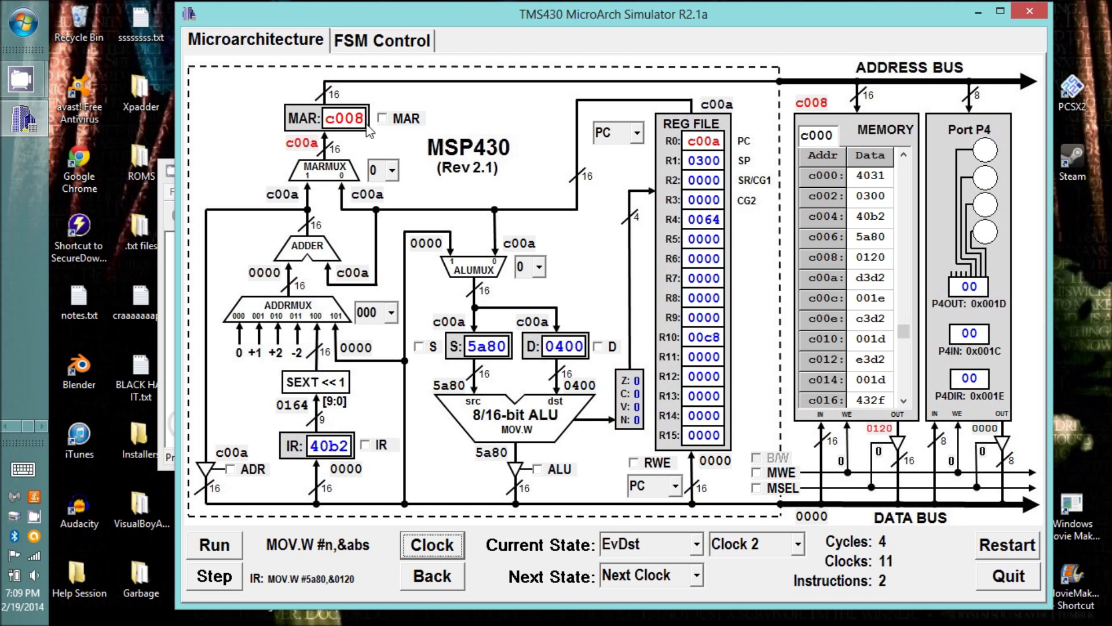
mouse_move(343, 147)
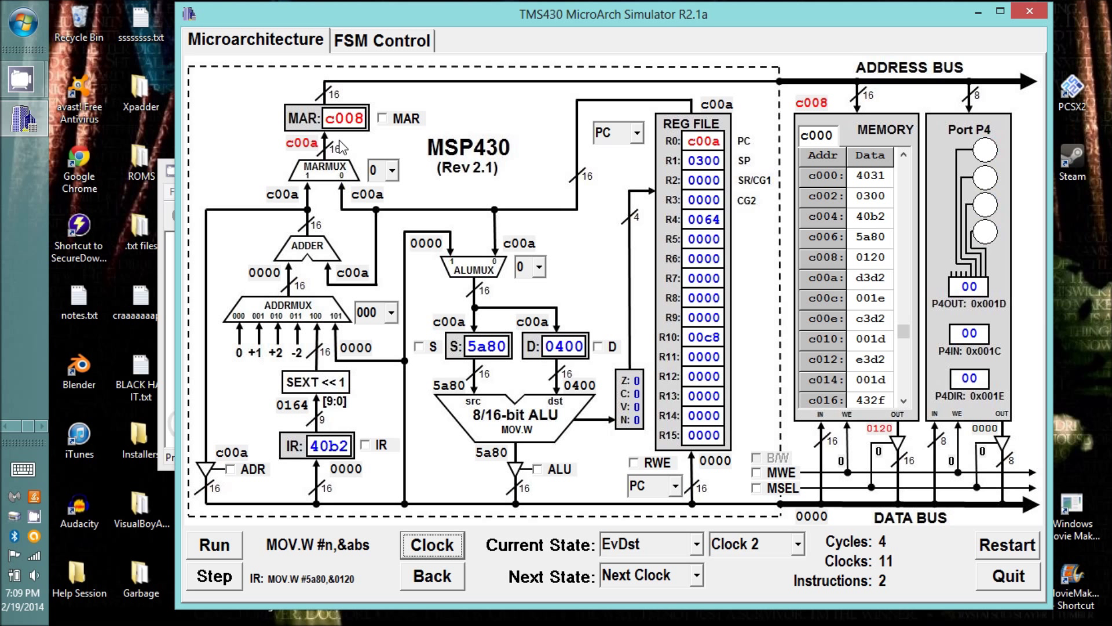
mouse_move(347, 129)
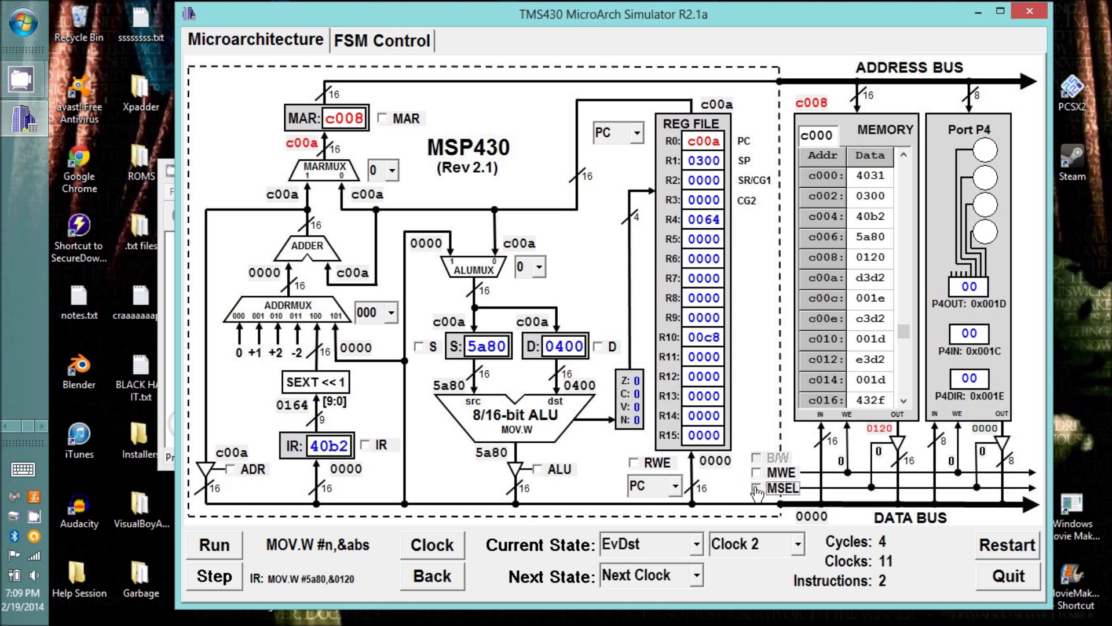
- Compute address 0120 from the memory word plus register #0 and latch it into MAR
left_click(756, 501)
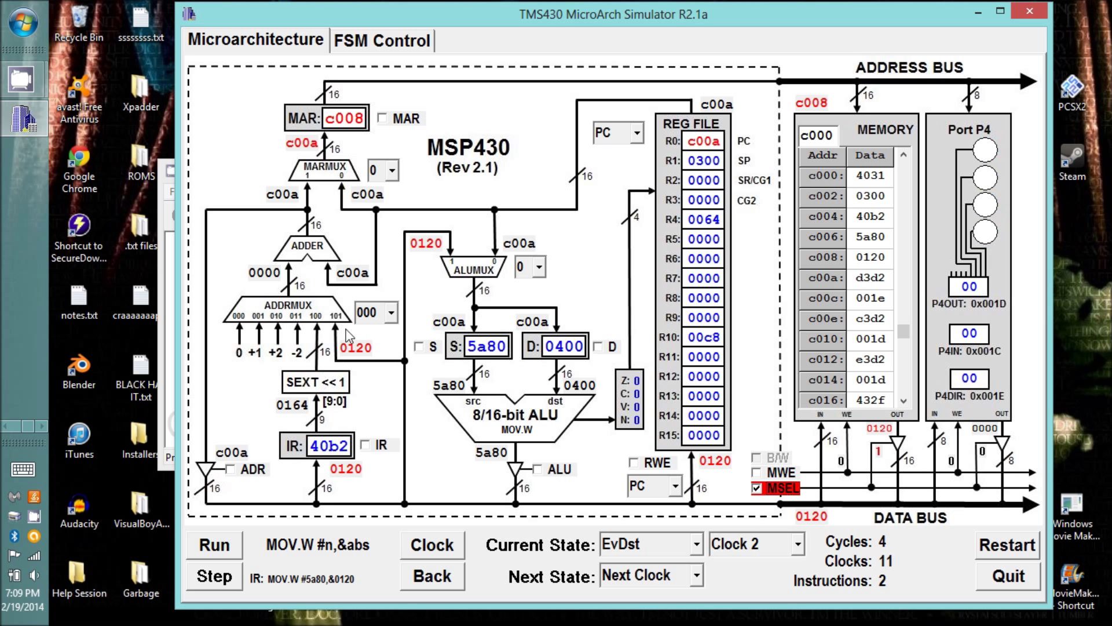
left_click(378, 312)
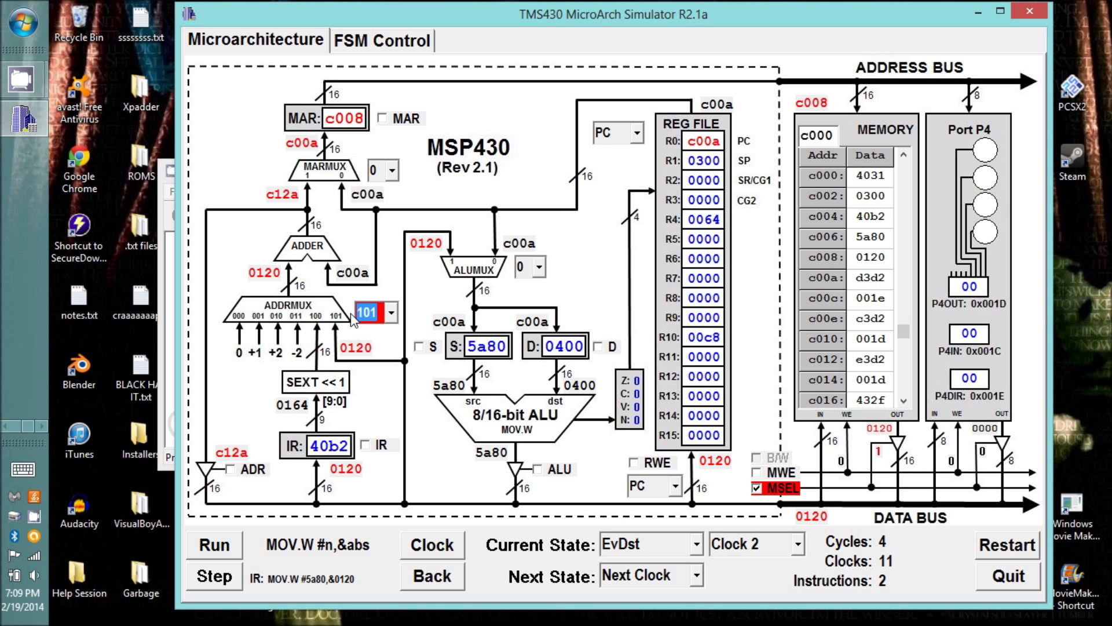
mouse_move(279, 297)
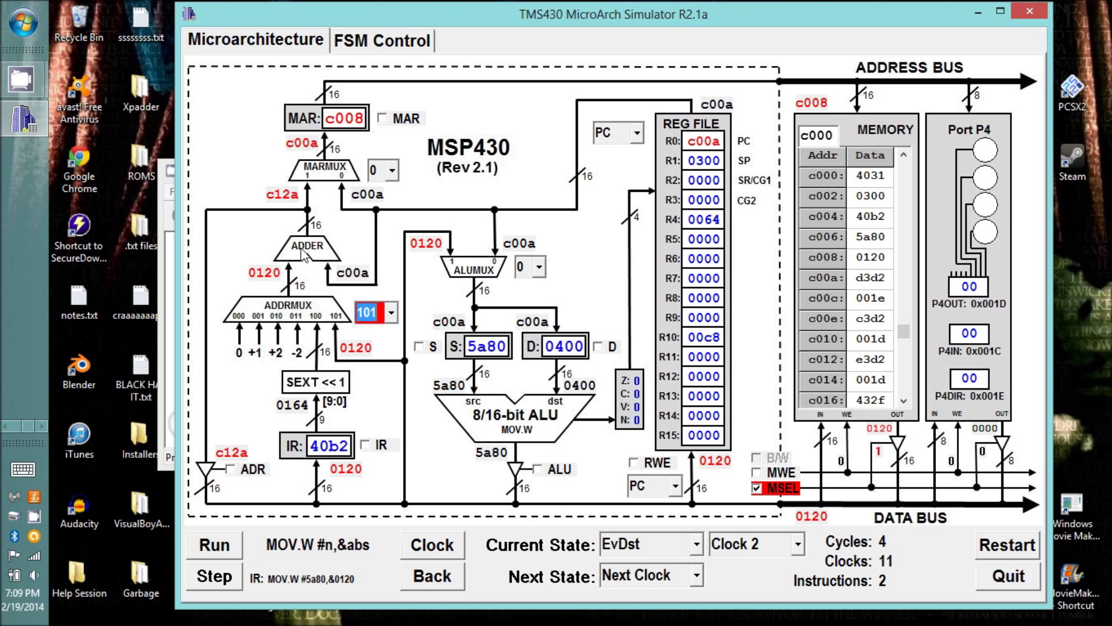
mouse_move(343, 287)
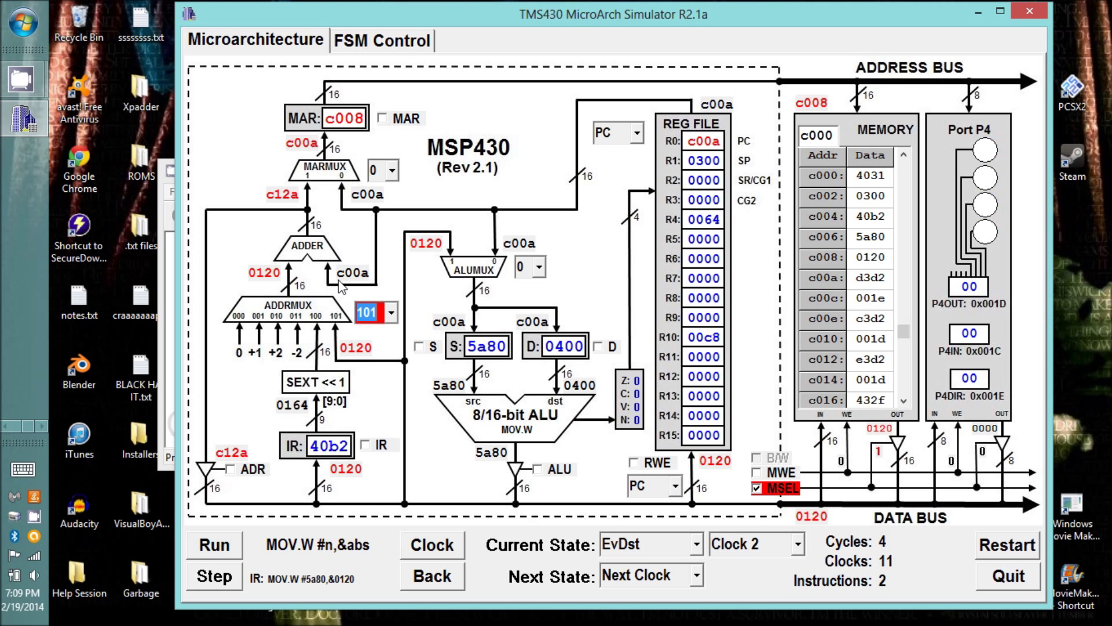
mouse_move(284, 206)
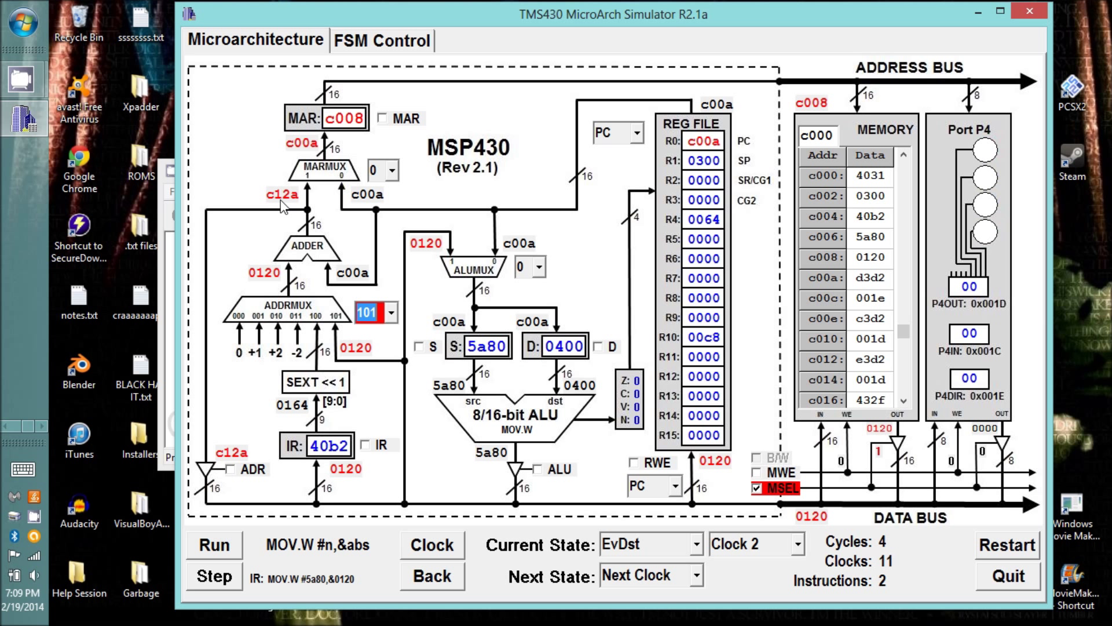
mouse_move(374, 243)
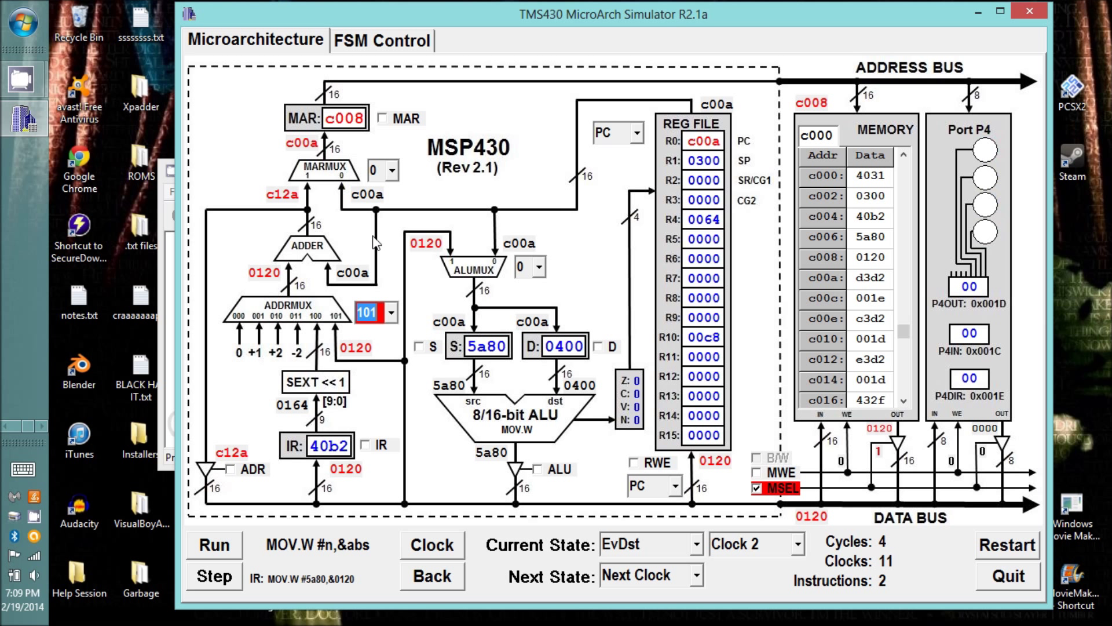
mouse_move(610, 109)
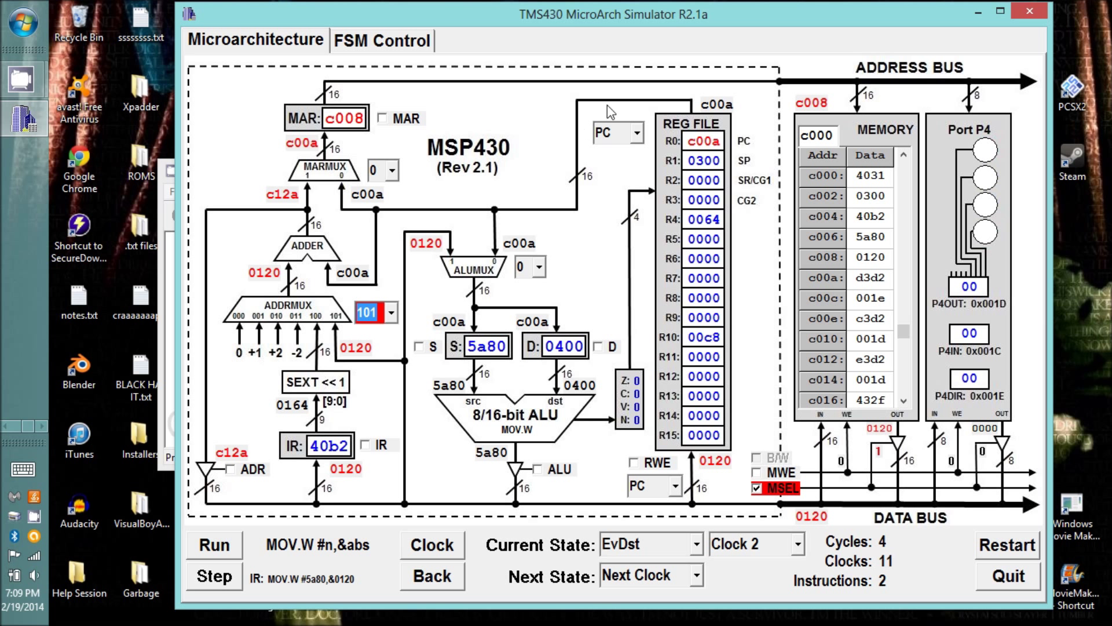
left_click(631, 133)
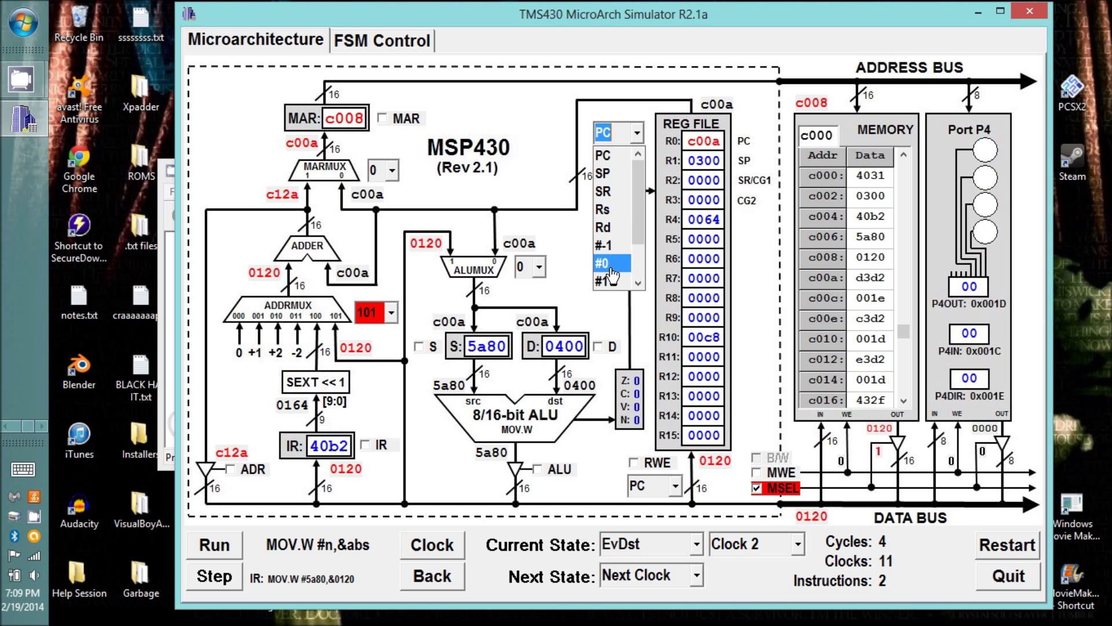
left_click(610, 261)
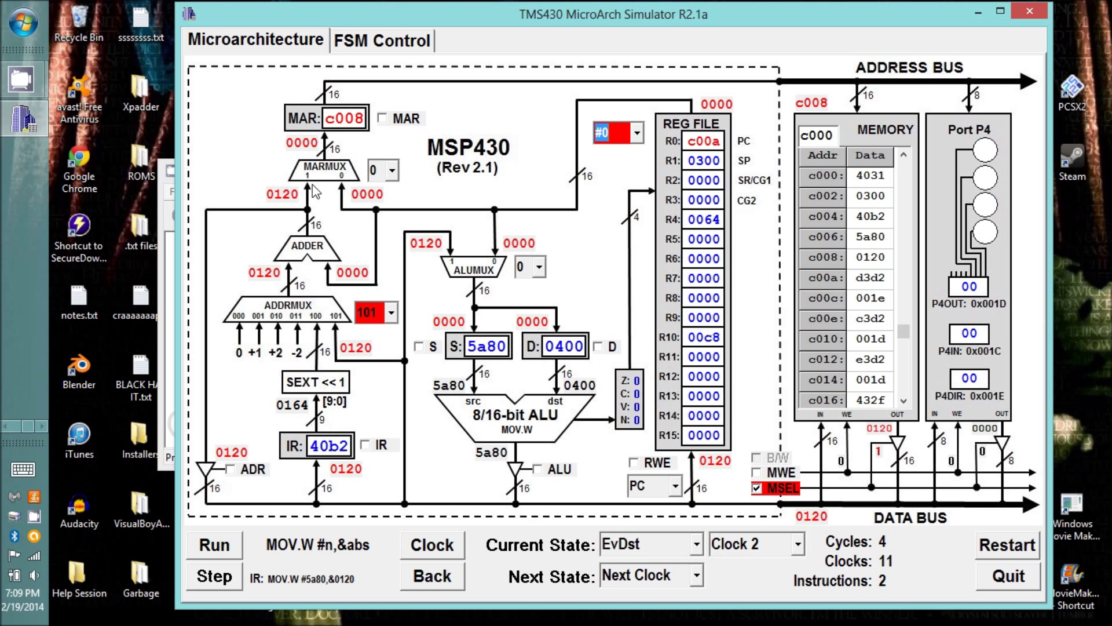
left_click(430, 545)
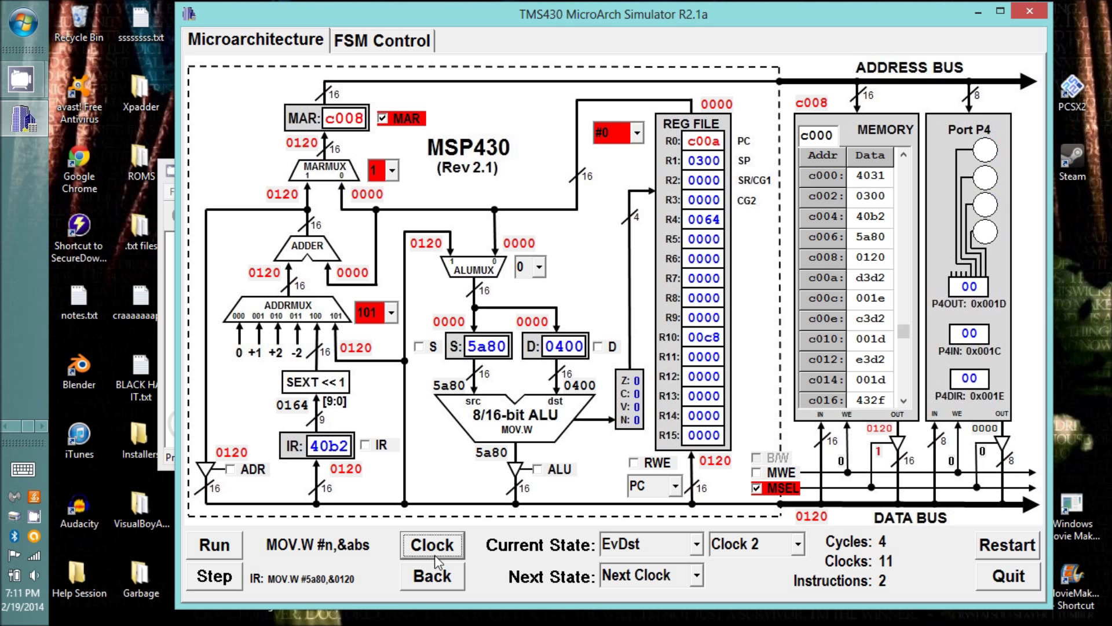
- Route the memory word at 0120 through ALUMUX into D and clock into Store
left_click(431, 545)
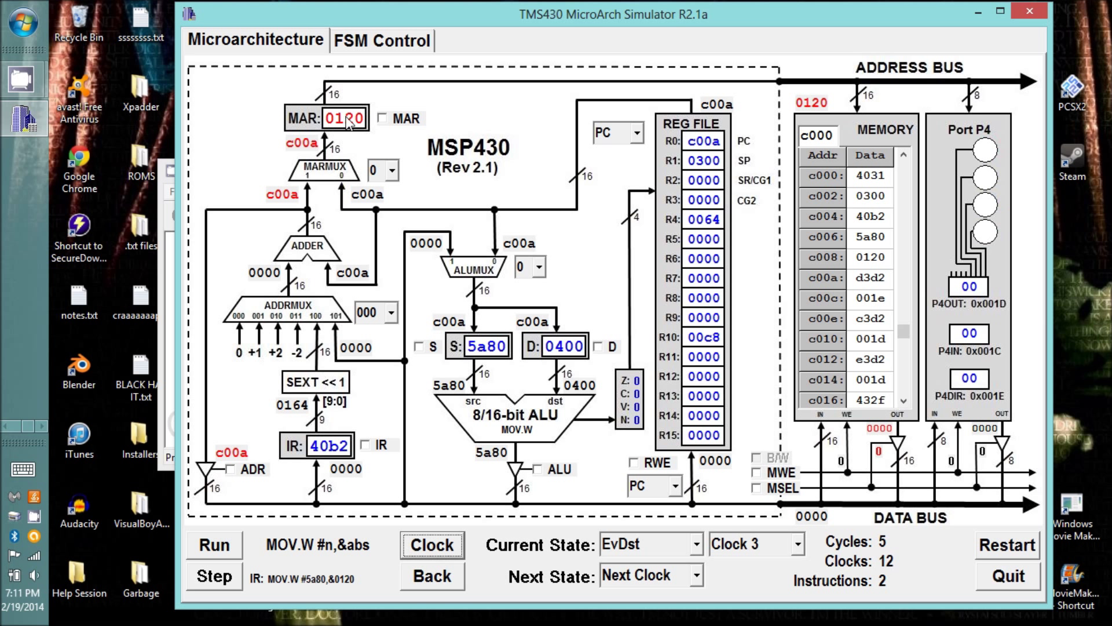
mouse_move(900, 201)
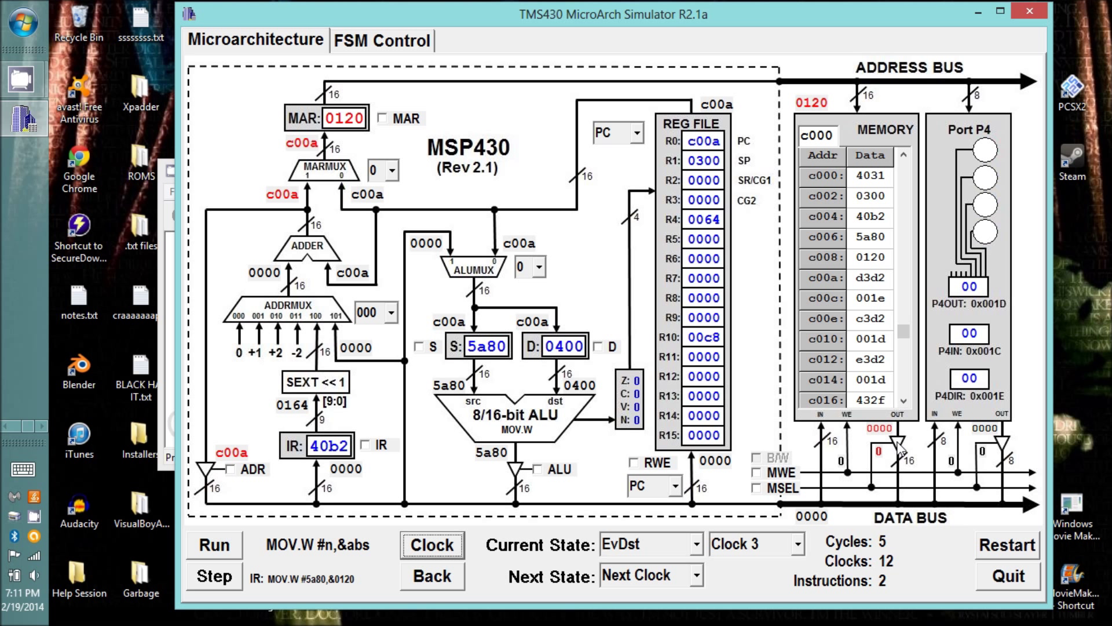
mouse_move(898, 463)
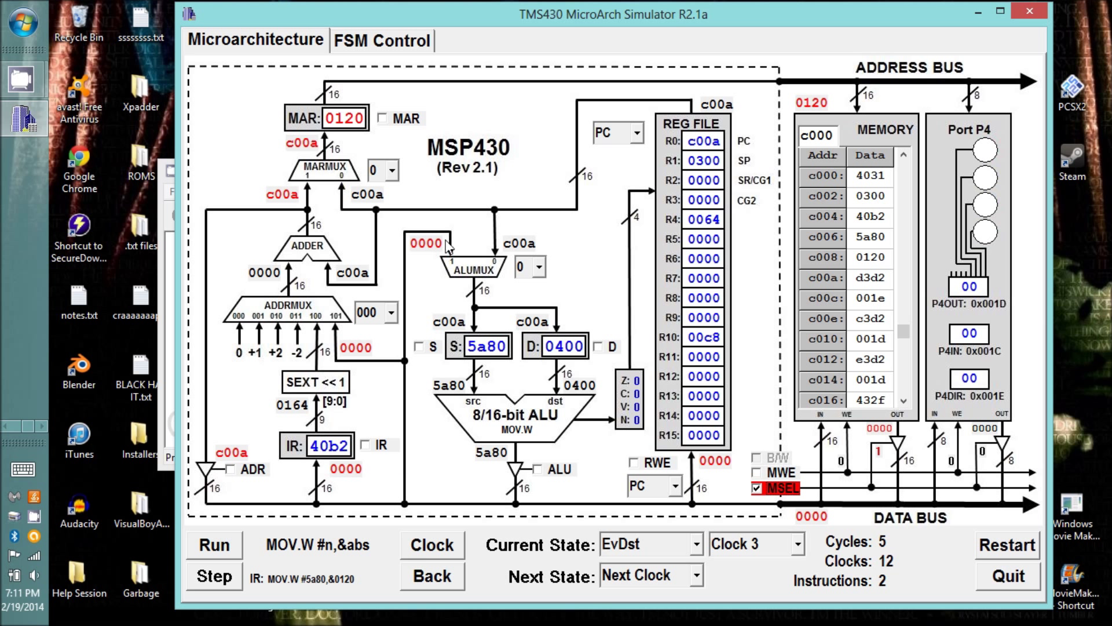
left_click(533, 267)
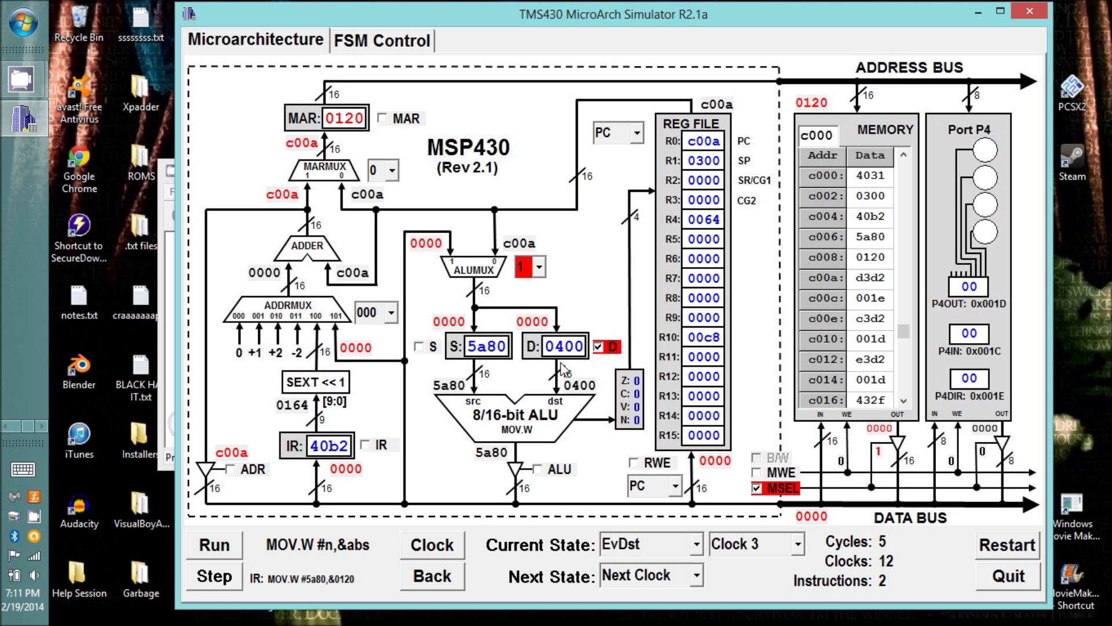
mouse_move(702, 575)
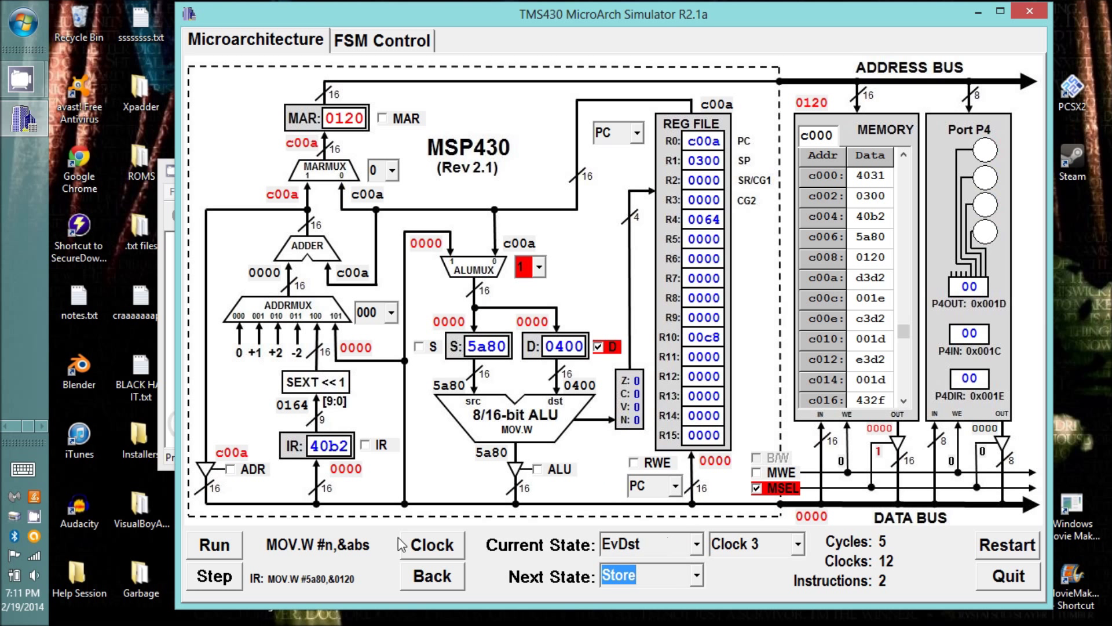
left_click(433, 545)
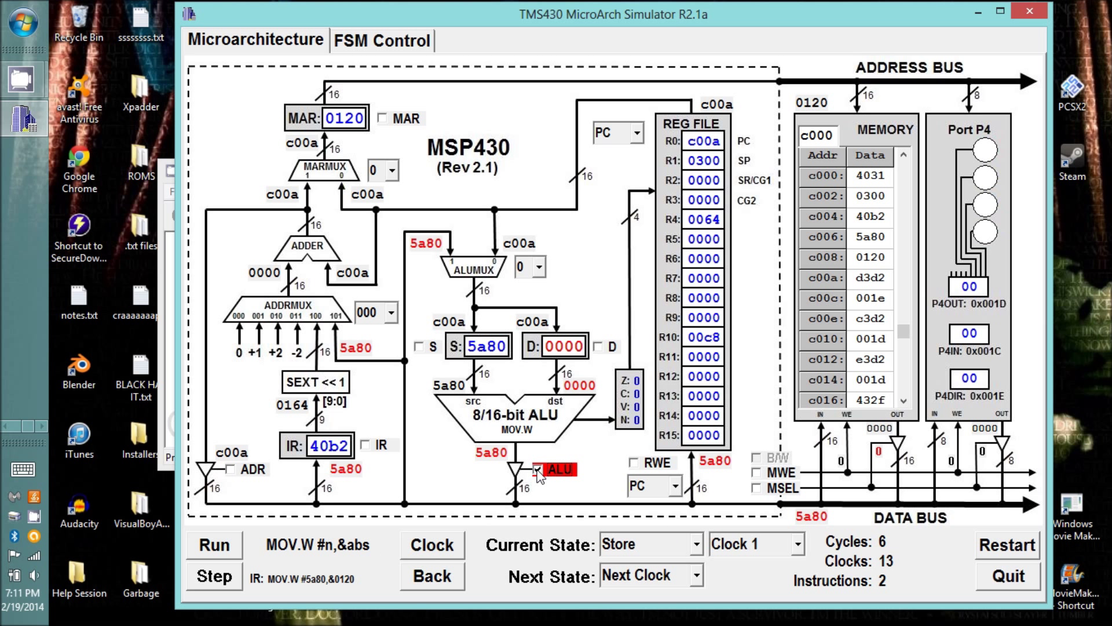
- Enable ALU and MWE so Store writes 5a80 to address 0120, with Fetch as next state
left_click(538, 471)
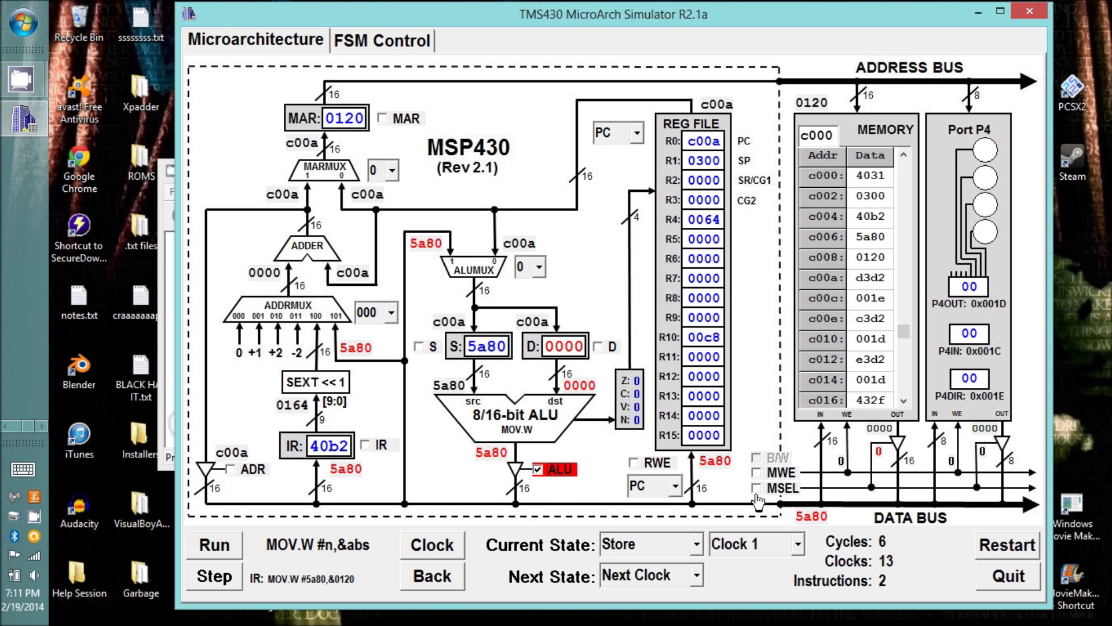
left_click(756, 473)
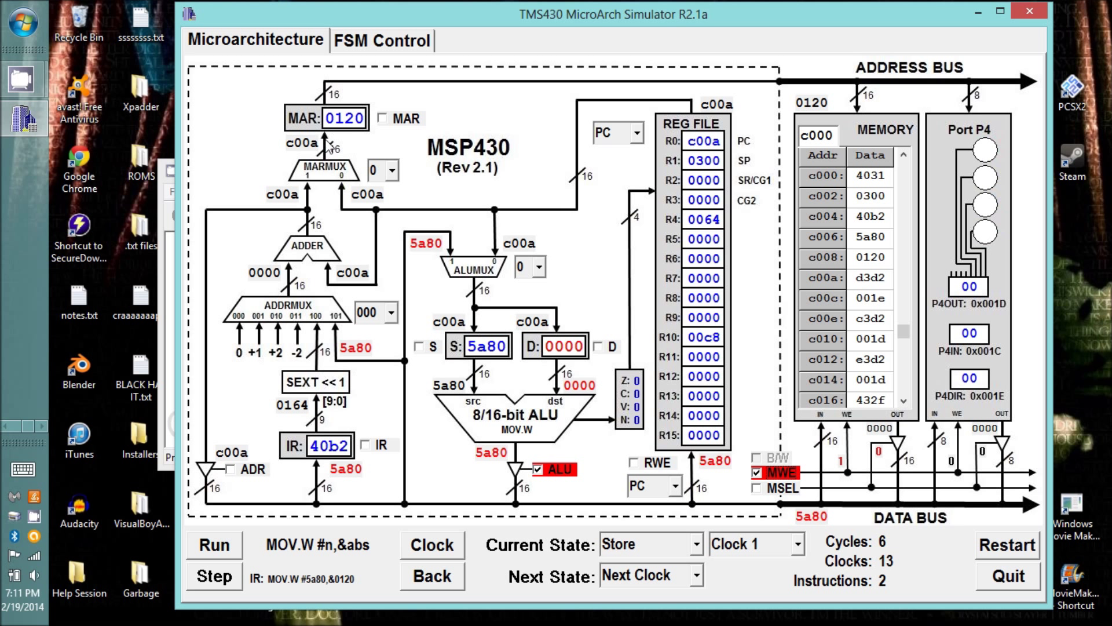
mouse_move(925, 488)
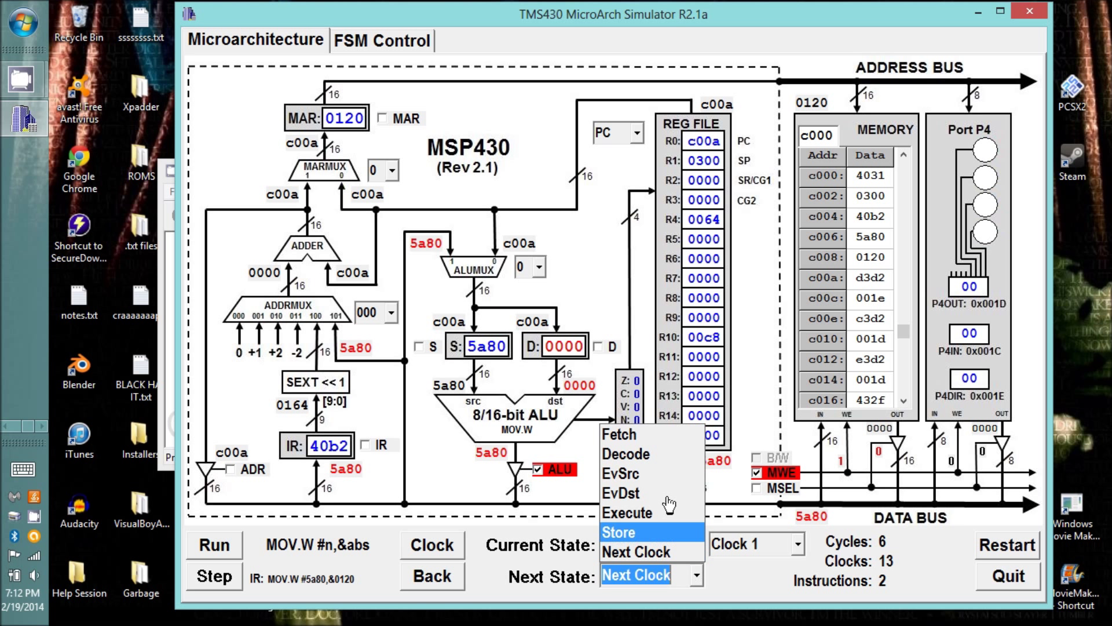
left_click(619, 532)
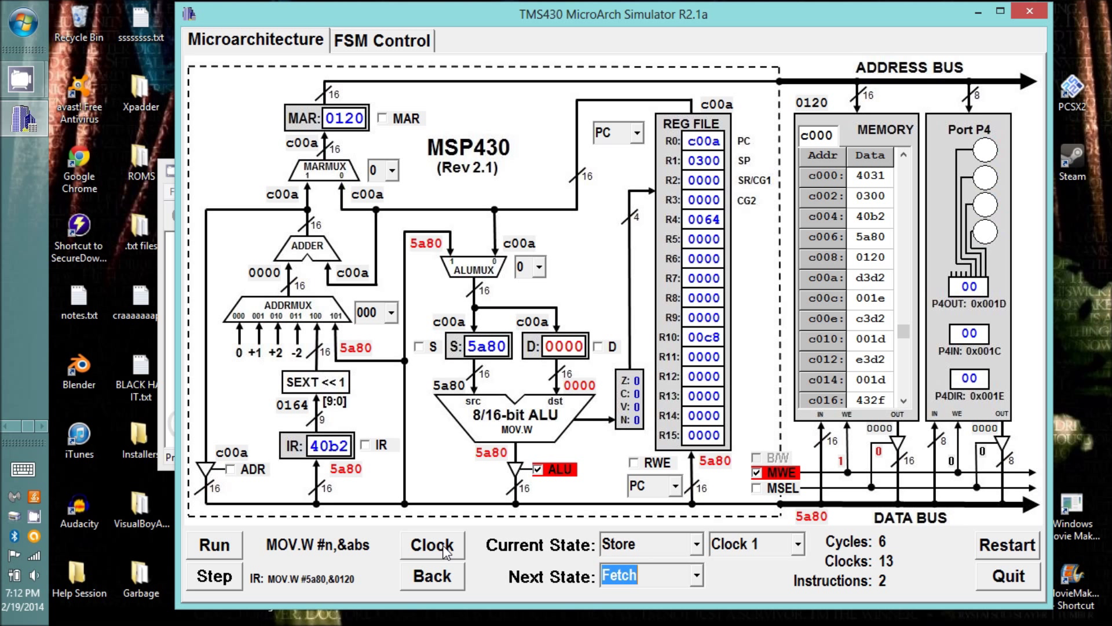
left_click(432, 545)
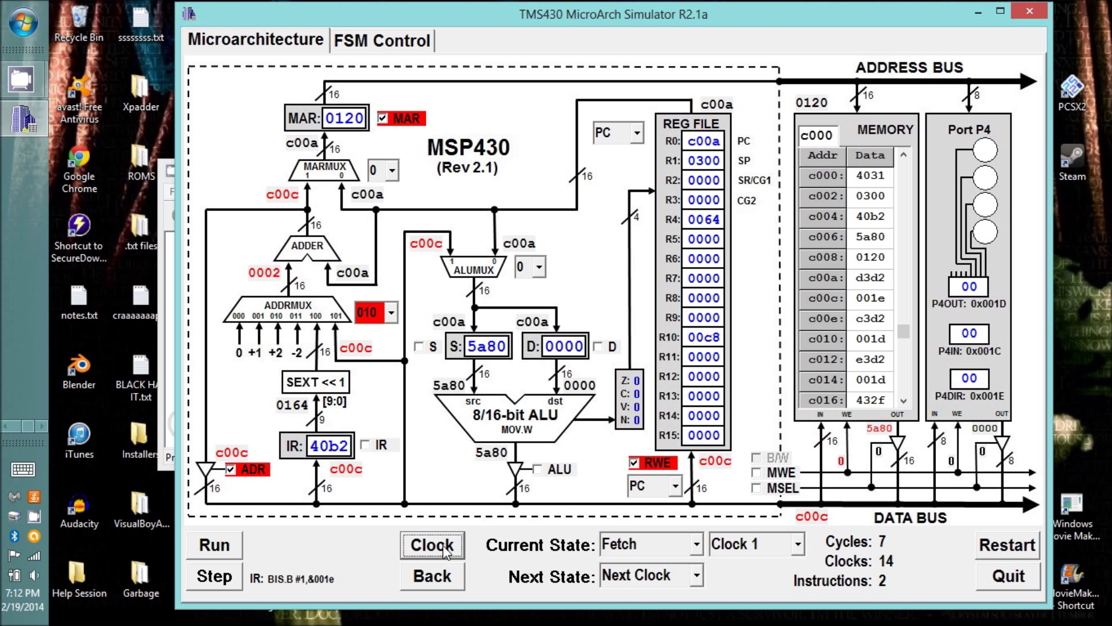
- Clock BIS.B #1,&001e through Fetch and Decode, reaching EvSrc with PC at c00c
left_click(431, 544)
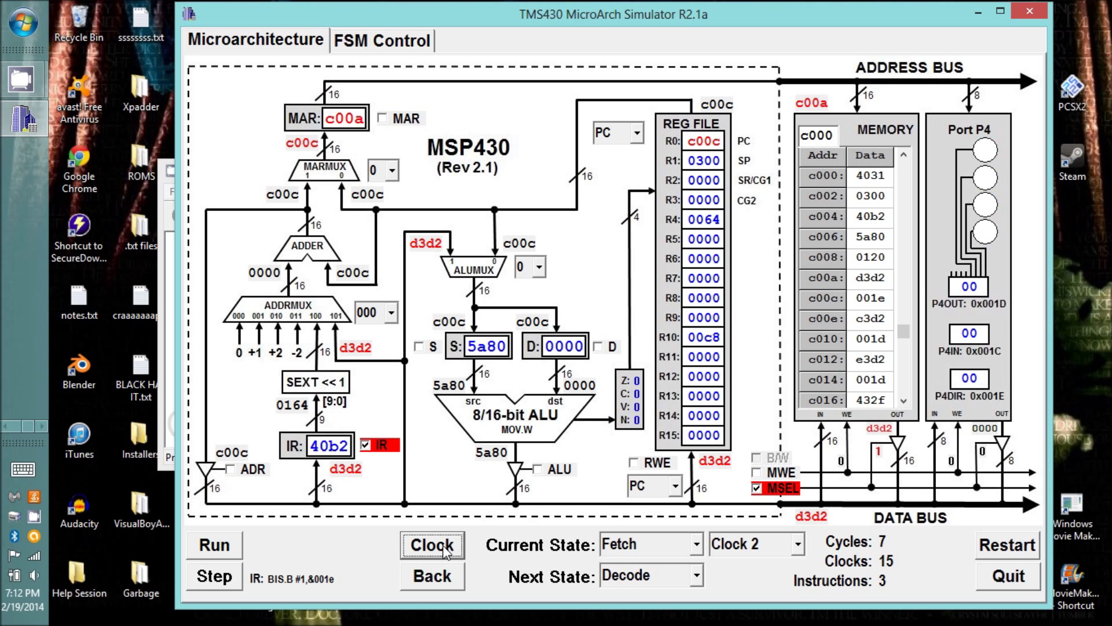
left_click(431, 544)
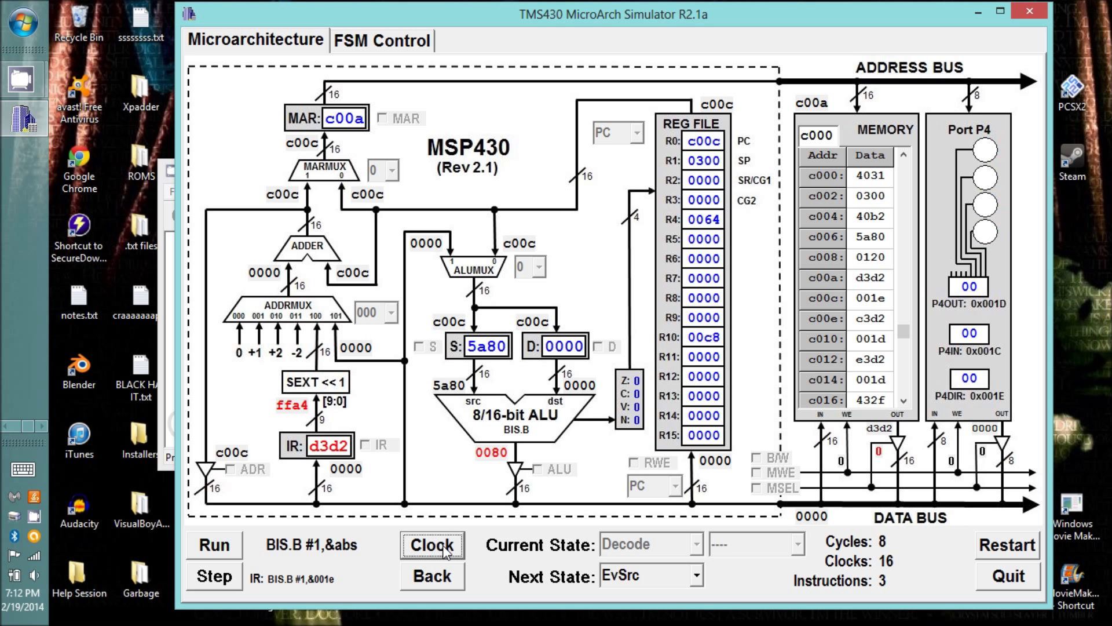
left_click(431, 544)
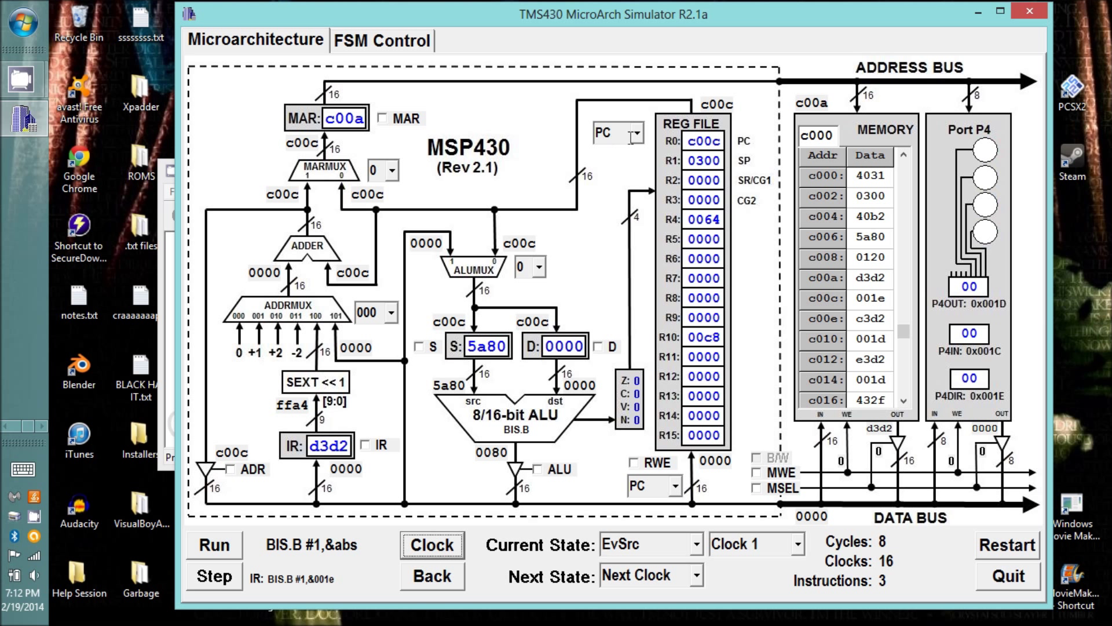
- Load constant #1 as the BIS.B source with S enabled, then advance into EvDst
left_click(635, 132)
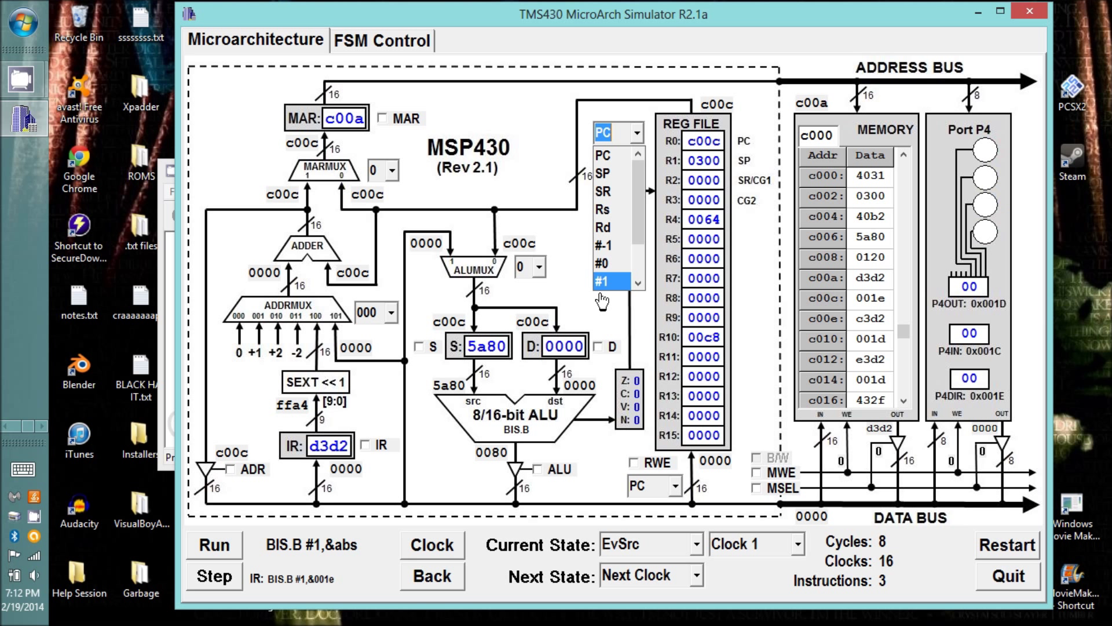
left_click(610, 280)
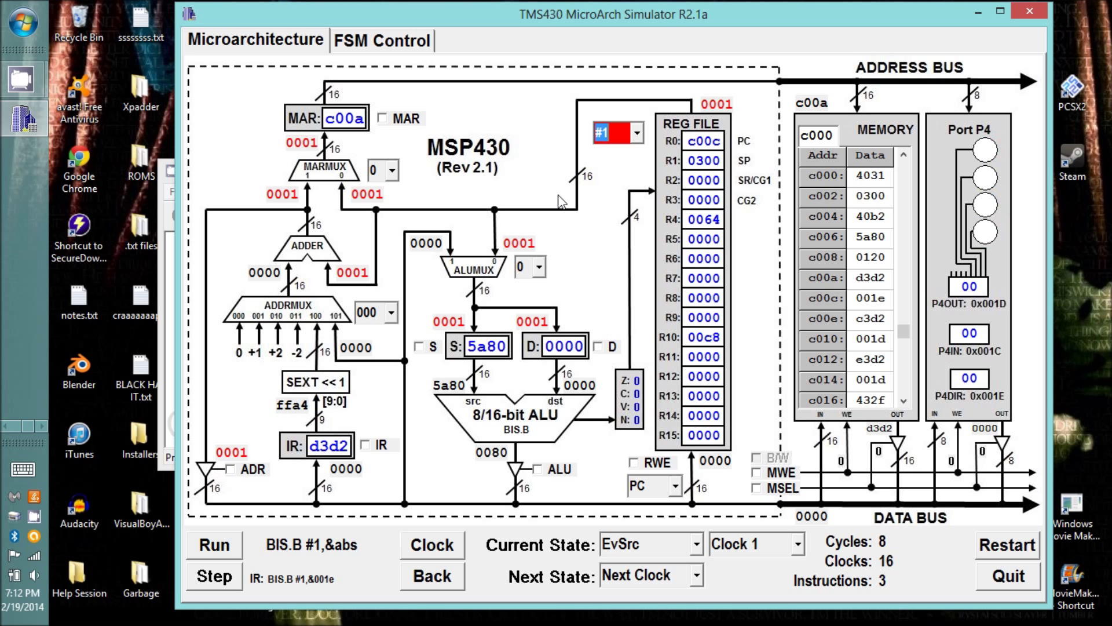
mouse_move(536, 275)
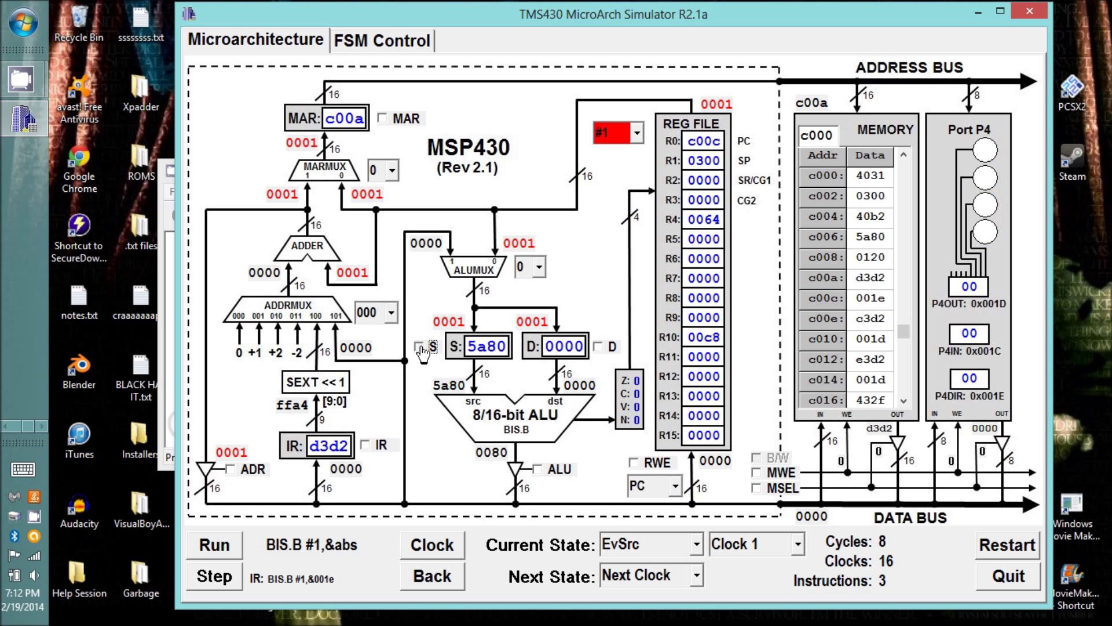
left_click(420, 347)
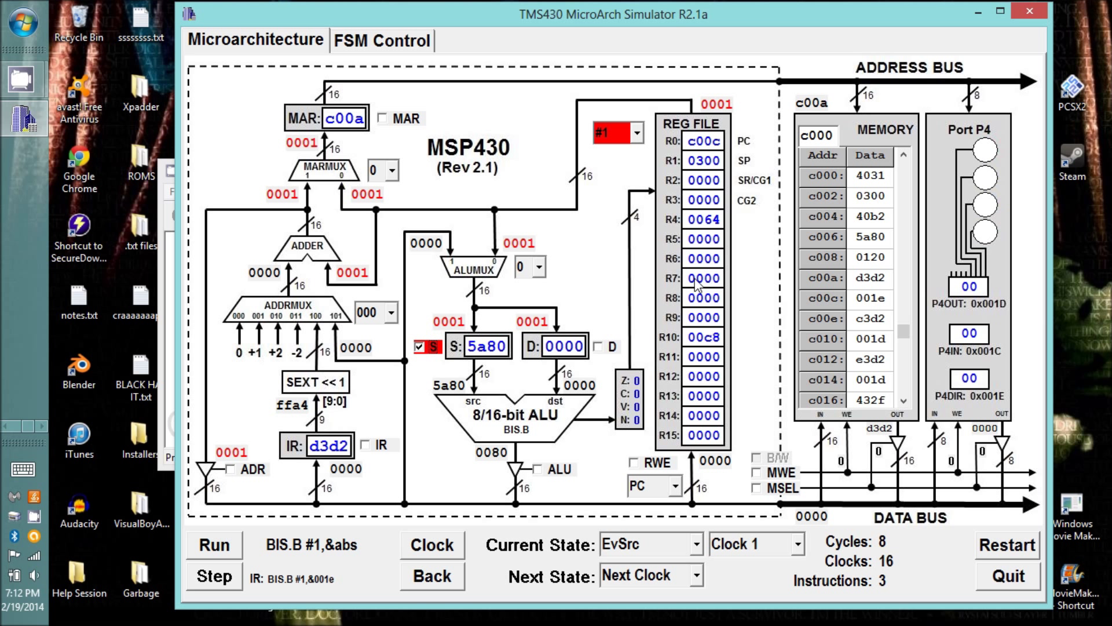
mouse_move(513, 479)
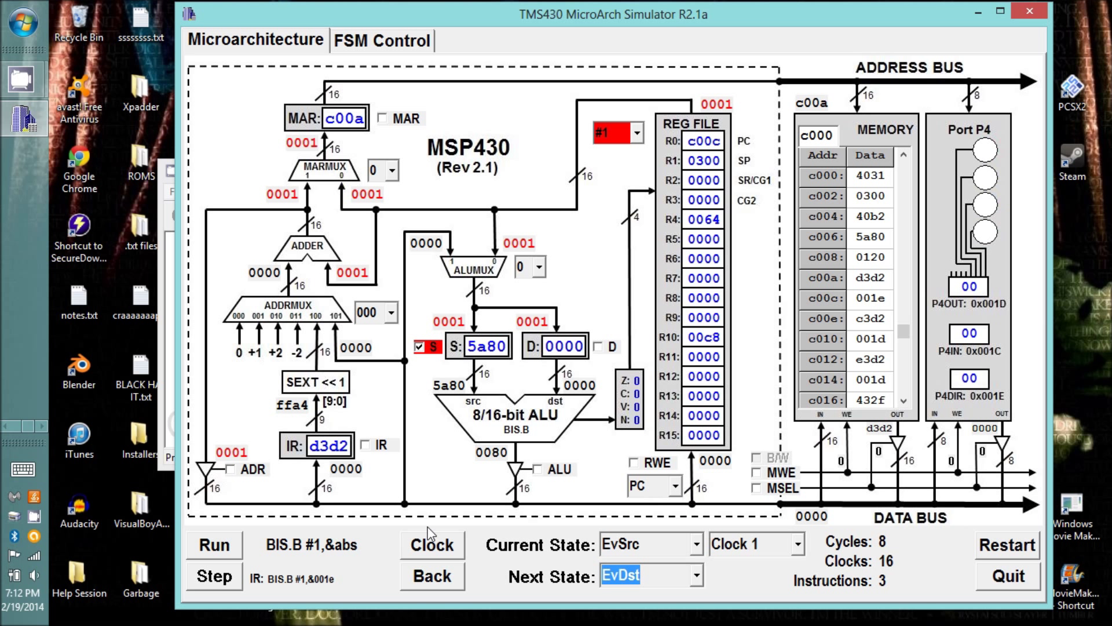
left_click(432, 545)
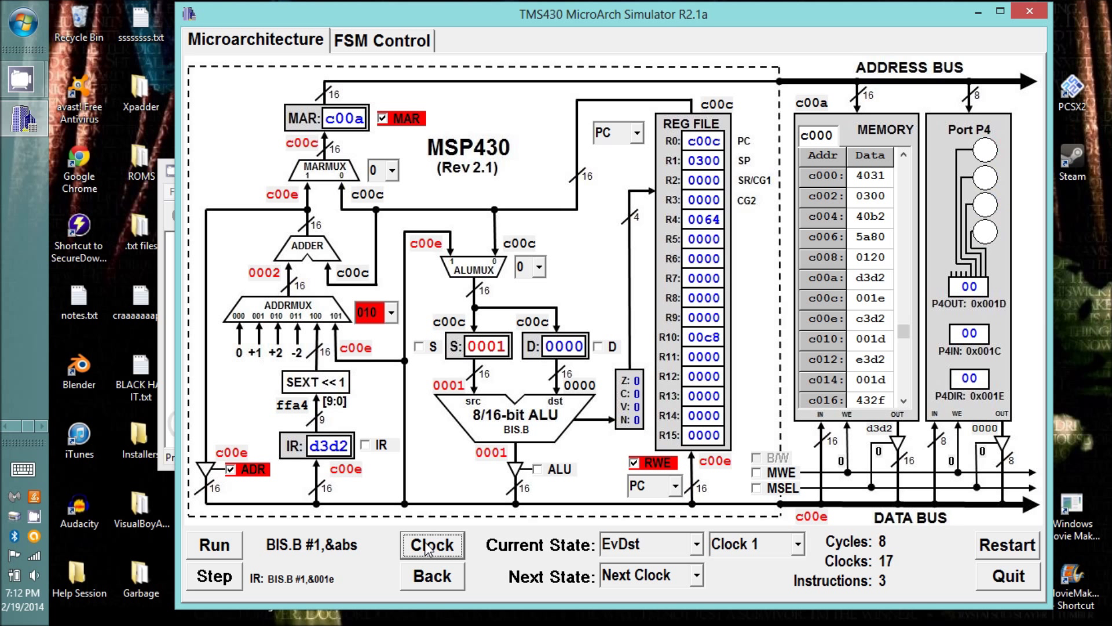
mouse_move(323, 557)
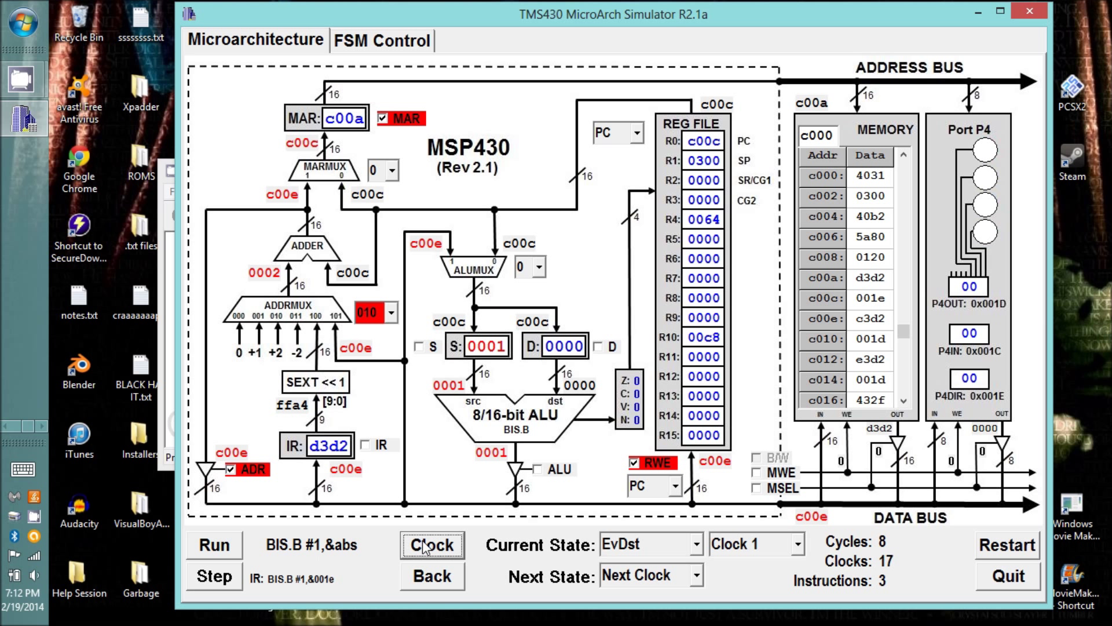
- Clock BIS.B through destination evaluation and Store, starting the next instruction's fetch
left_click(431, 545)
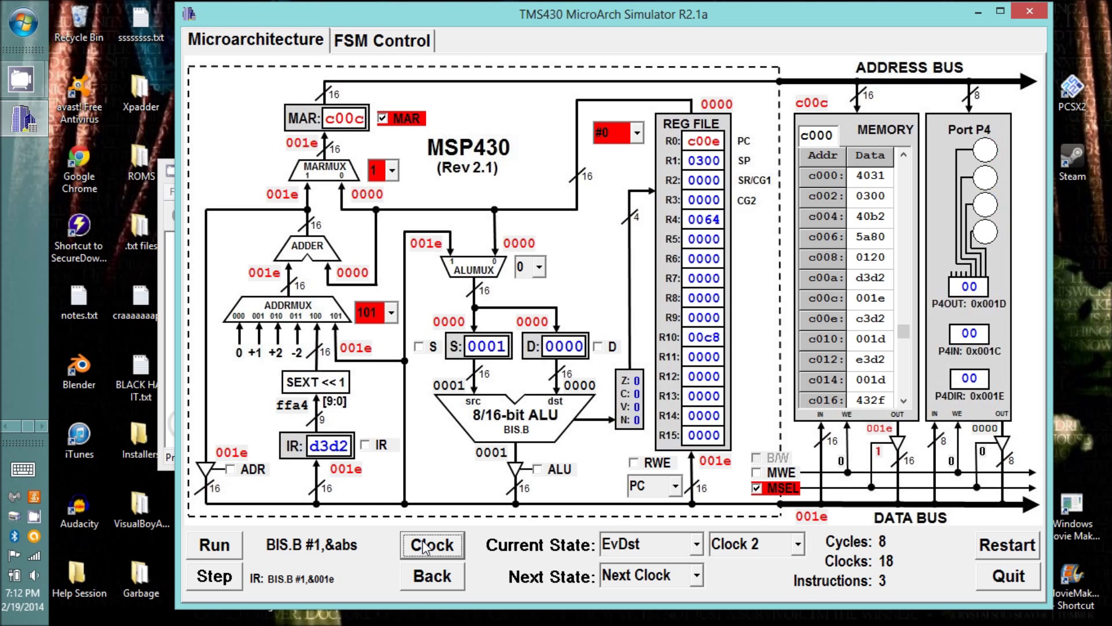
left_click(431, 545)
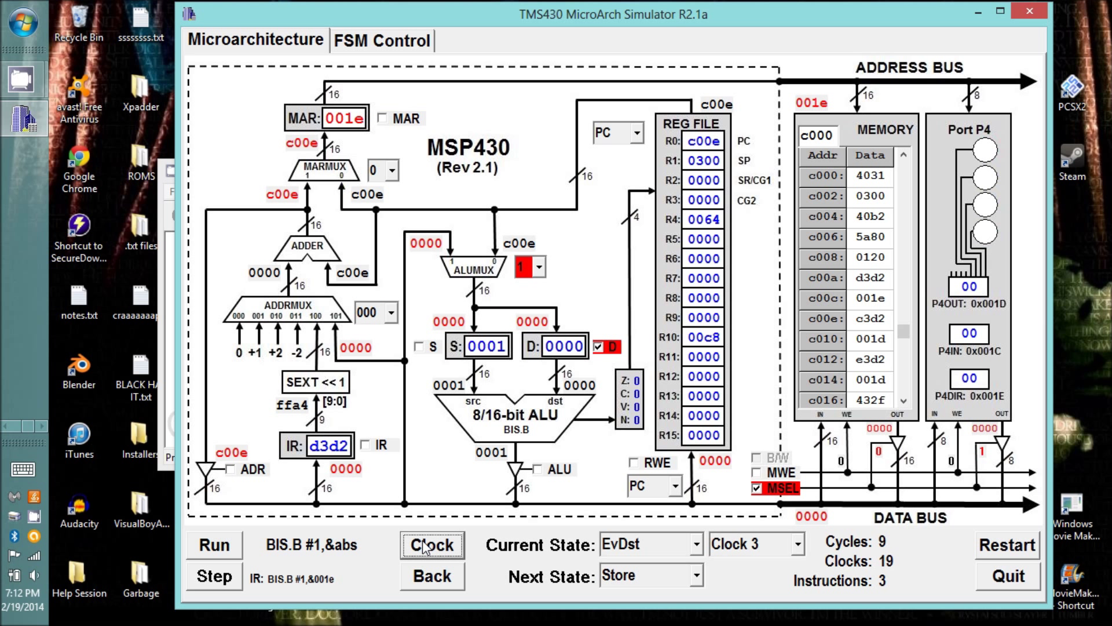
left_click(432, 545)
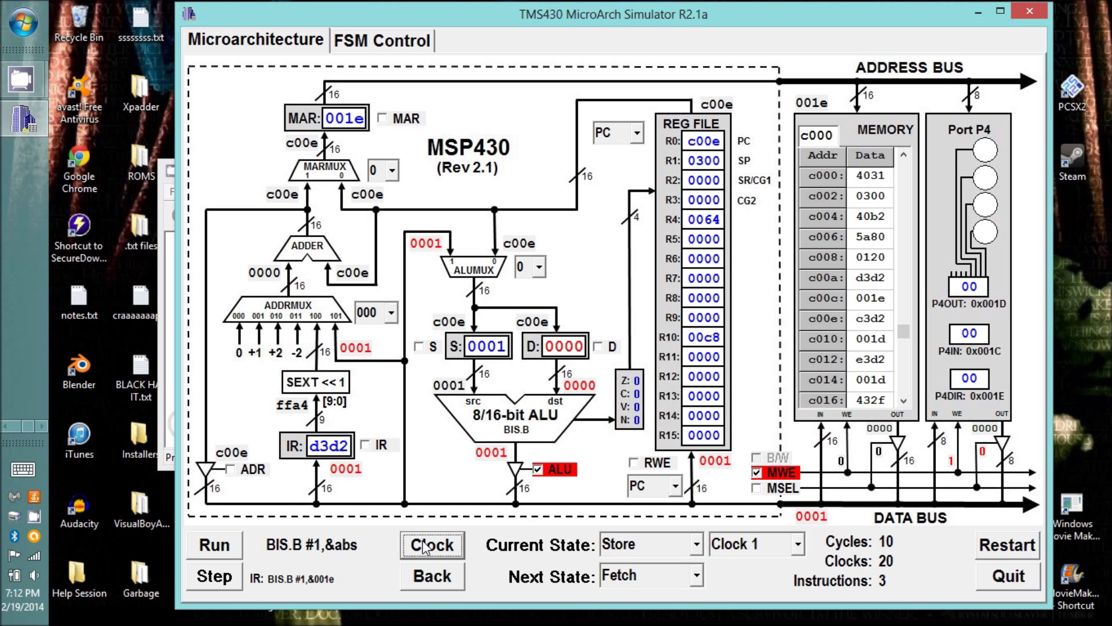
left_click(430, 545)
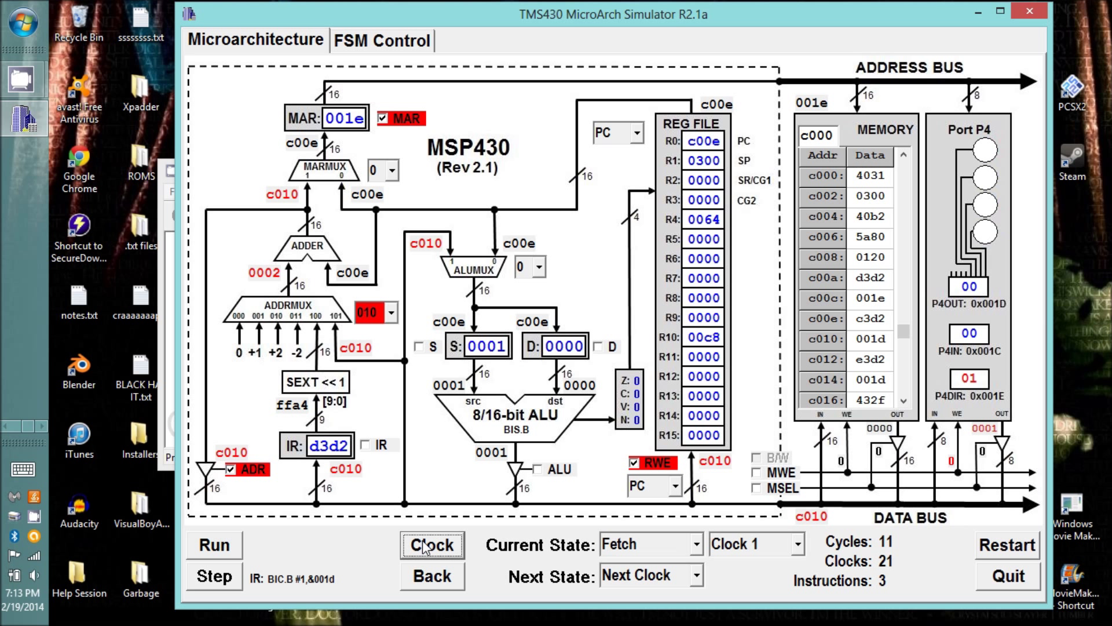
- Clock BIC.B through all its states, then Step XOR.B so P4OUT reads 01
left_click(431, 545)
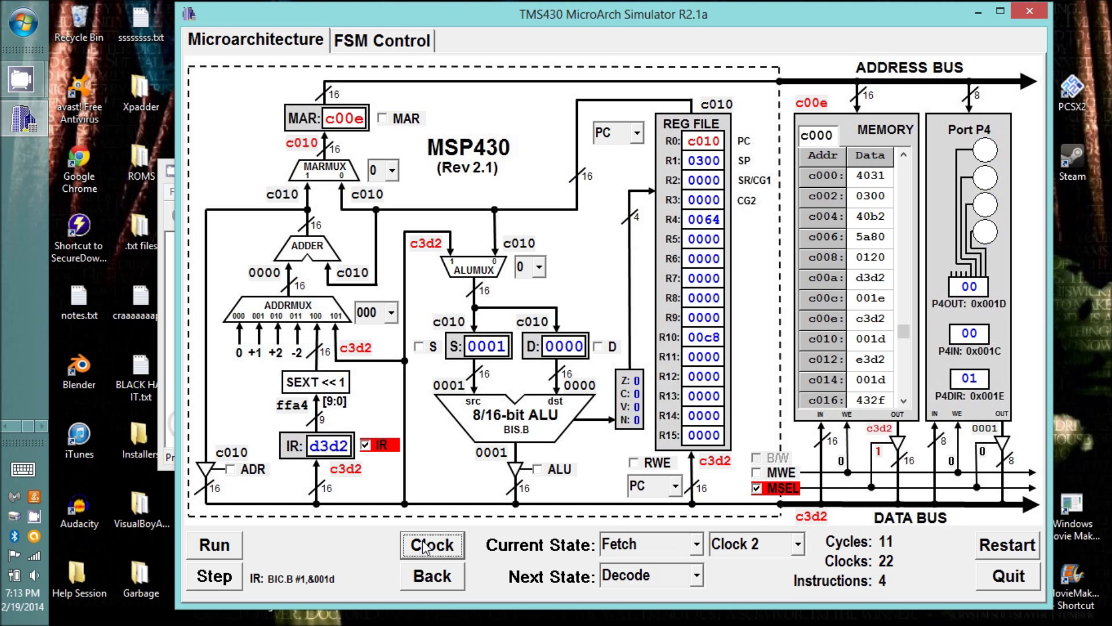
left_click(430, 546)
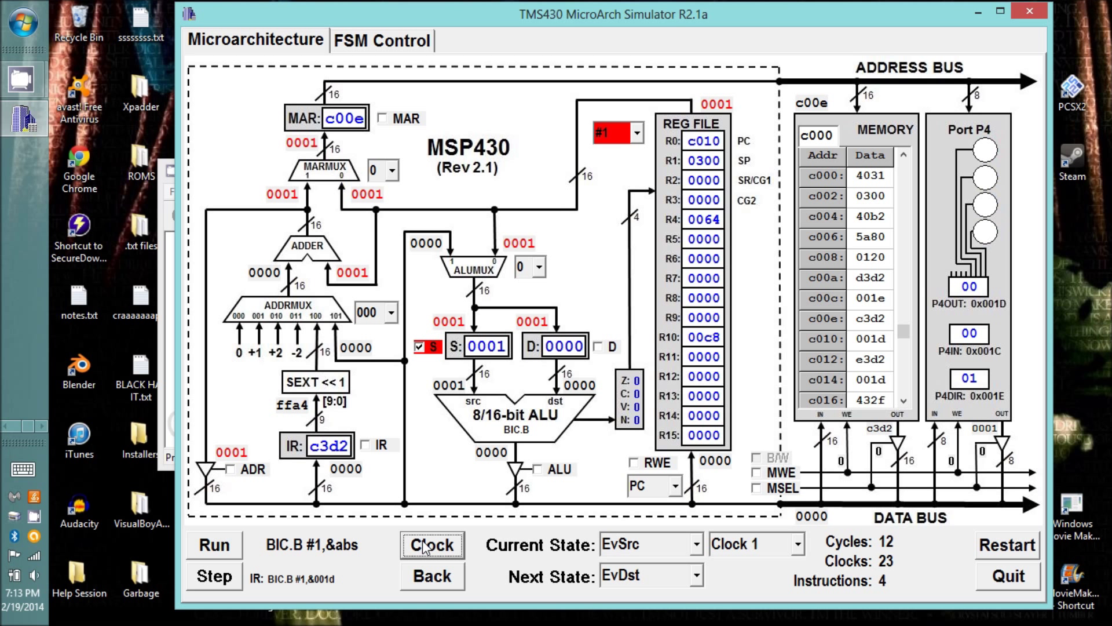
left_click(430, 546)
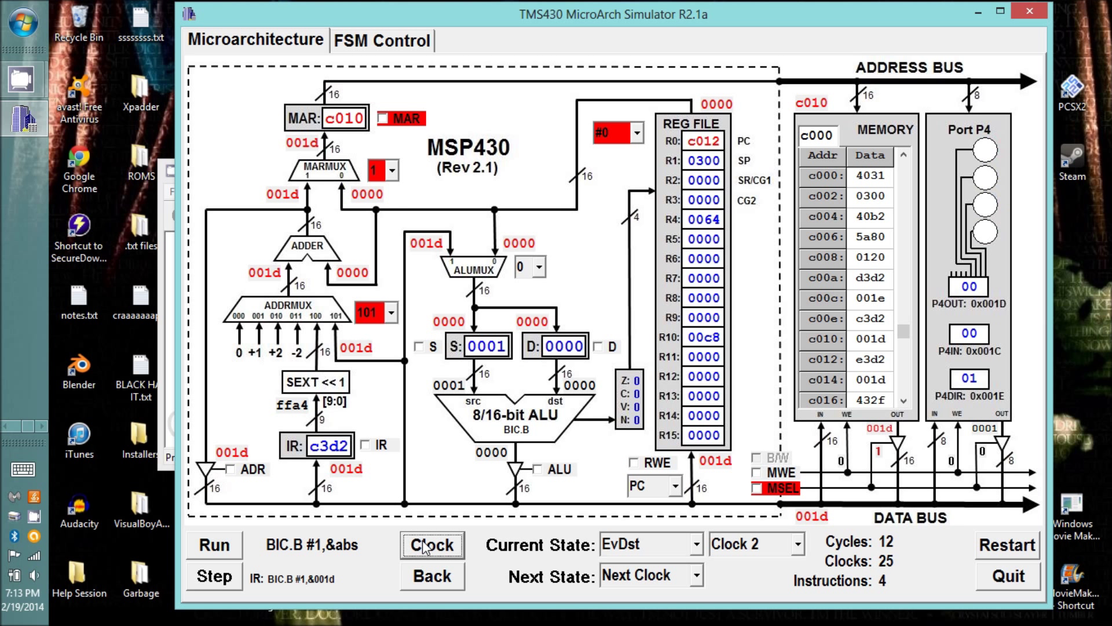
left_click(430, 545)
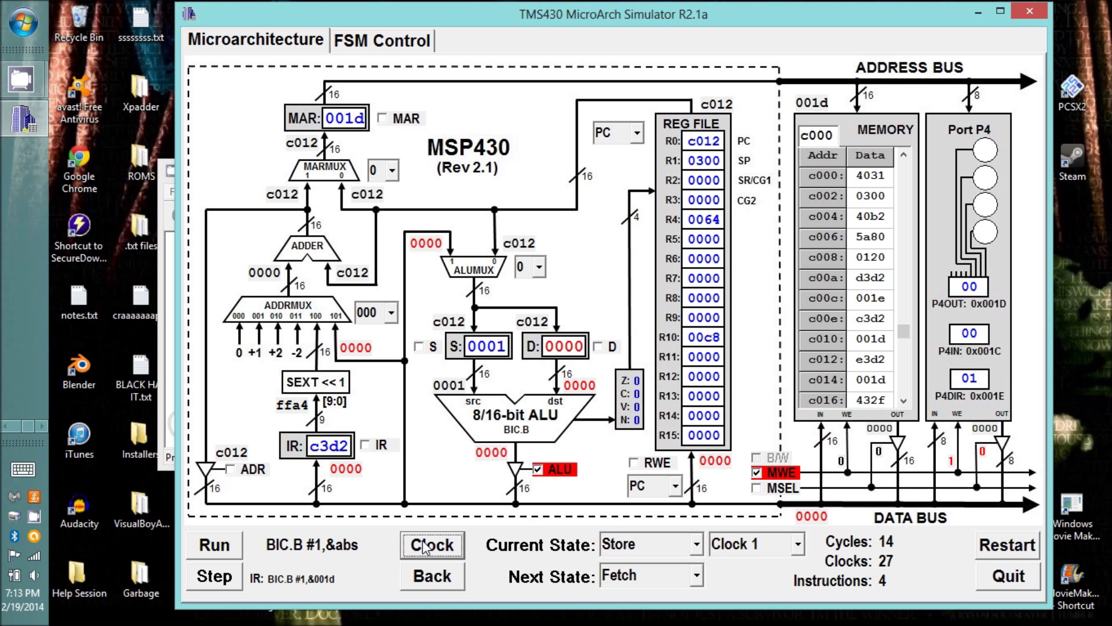
left_click(429, 545)
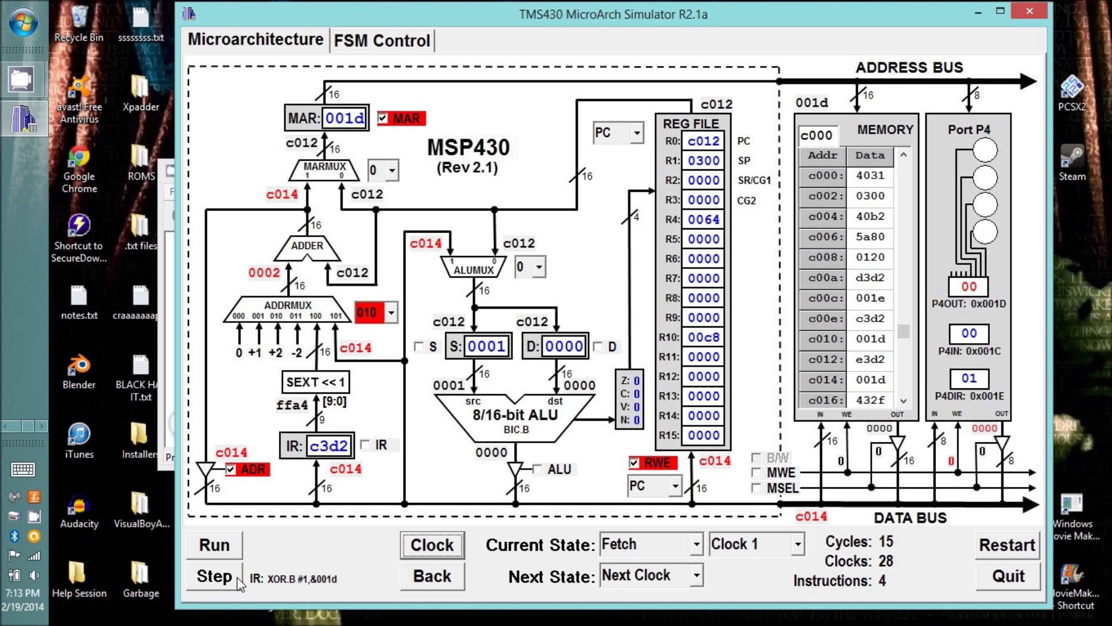
left_click(214, 577)
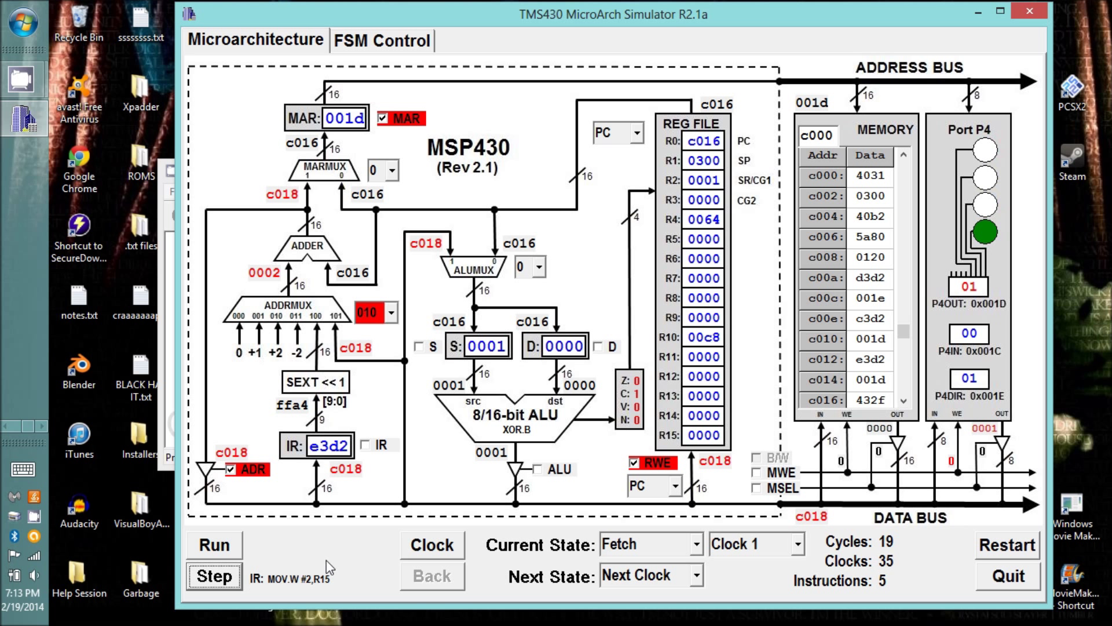
mouse_move(420, 552)
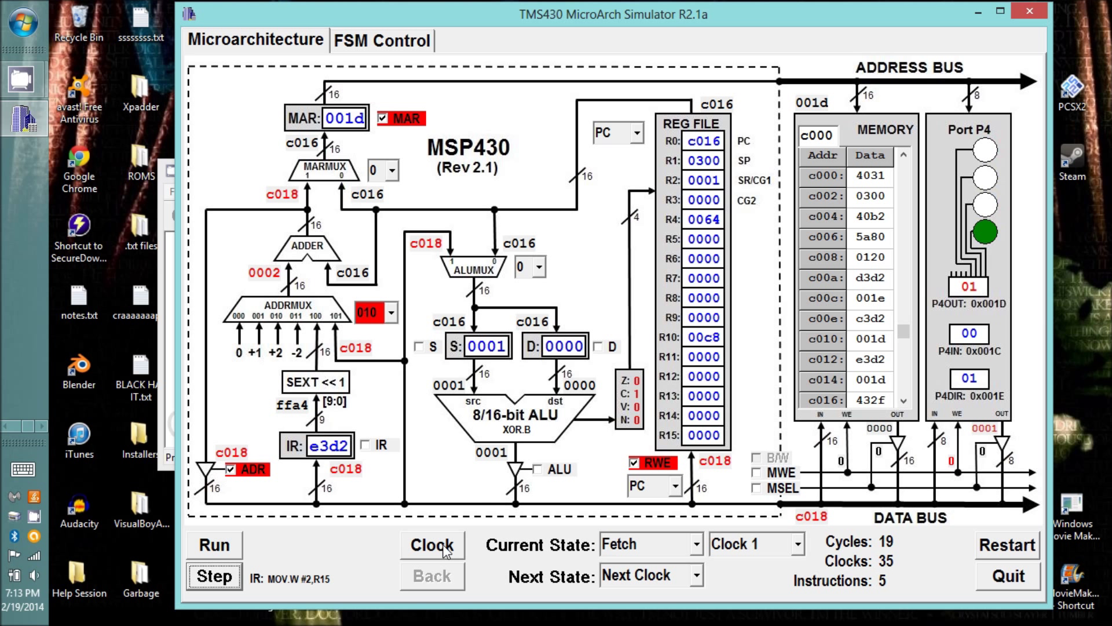
- Decode MOV.W #2,R15, load constant #2 as its source, and clock through EvDst and Store
left_click(430, 545)
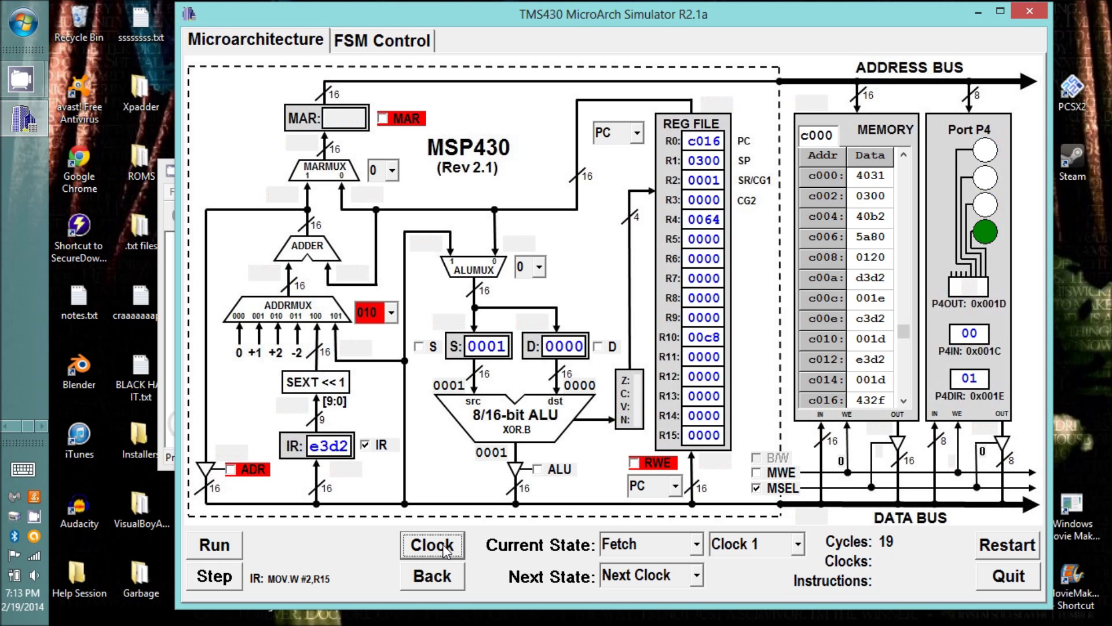
left_click(431, 545)
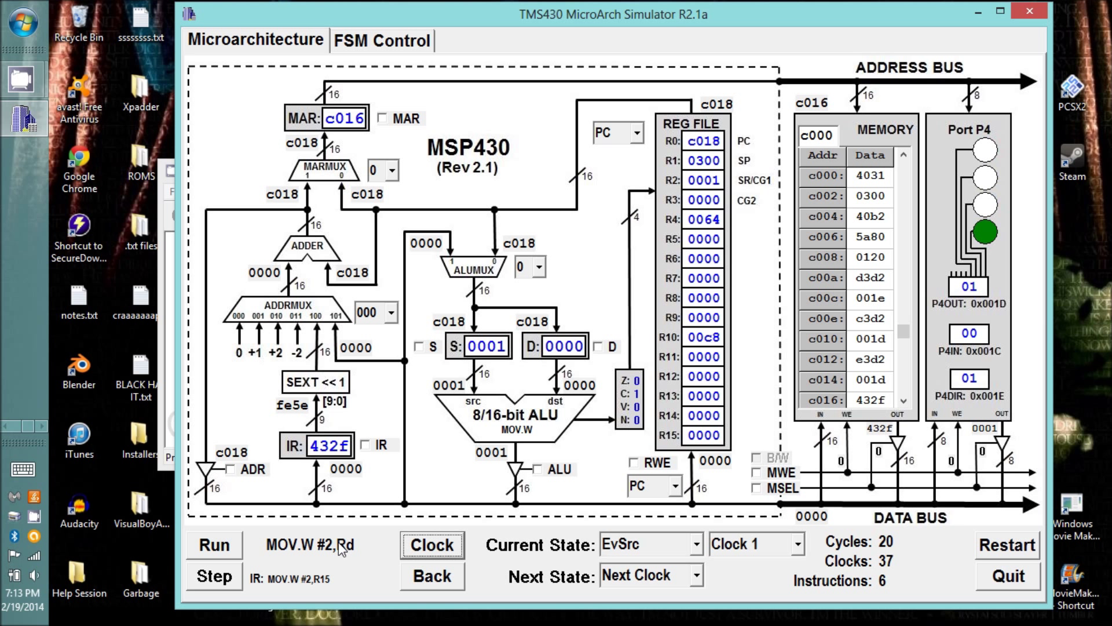
mouse_move(344, 561)
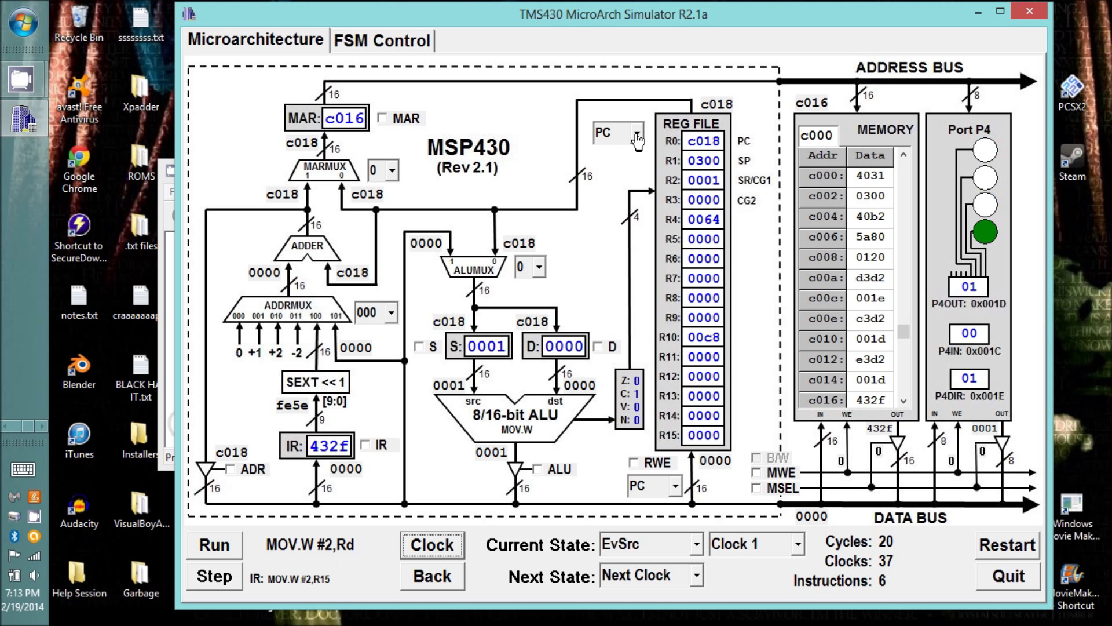
left_click(630, 132)
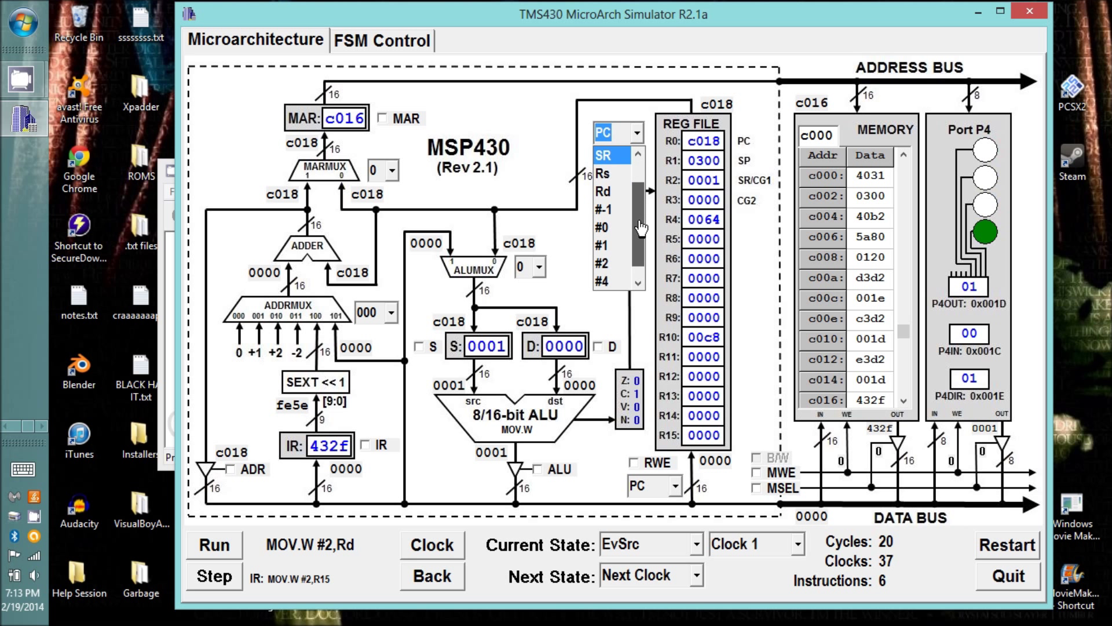
left_click(607, 259)
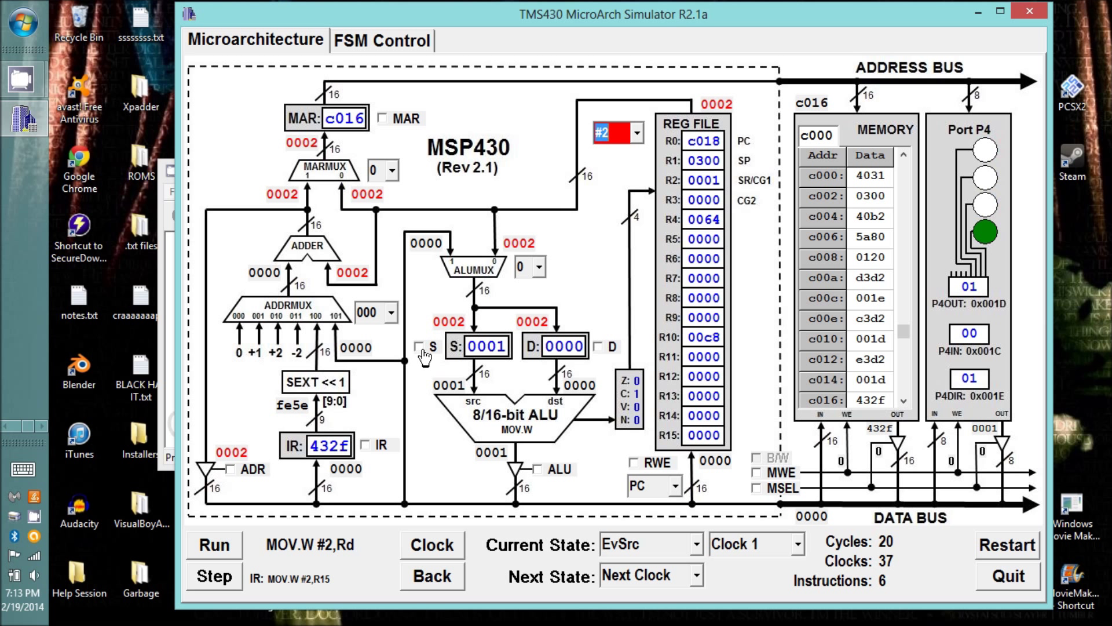
left_click(419, 347)
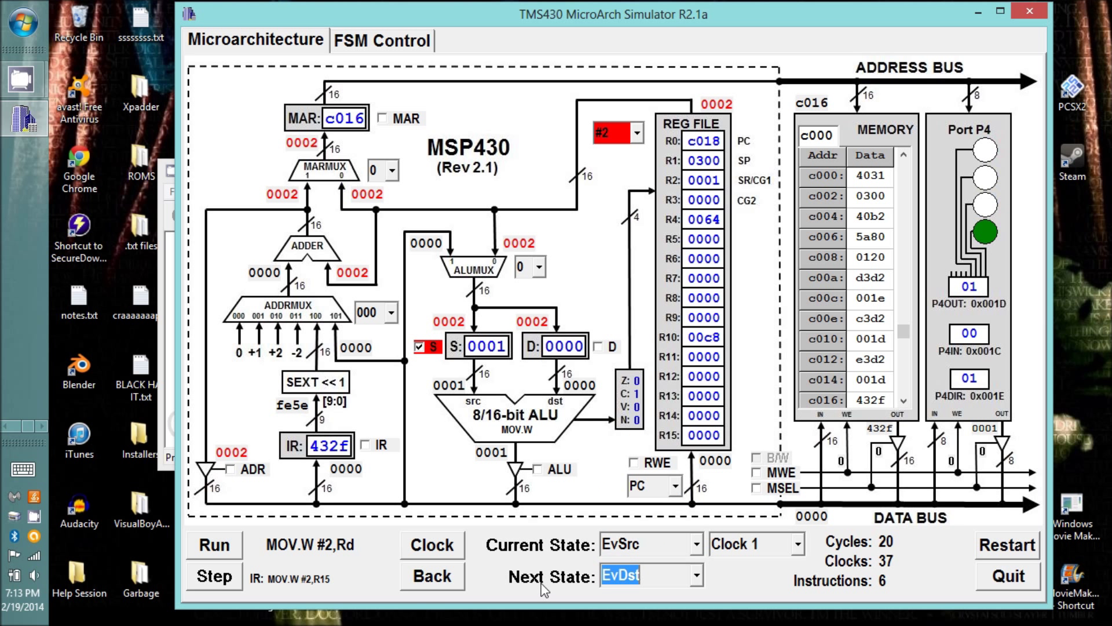
left_click(432, 545)
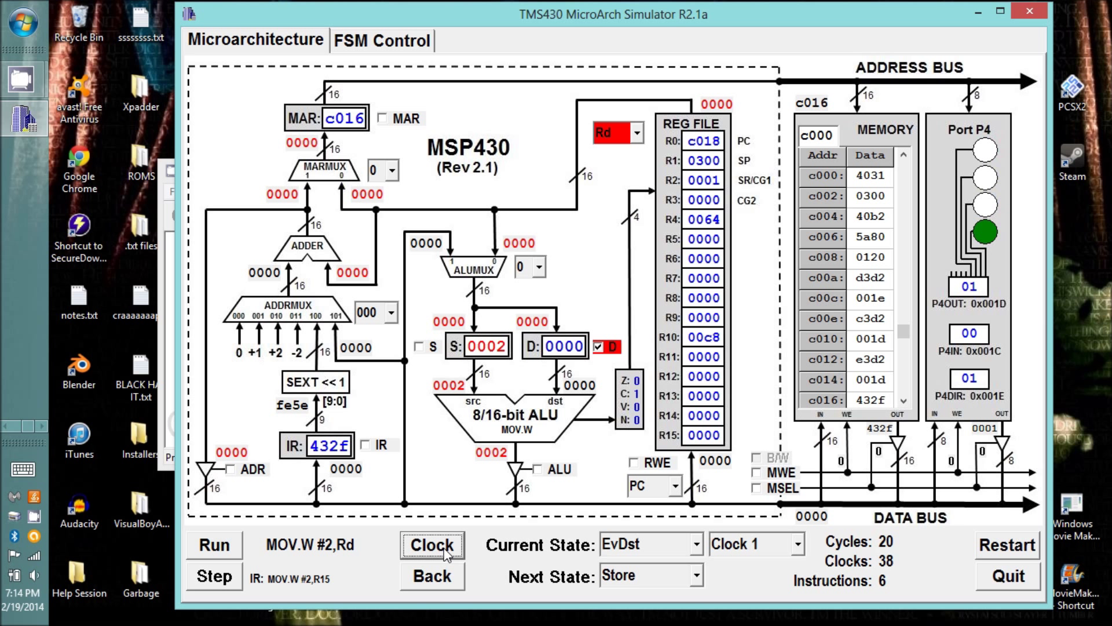
left_click(431, 544)
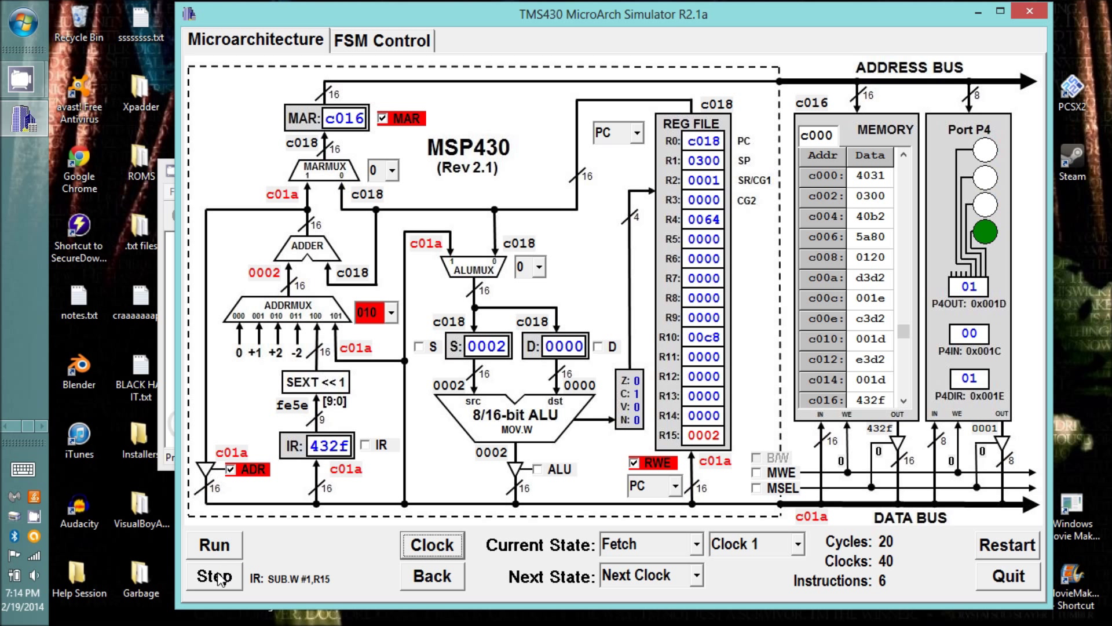
- Execute SUB.W #1,R15, clock JNE 03fe(PC) through fetch and decode, and choose Execute next
left_click(214, 576)
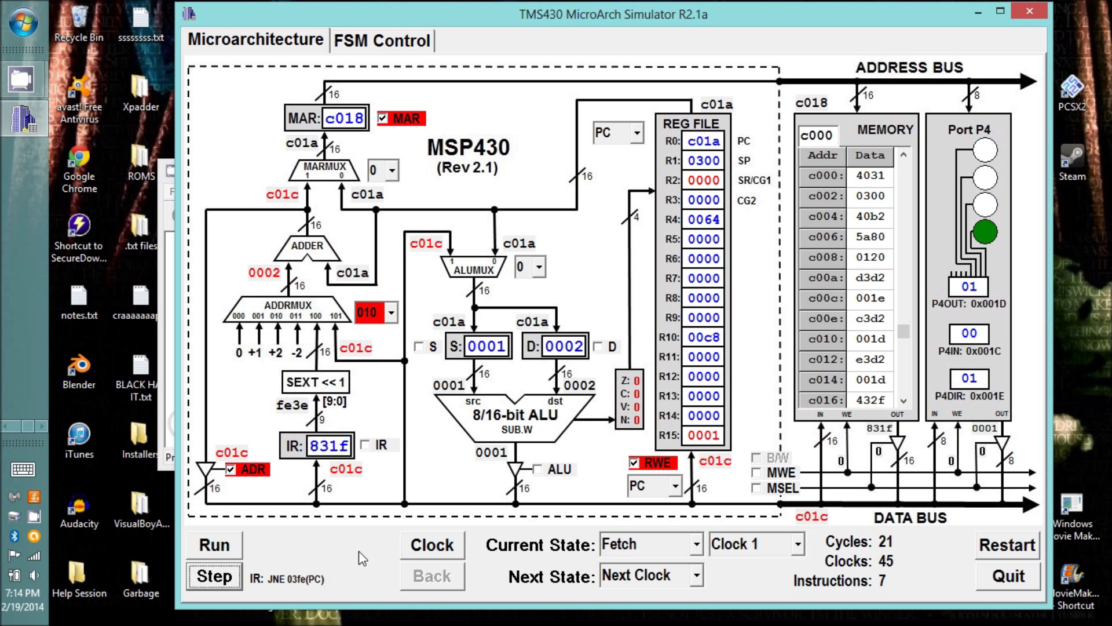
left_click(431, 545)
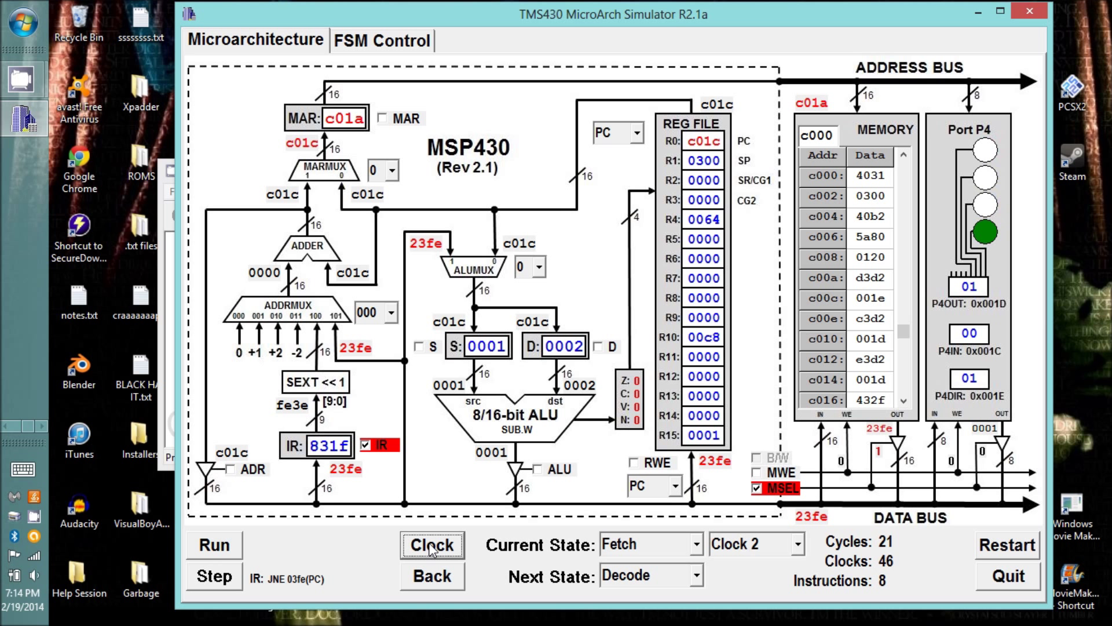
left_click(431, 545)
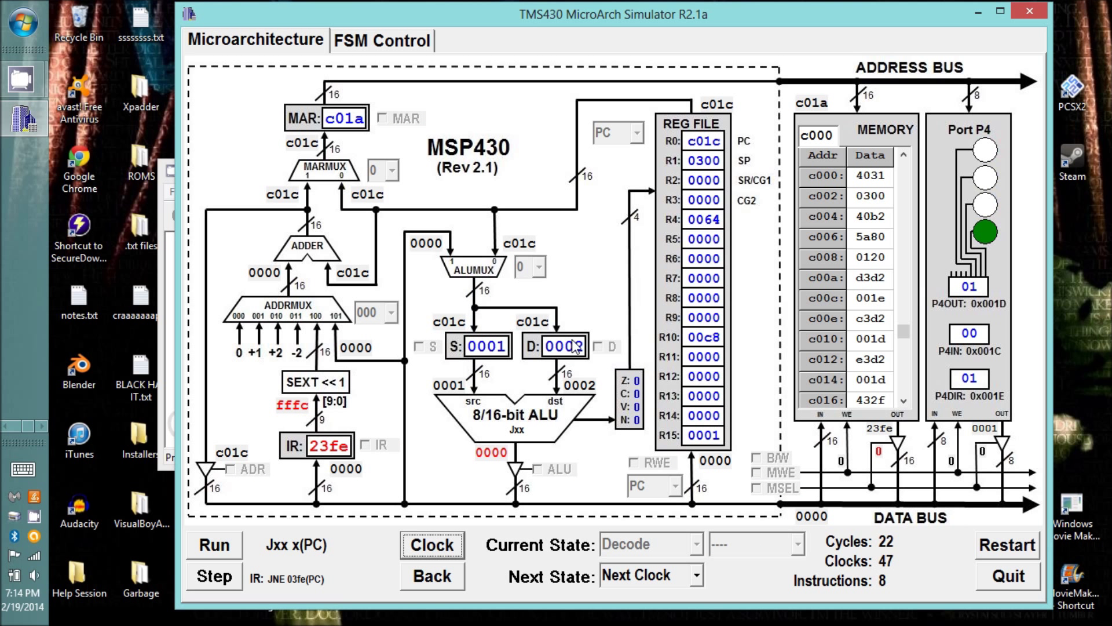
left_click(432, 544)
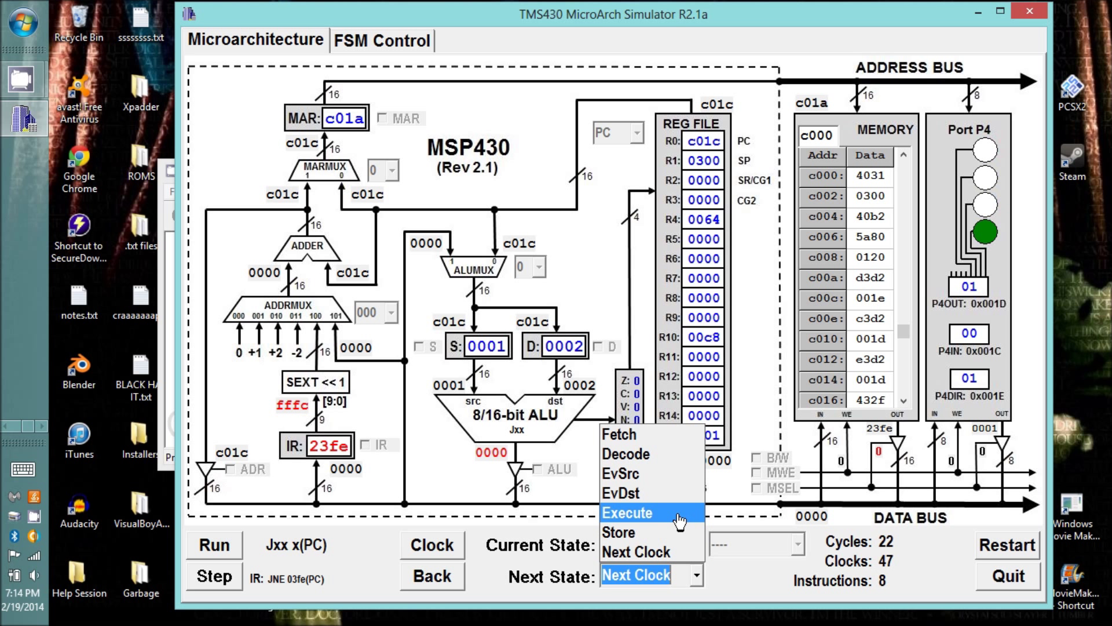
left_click(626, 513)
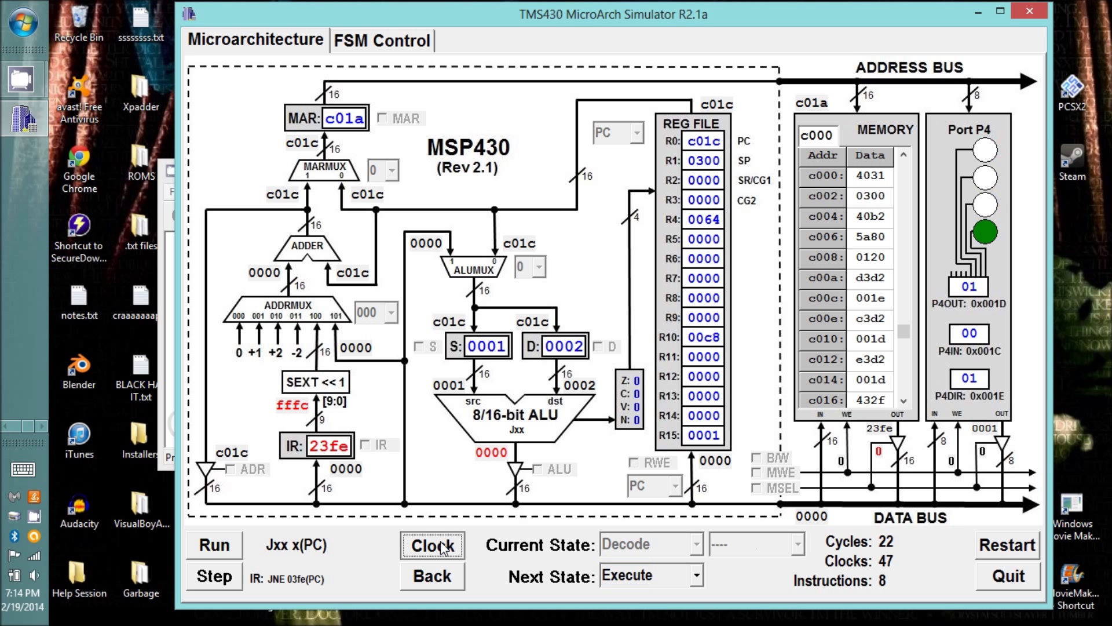
- Make JNE Execute add the sign-extended offset to PC, with ADR and register write enabled
left_click(431, 545)
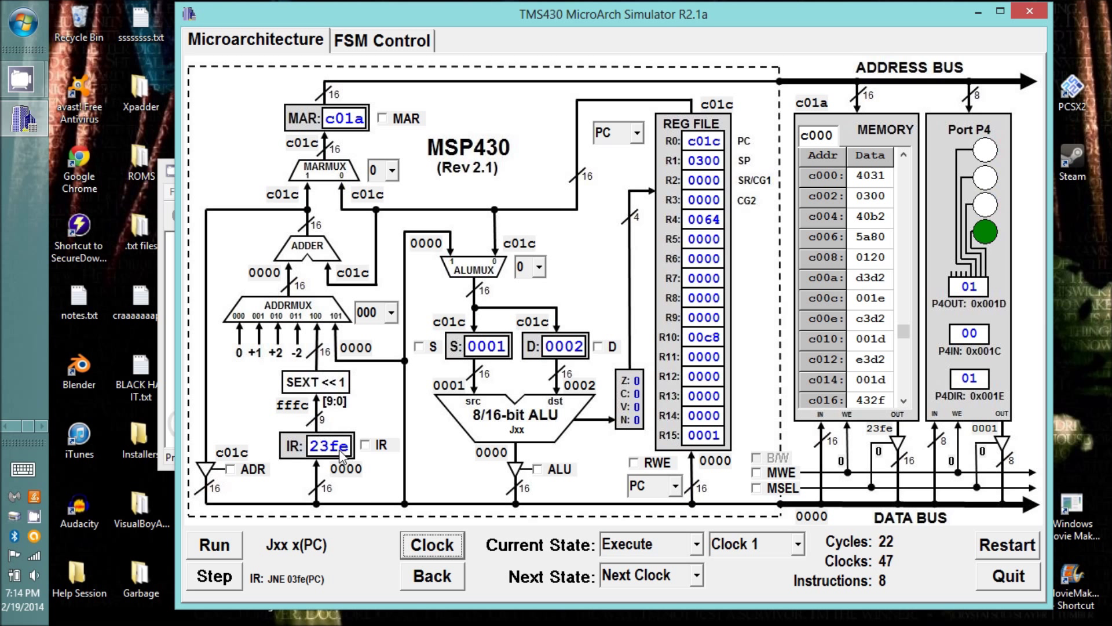
mouse_move(333, 457)
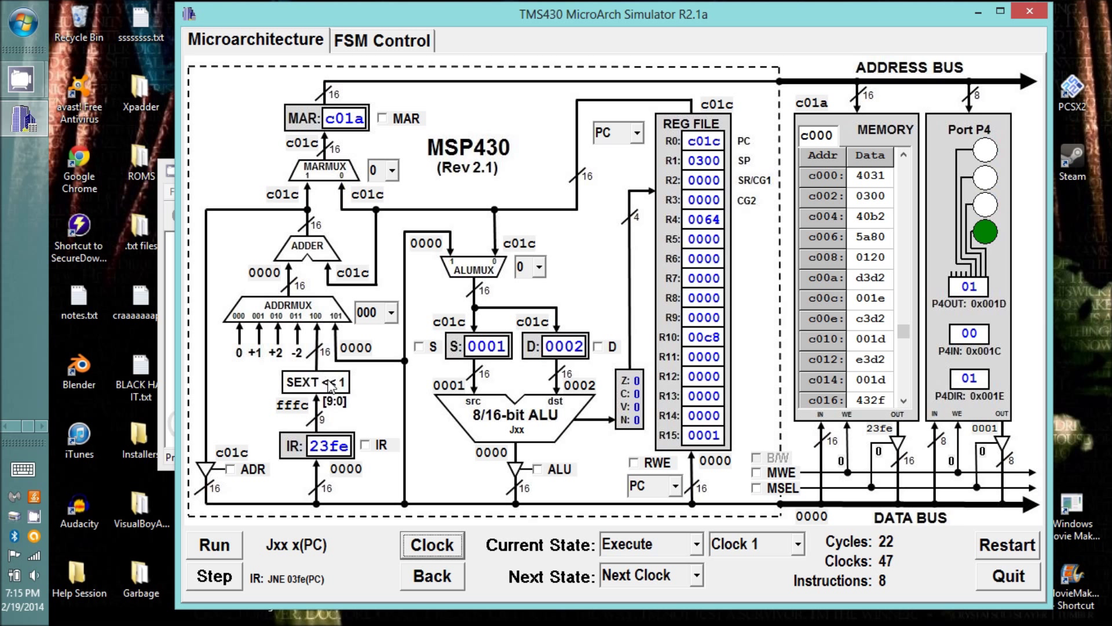
mouse_move(327, 376)
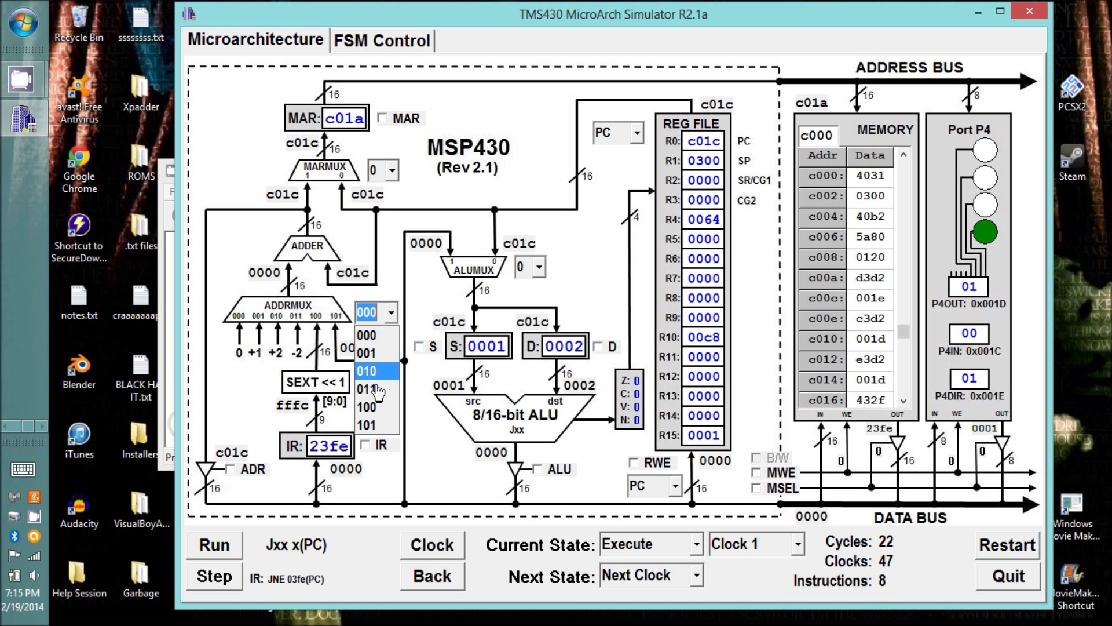
left_click(369, 406)
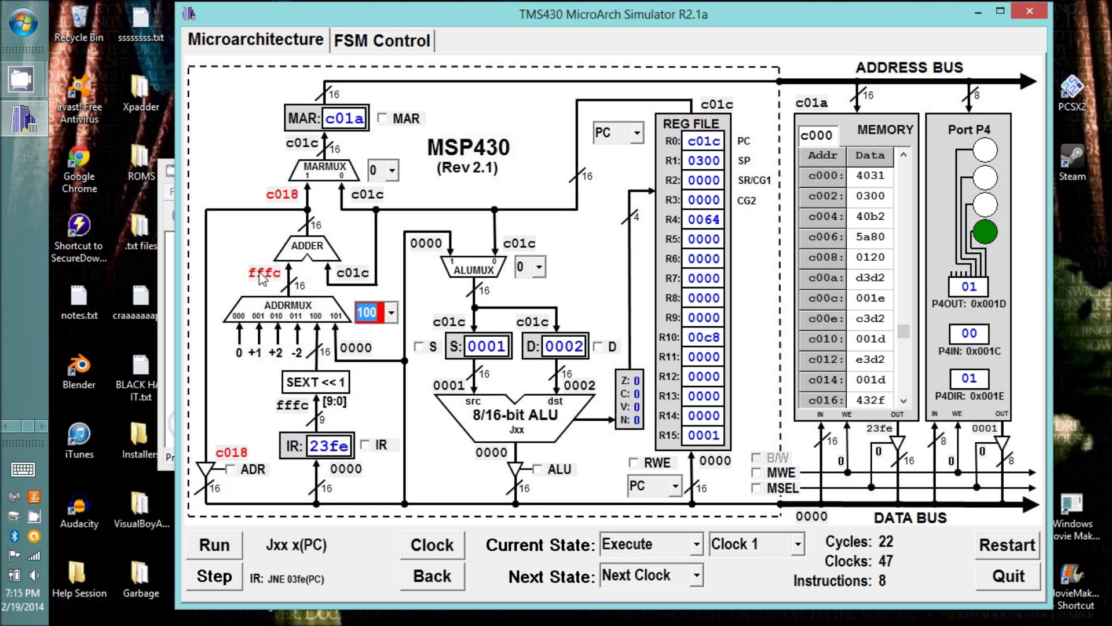
mouse_move(268, 280)
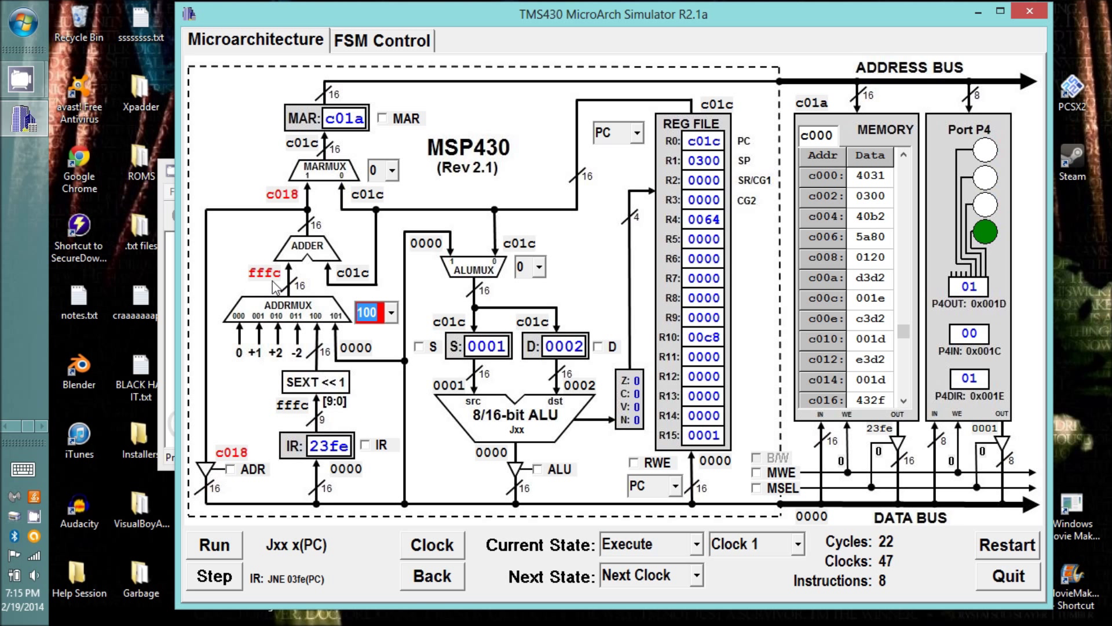
mouse_move(353, 276)
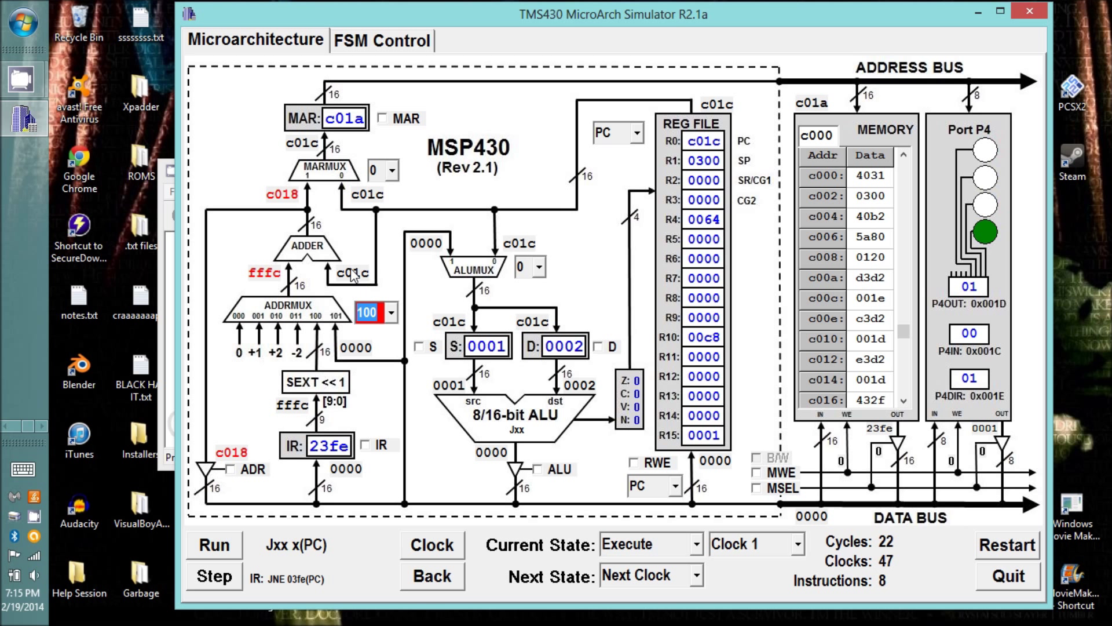
mouse_move(292, 214)
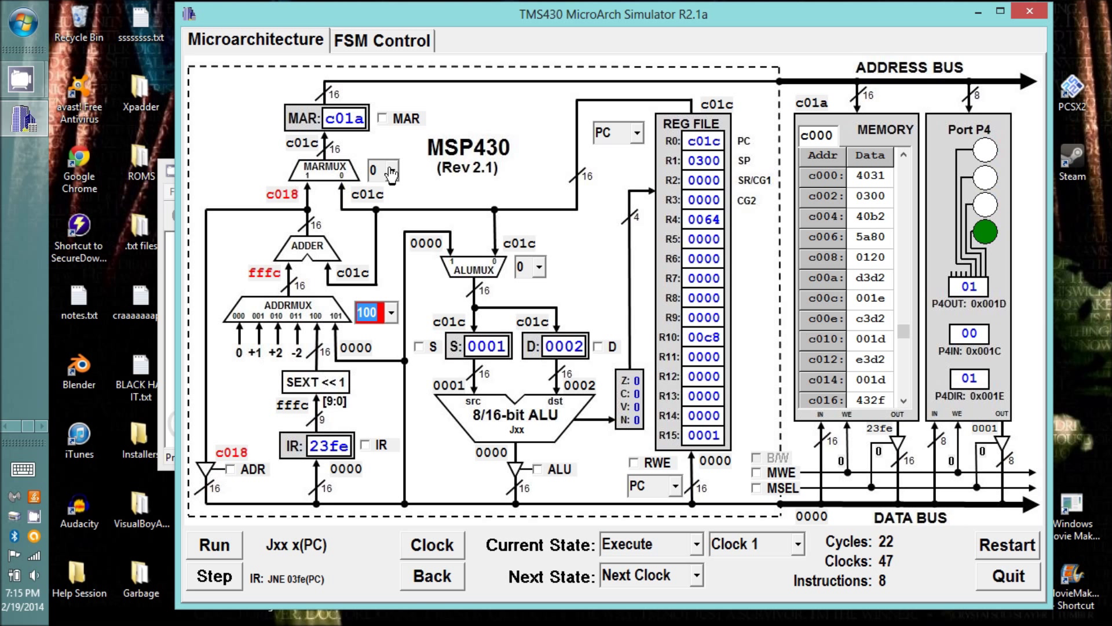
left_click(387, 172)
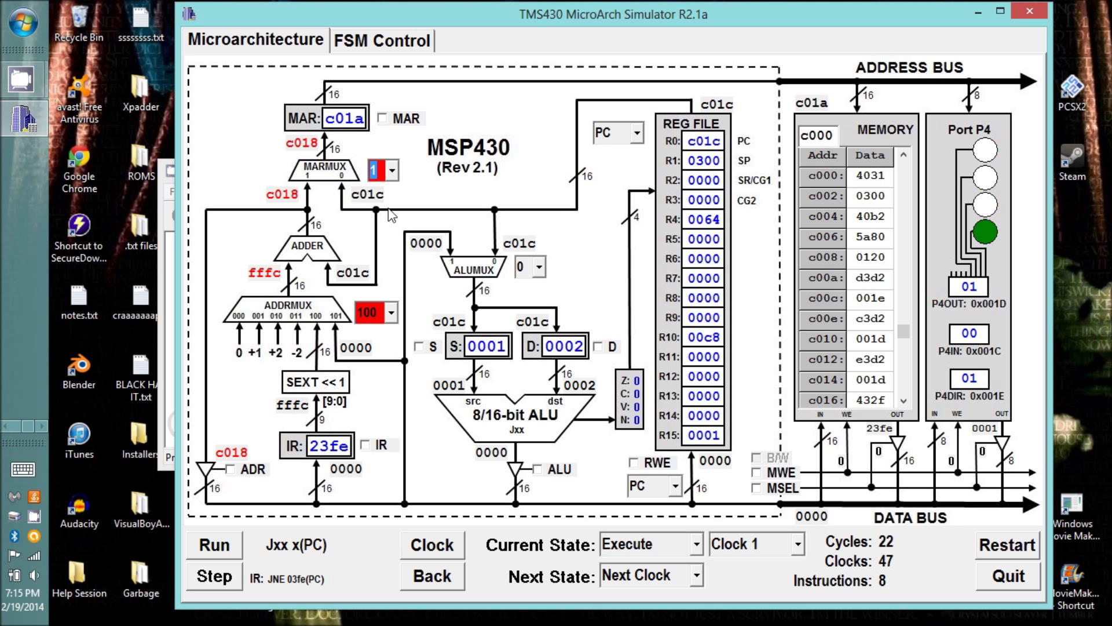
left_click(394, 169)
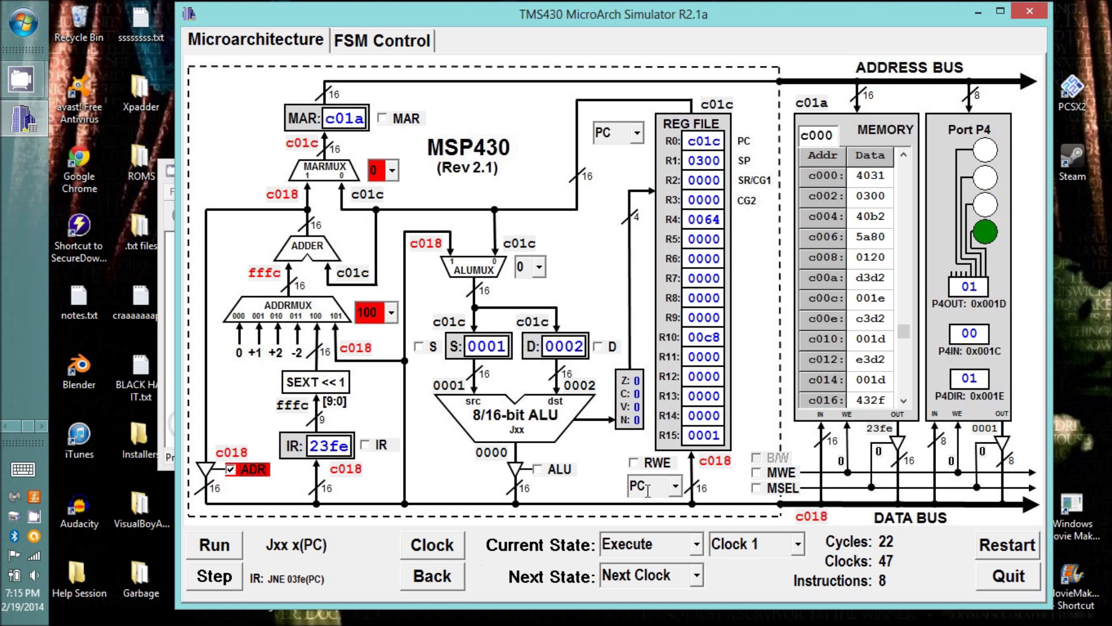
left_click(636, 463)
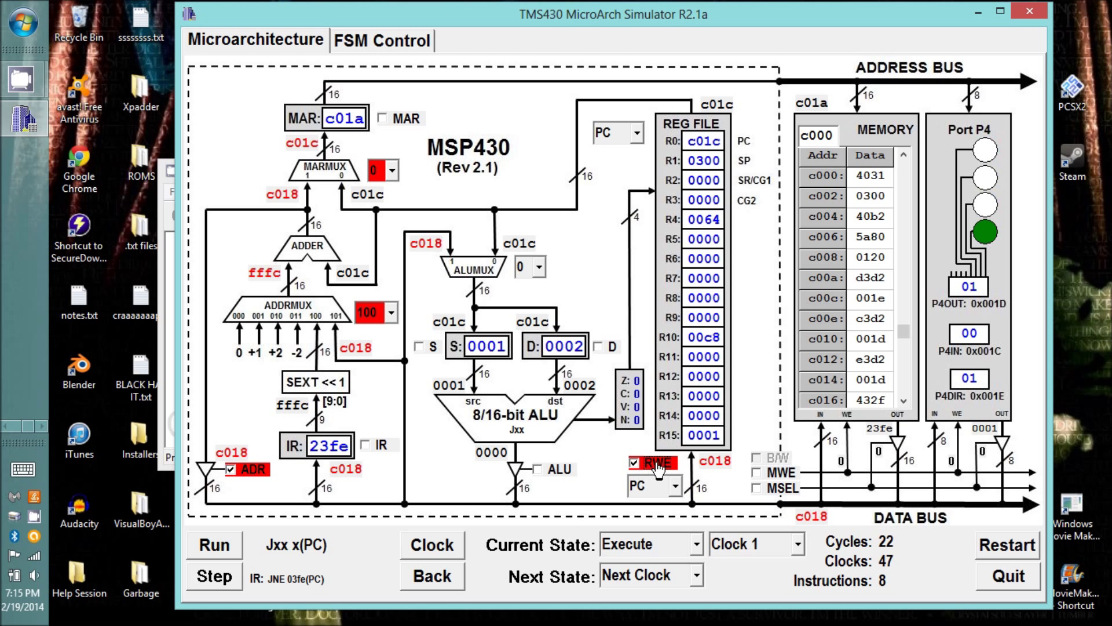
mouse_move(497, 555)
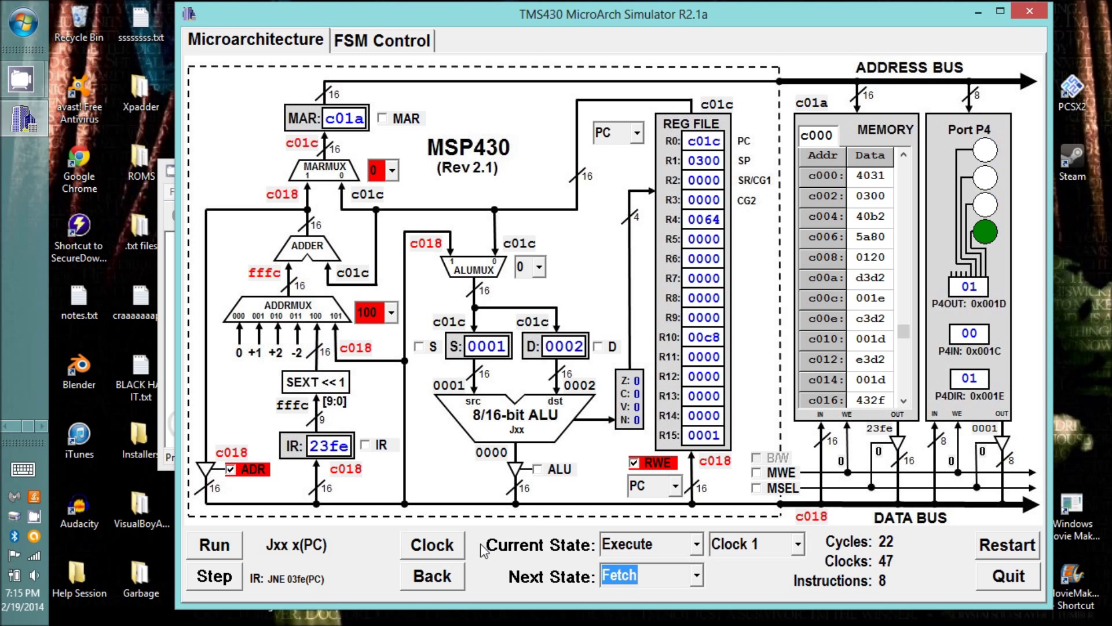
- Set the JNE PC write to Cond and clock into the next instruction's fetch
left_click(431, 545)
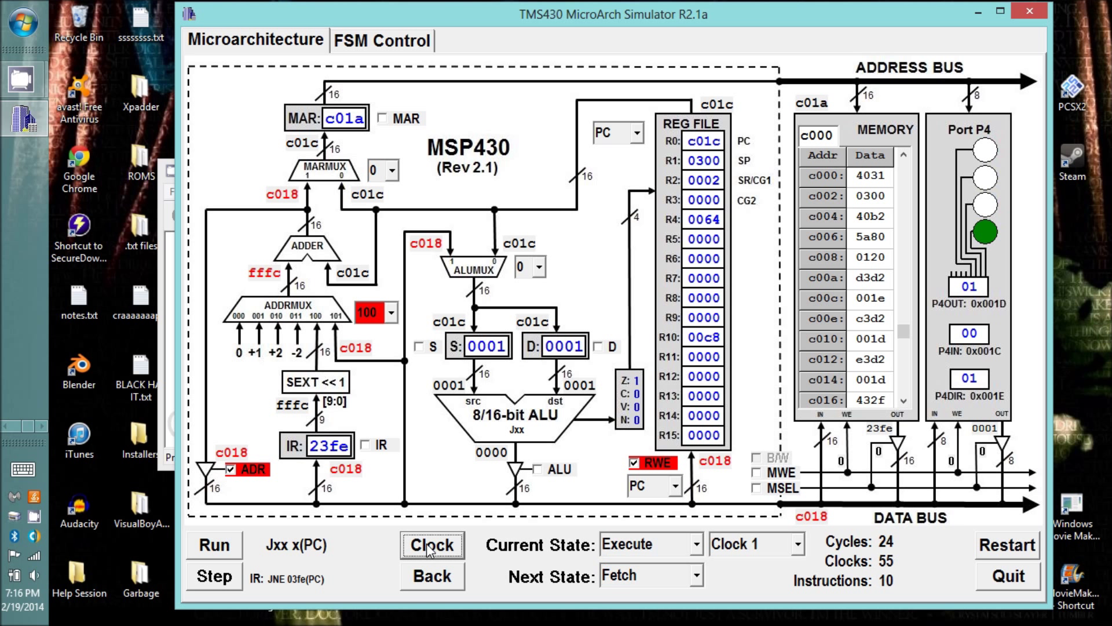
left_click(672, 485)
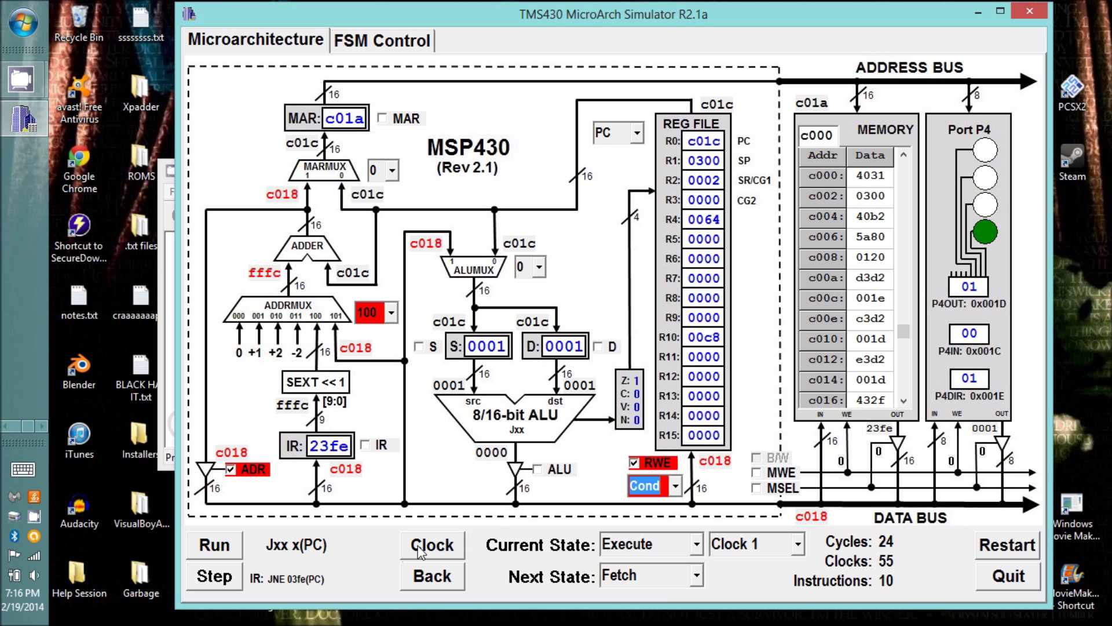
left_click(432, 545)
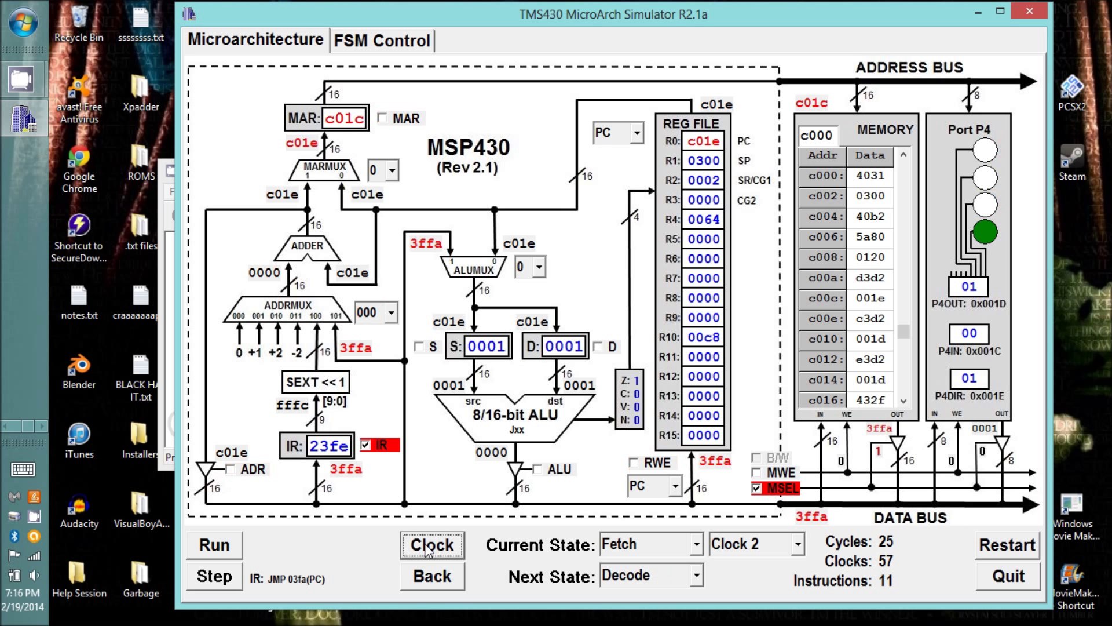
left_click(431, 545)
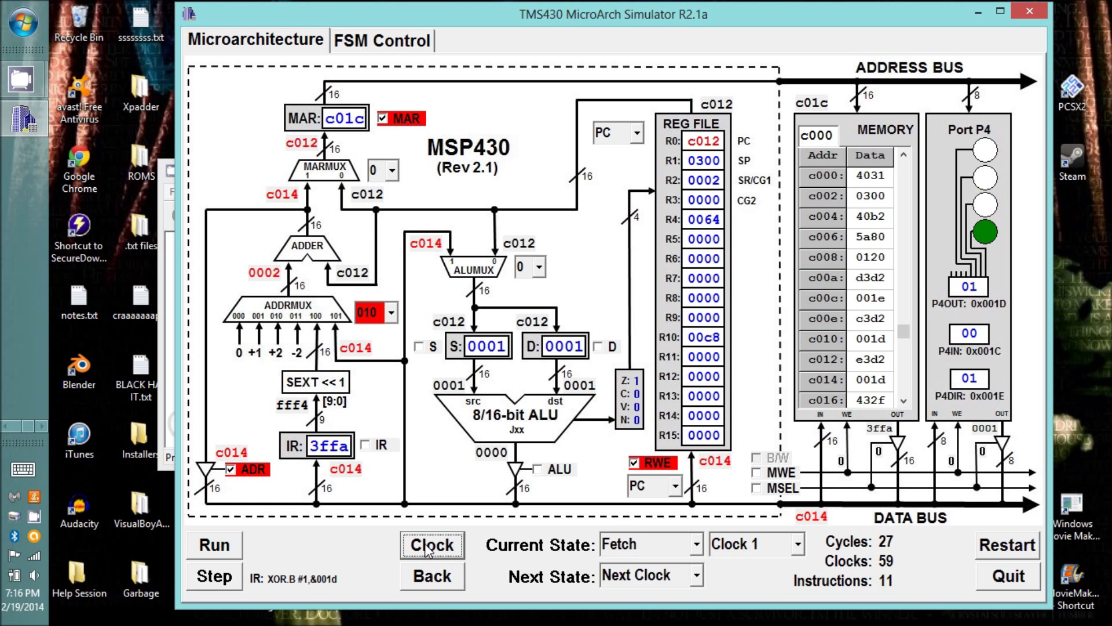
- Clock through XOR.B, MOV.W #2,R15 and SUB.W #1,R15, then start Run
left_click(430, 545)
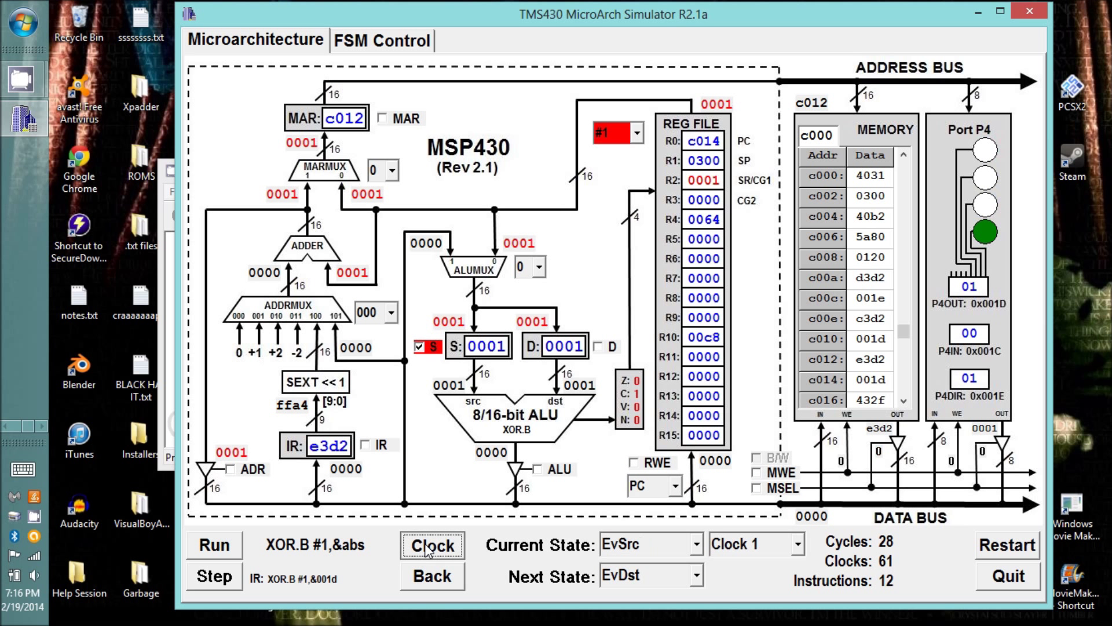
left_click(432, 545)
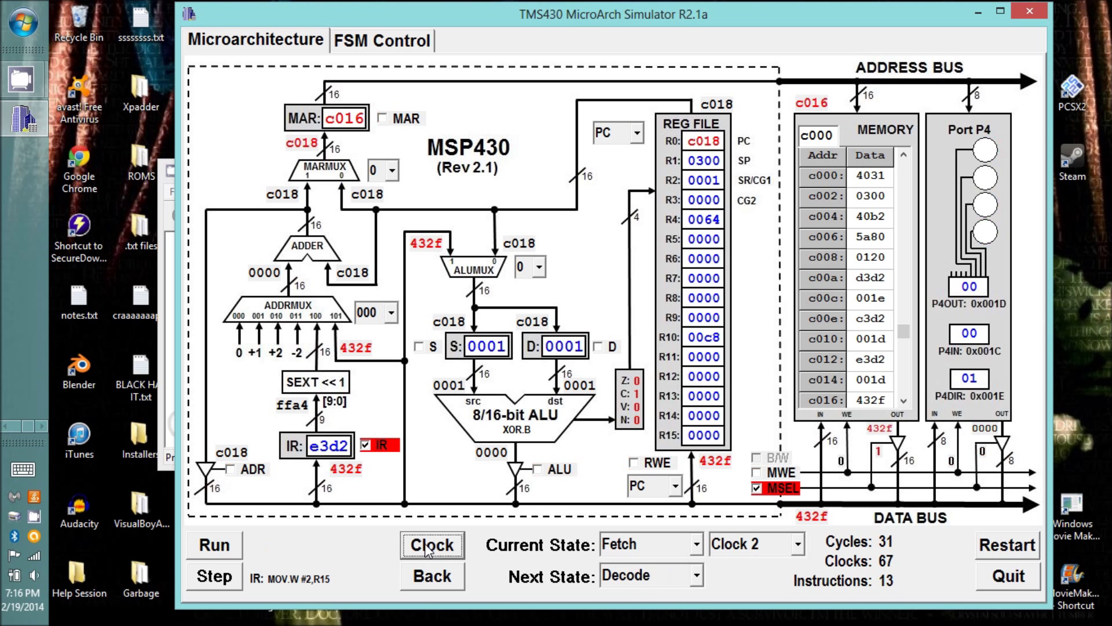
left_click(432, 545)
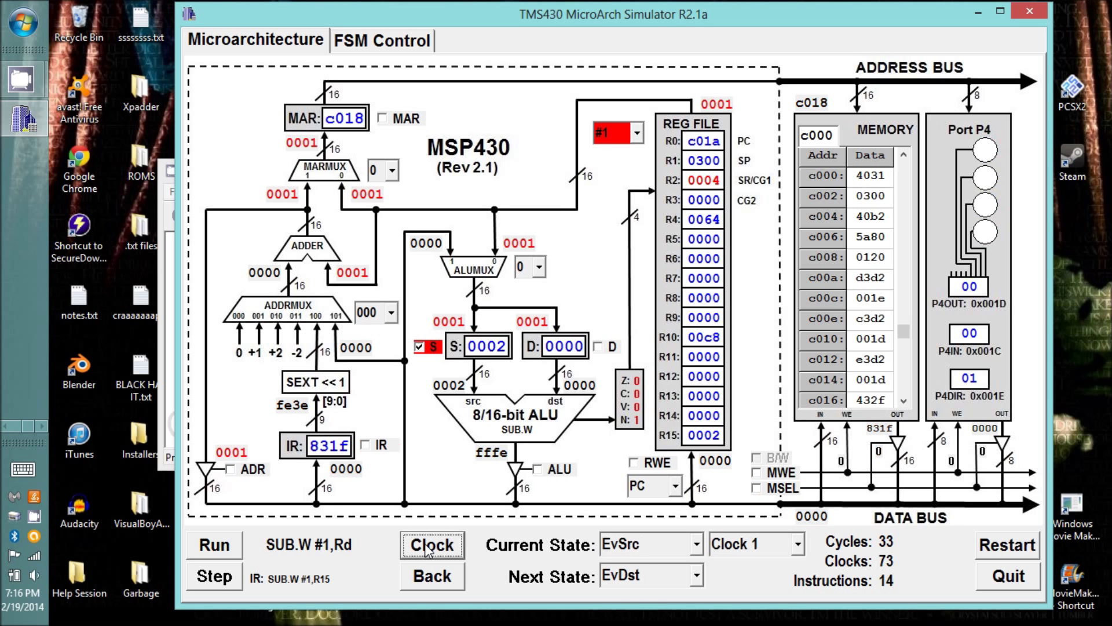
left_click(214, 545)
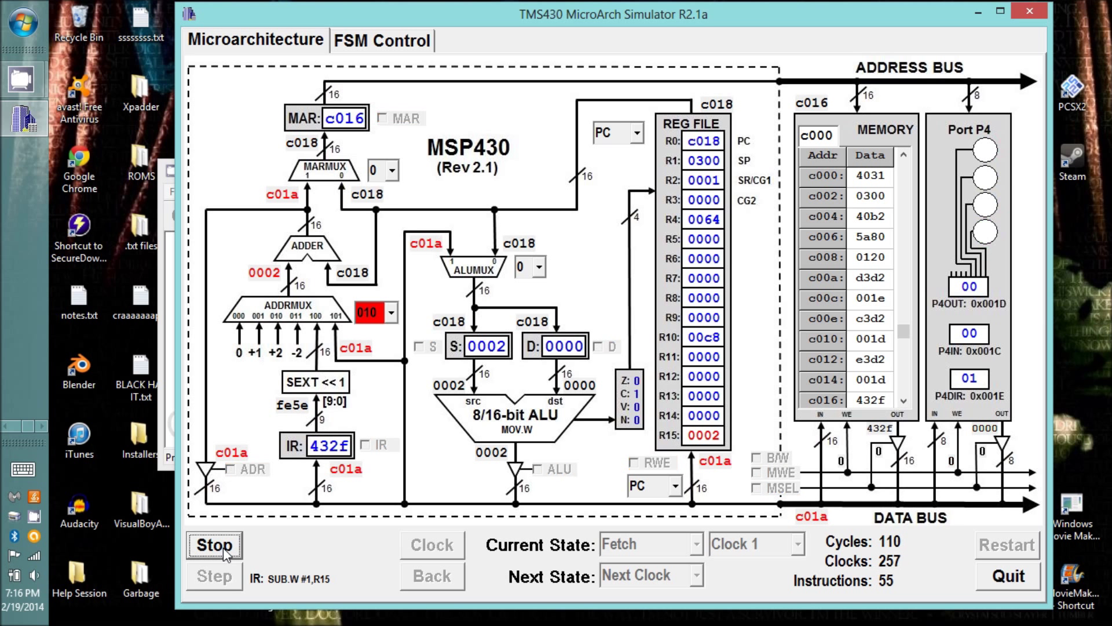
- Let Blinky run freely, with PC cycling back to c01c and P4OUT at 00
left_click(214, 545)
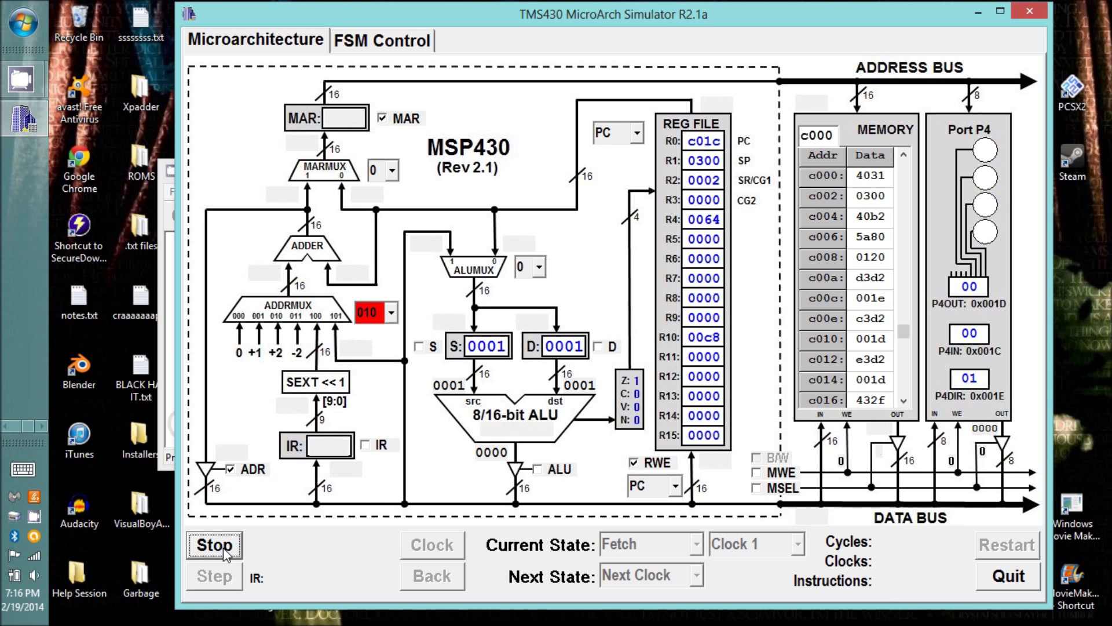